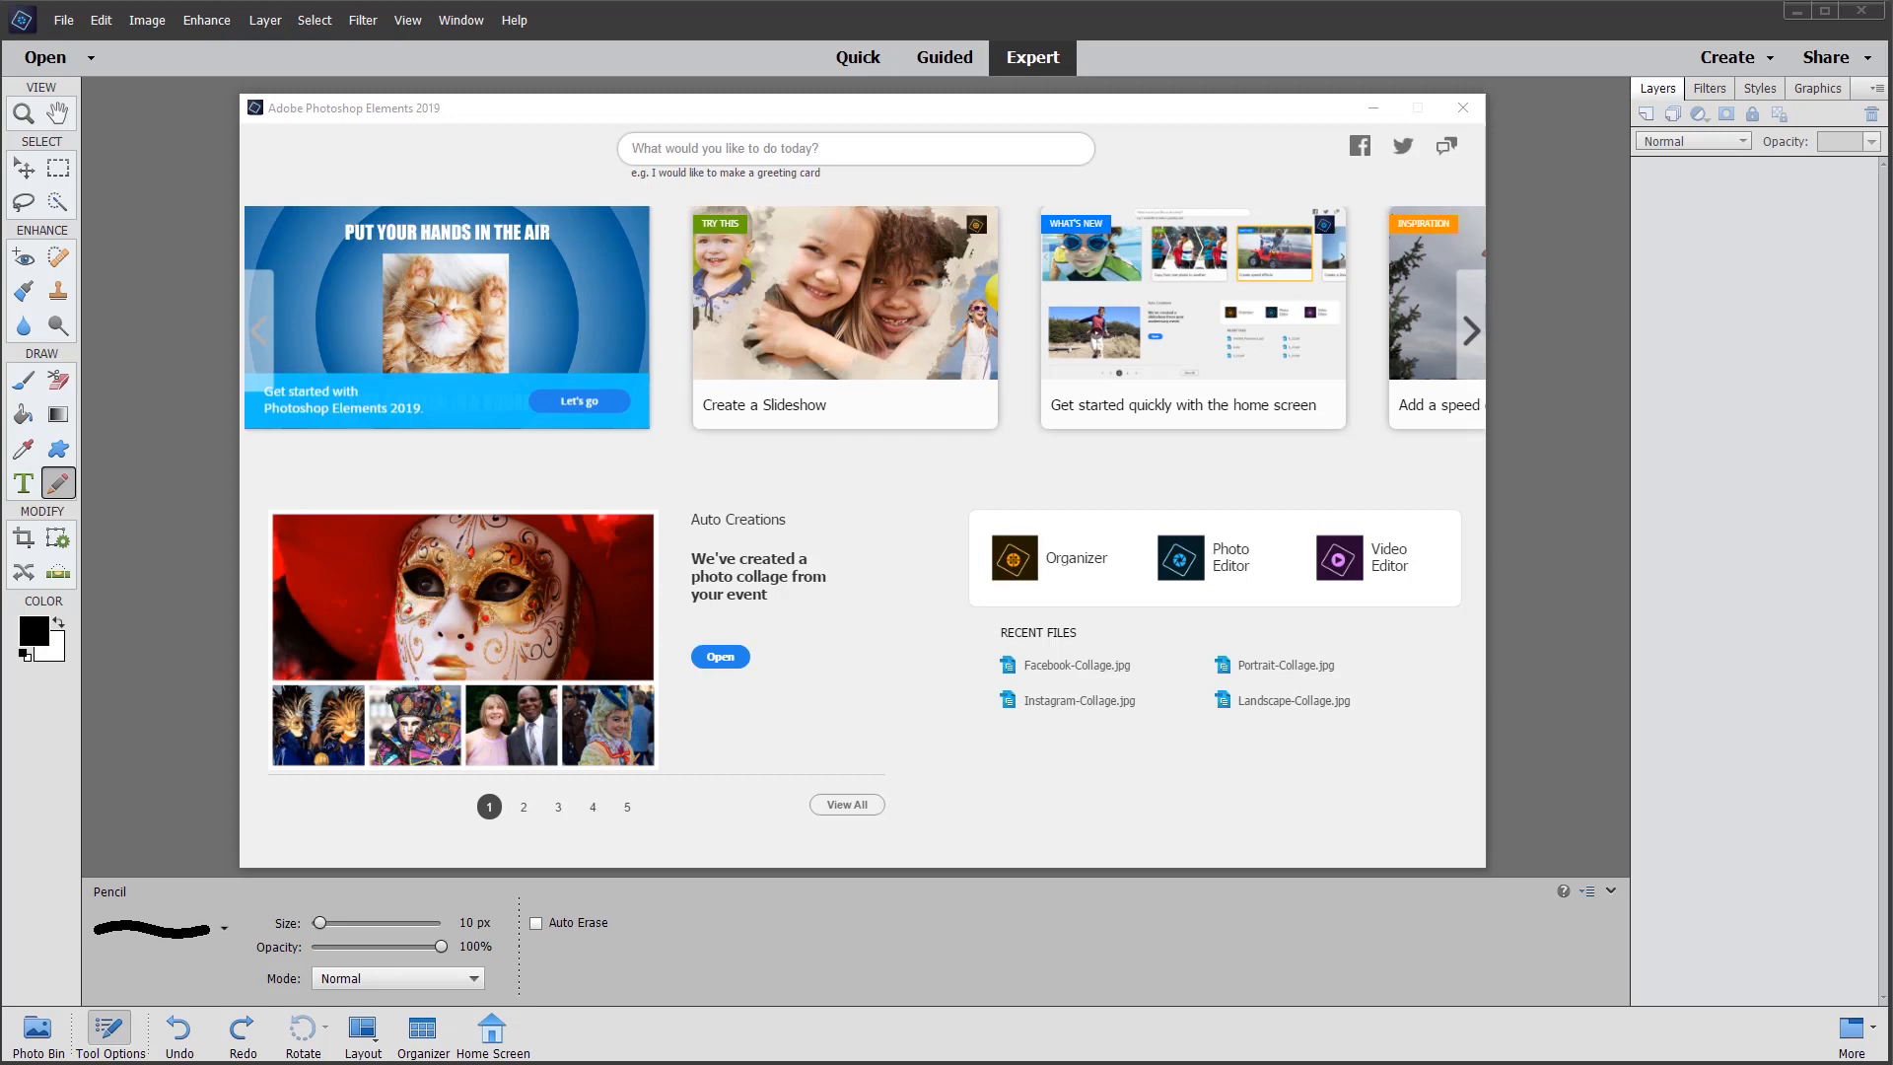
{"action": "mouse_move", "coordinate": [1049, 584]}
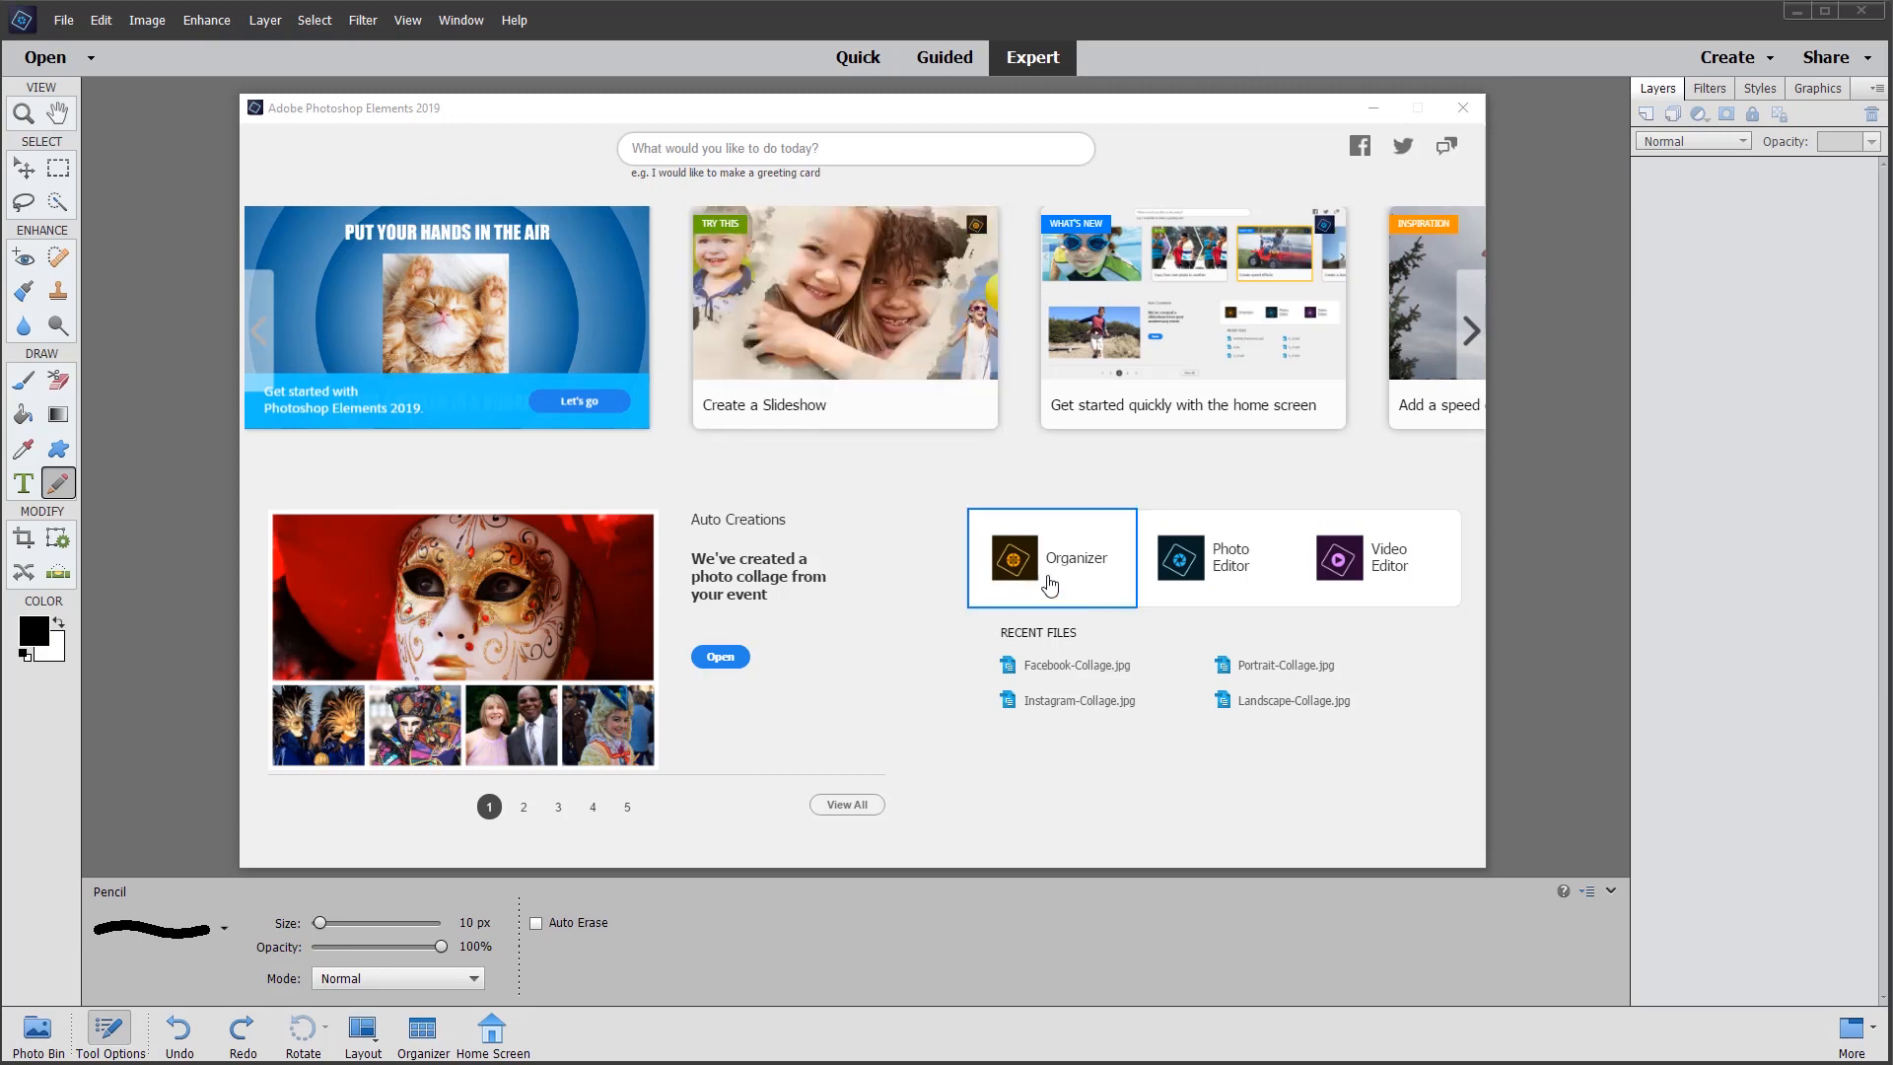
{"action": "mouse_move", "coordinate": [1196, 538]}
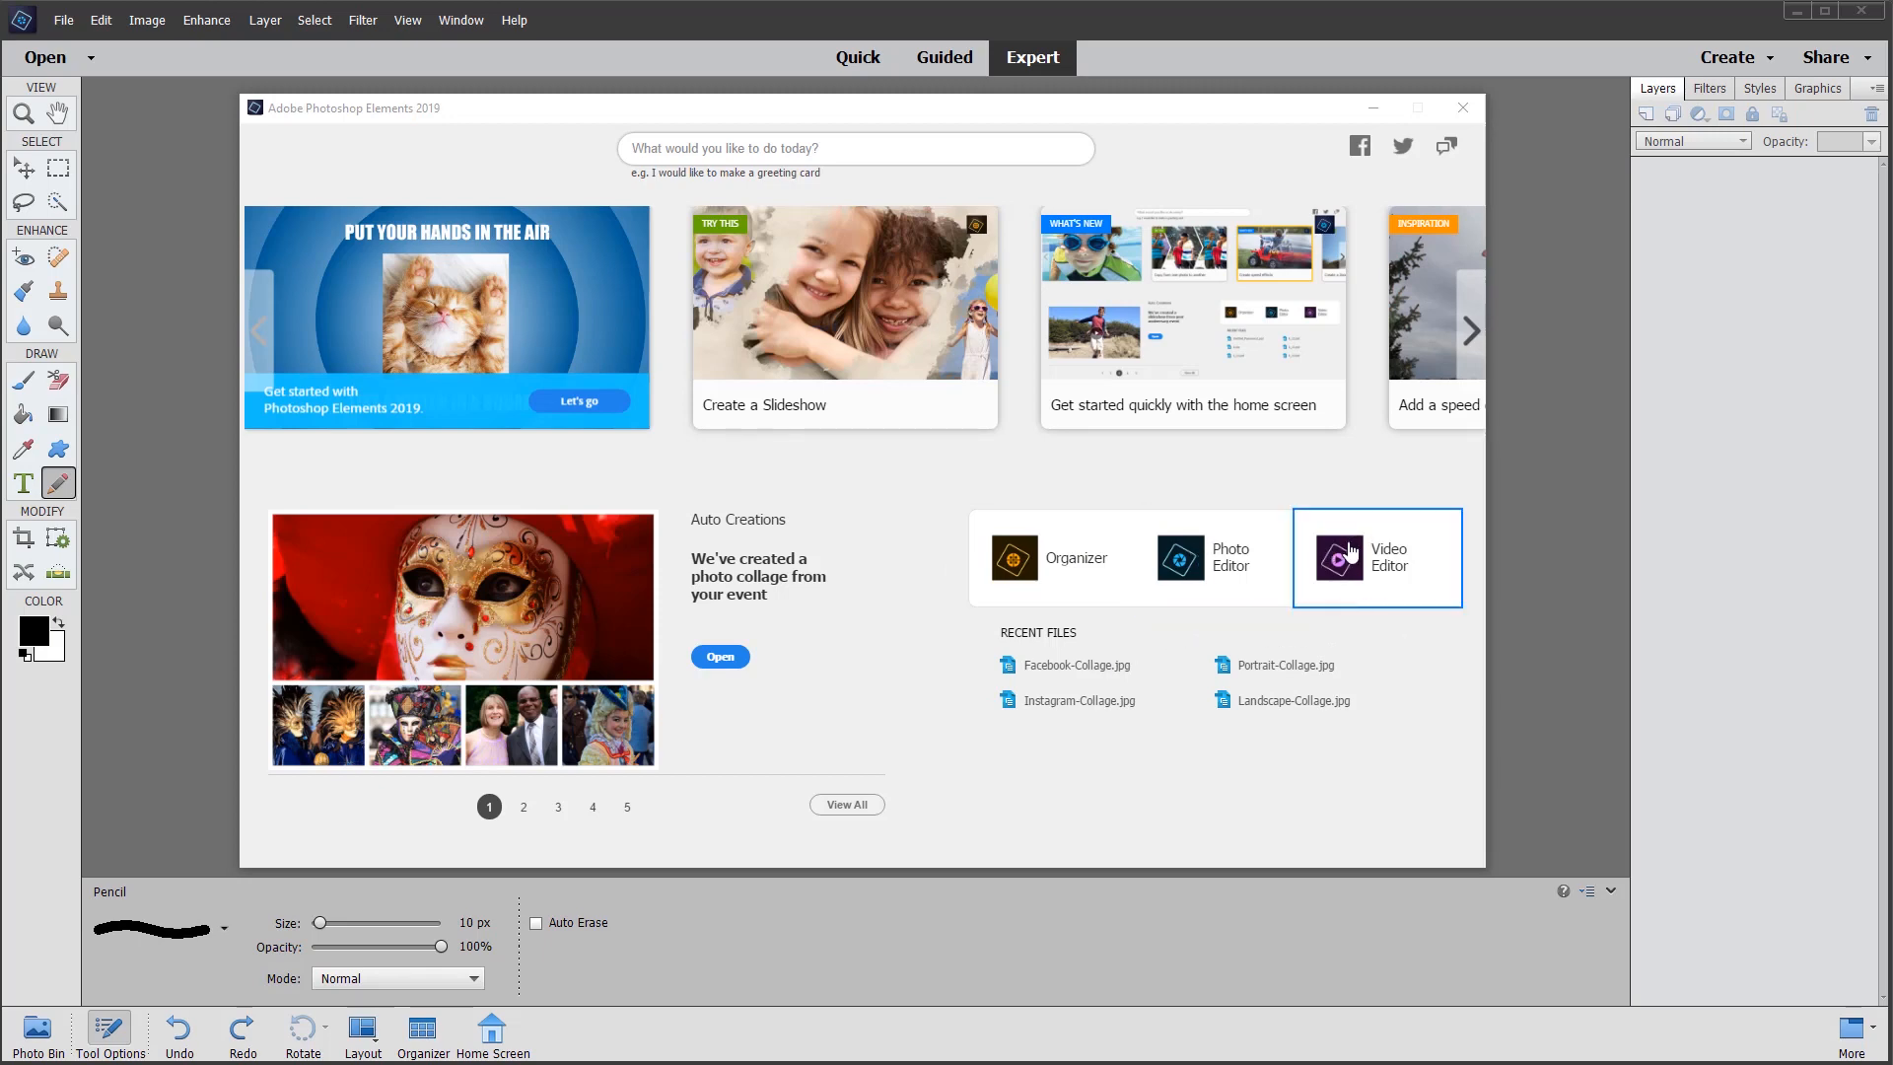
{"action": "mouse_move", "coordinate": [1388, 680]}
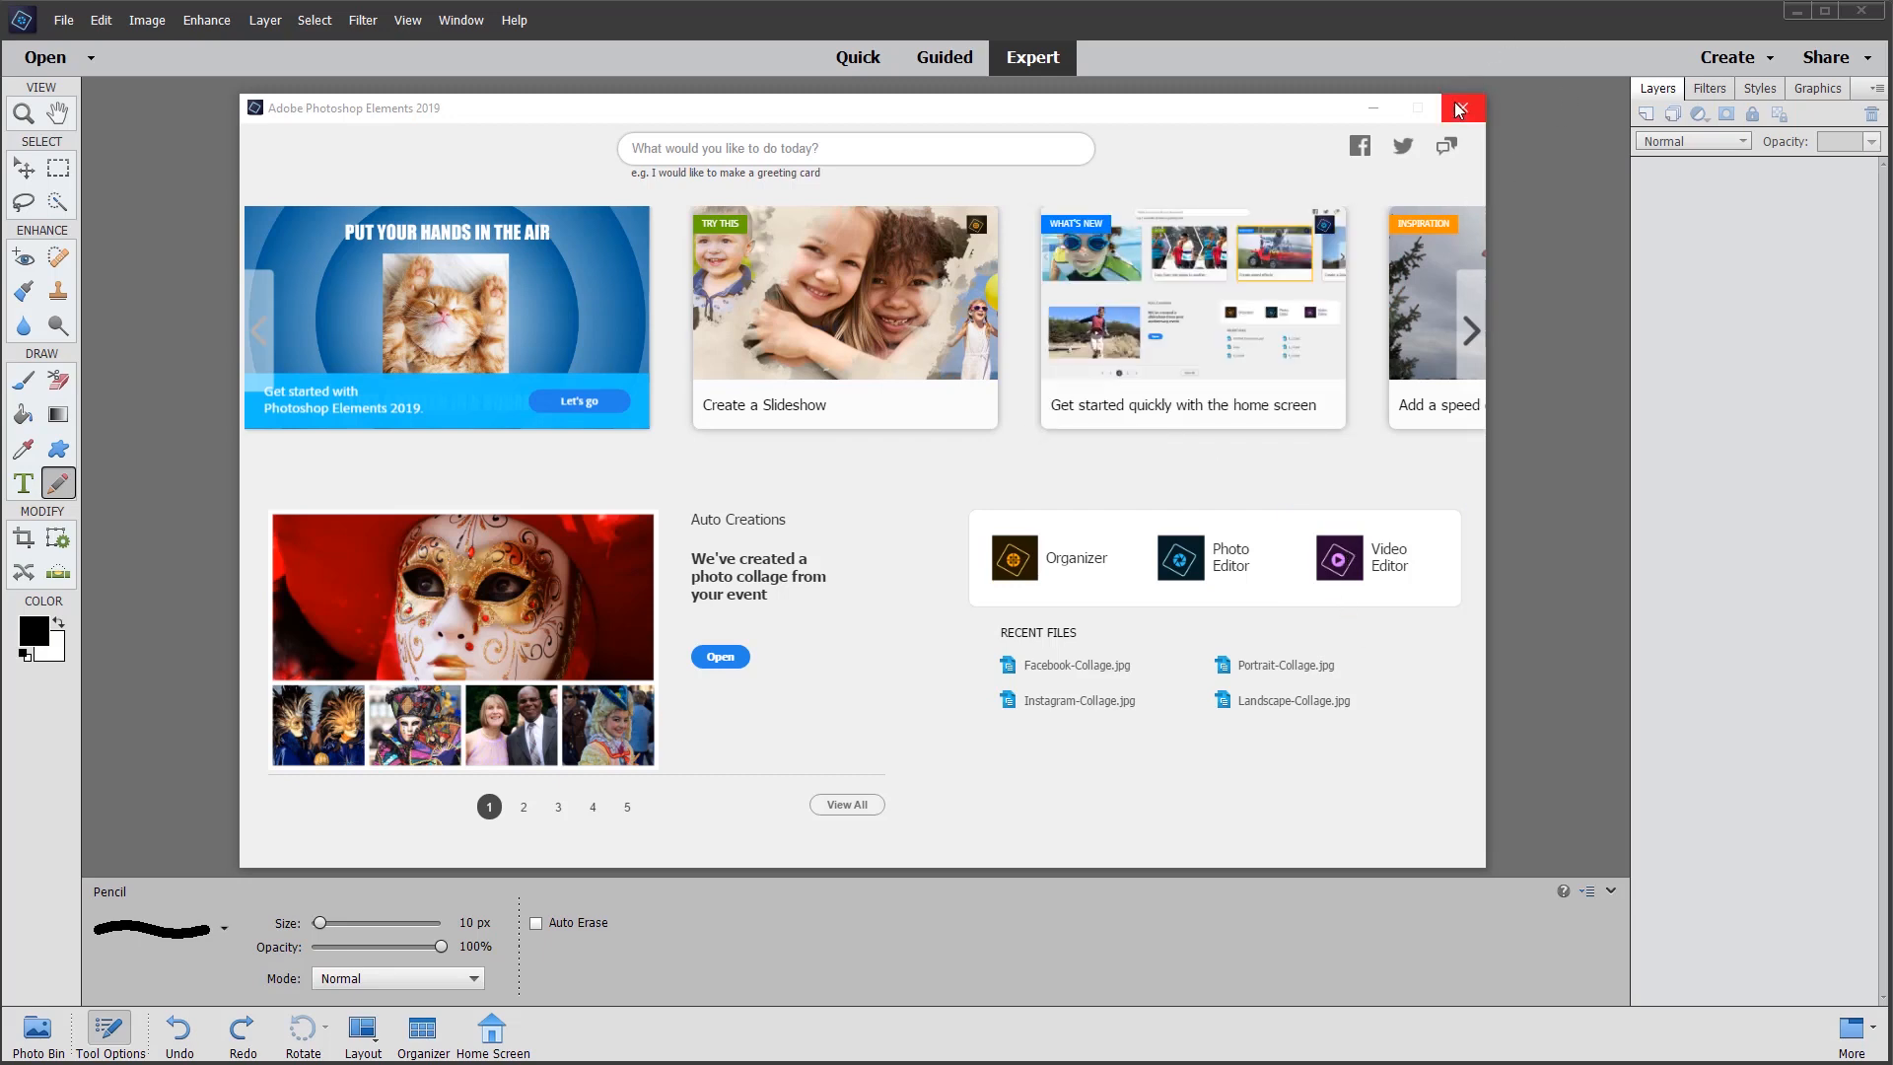
Step: Dismiss the Home Screen and start the Elements Organizer catalog
{"action": "left_click", "coordinate": [1461, 106]}
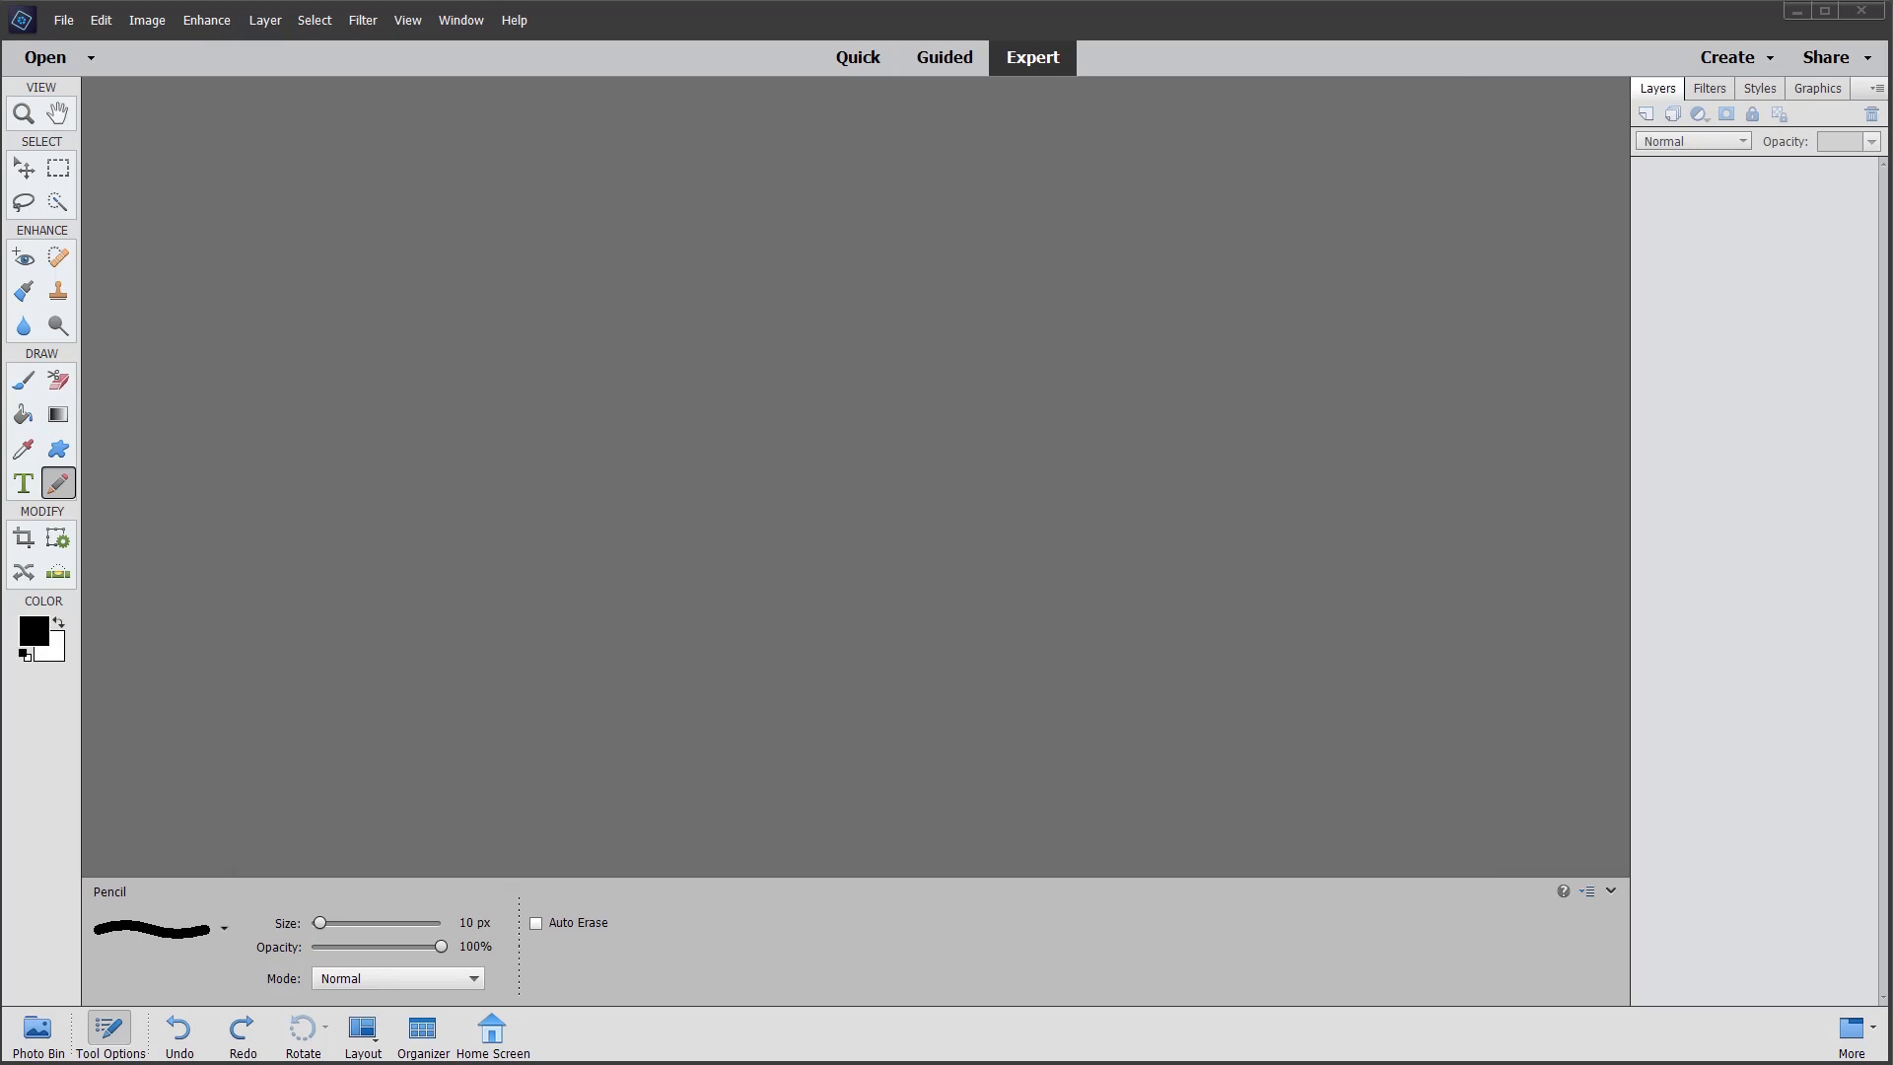
{"action": "mouse_move", "coordinate": [424, 1037]}
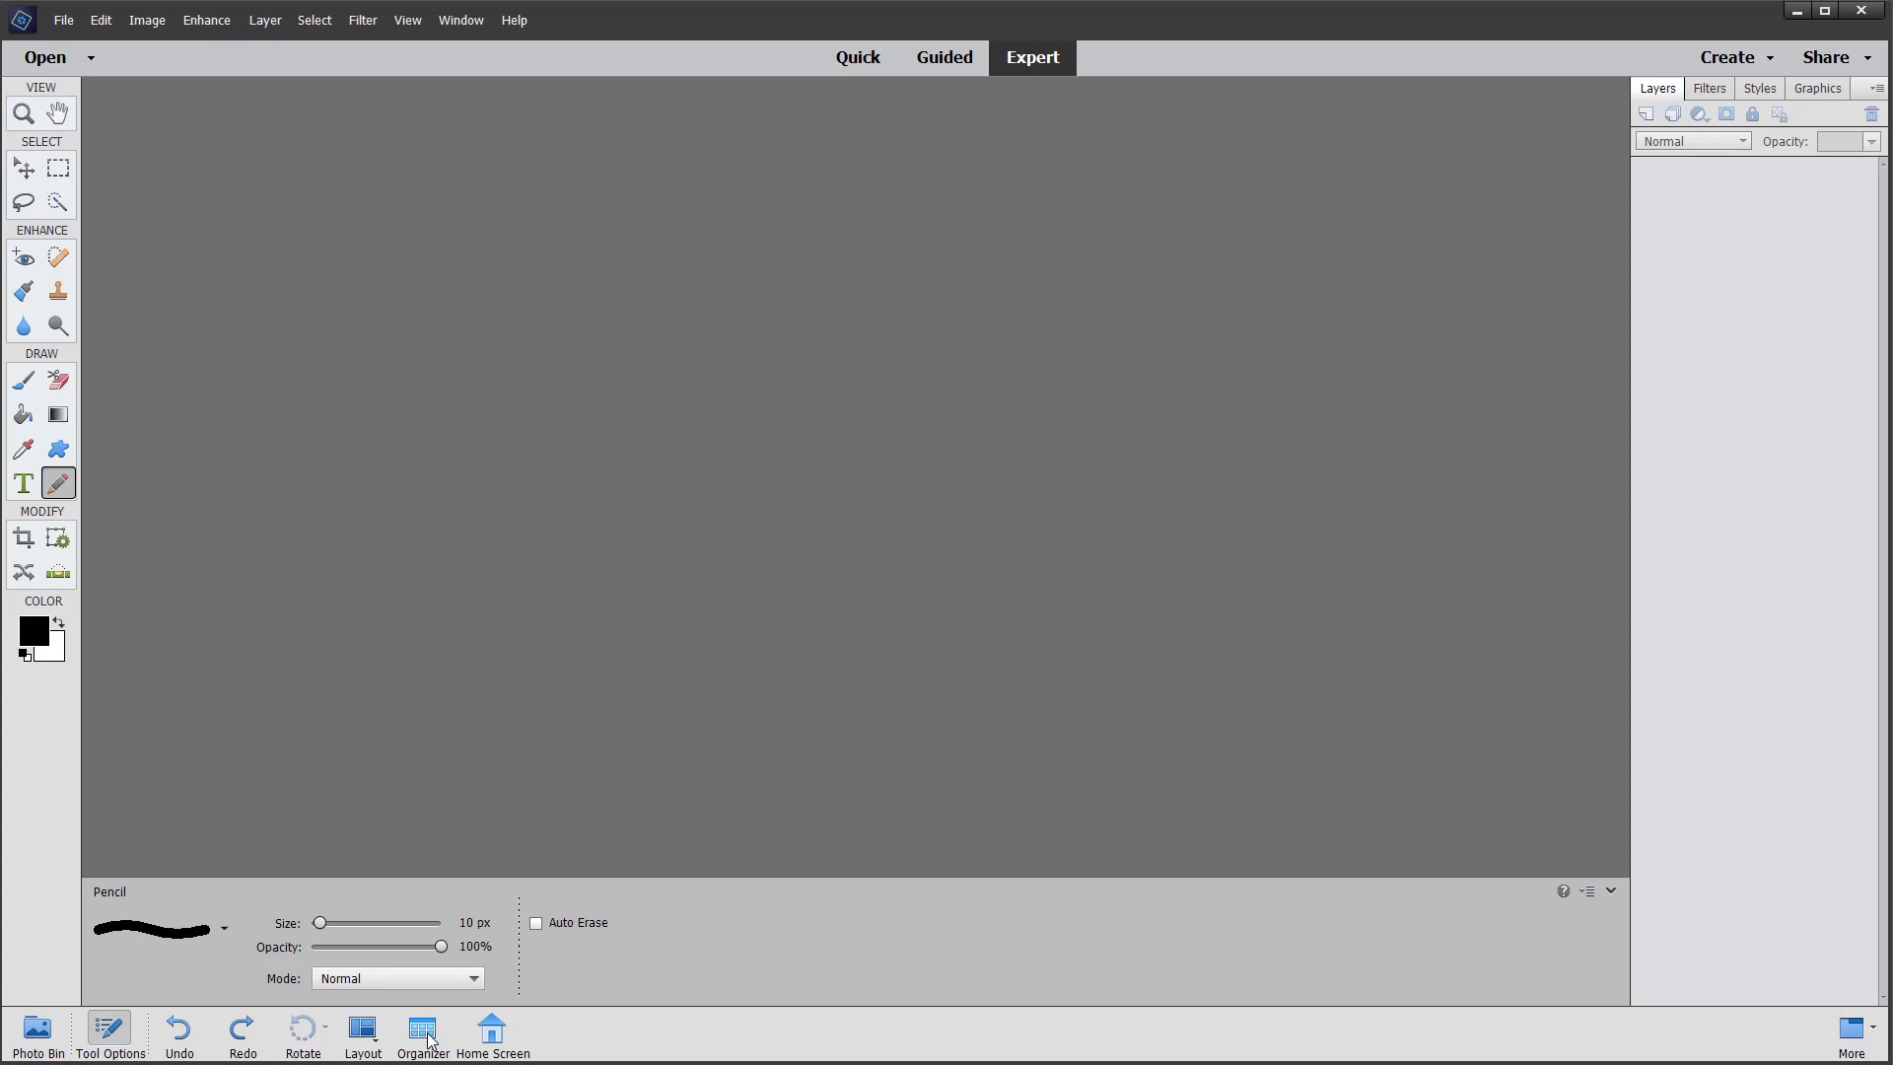
{"action": "mouse_move", "coordinate": [426, 1037]}
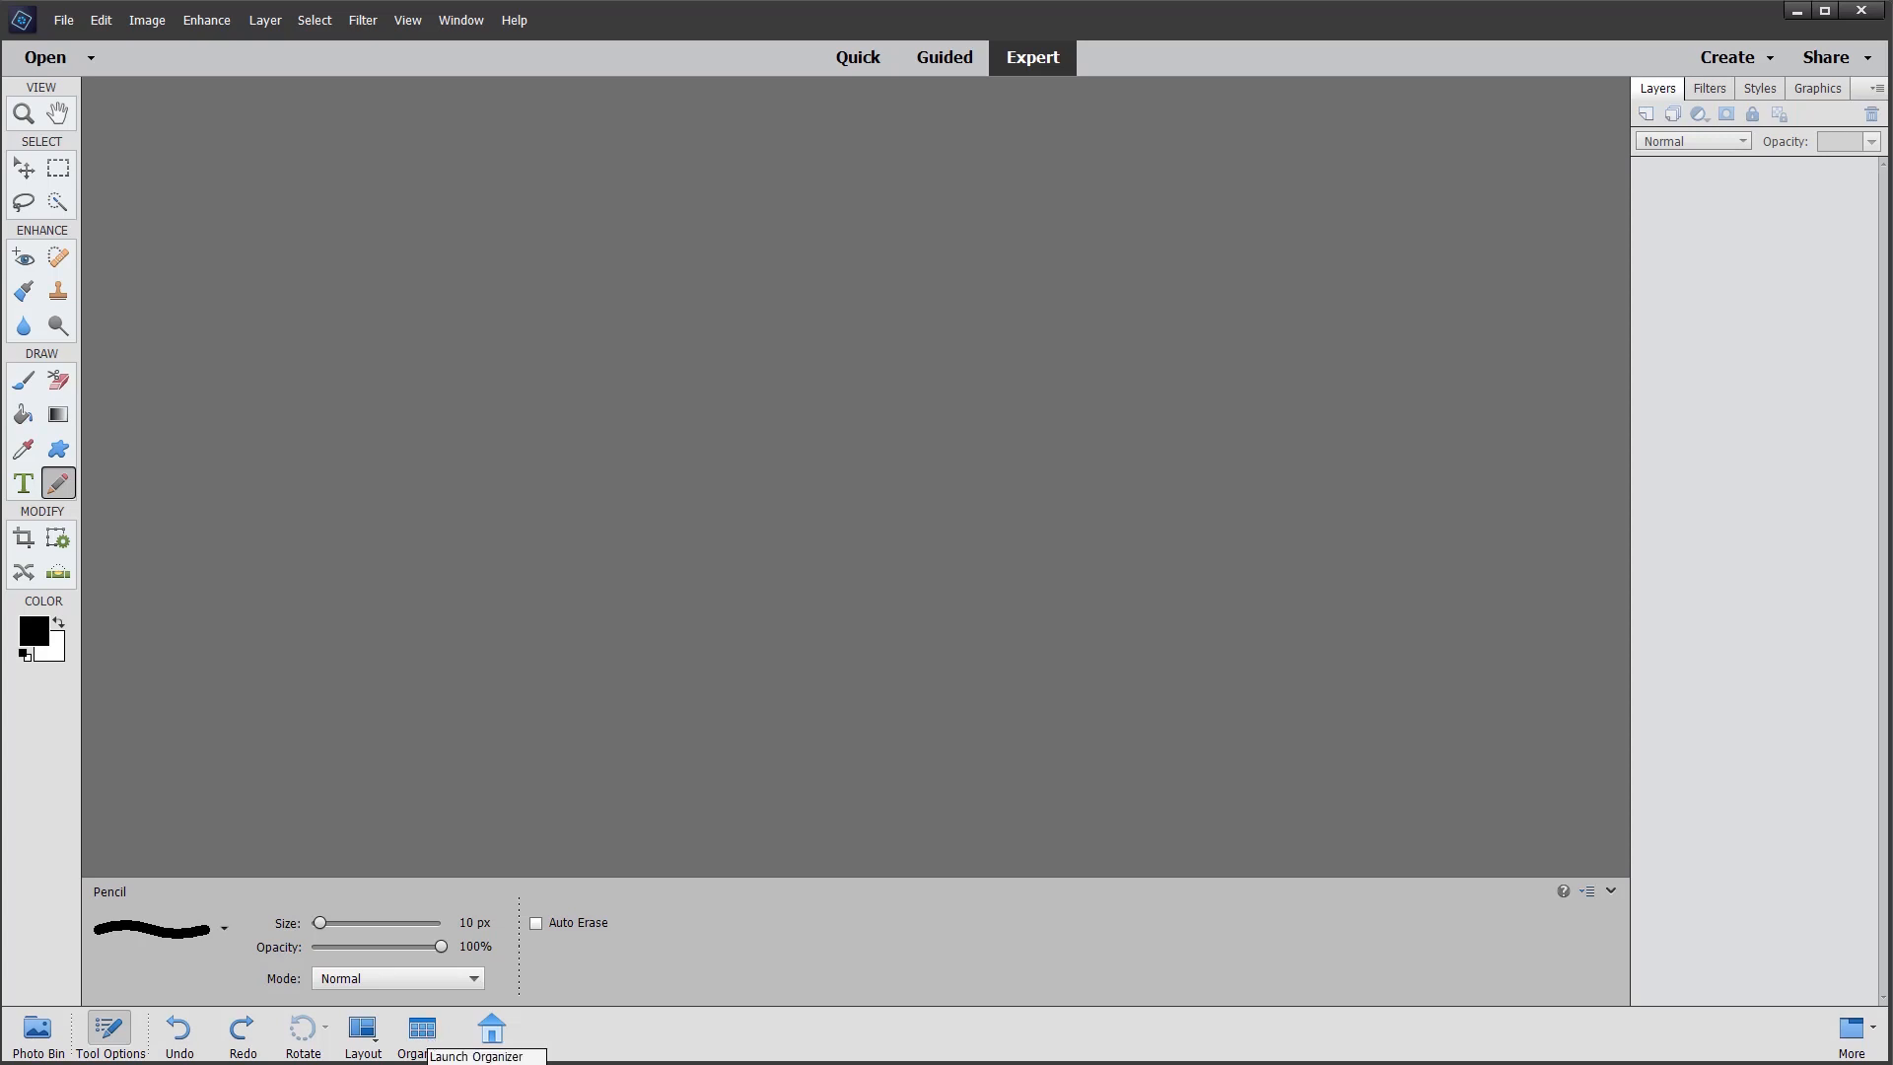
{"action": "left_click", "coordinate": [493, 1029]}
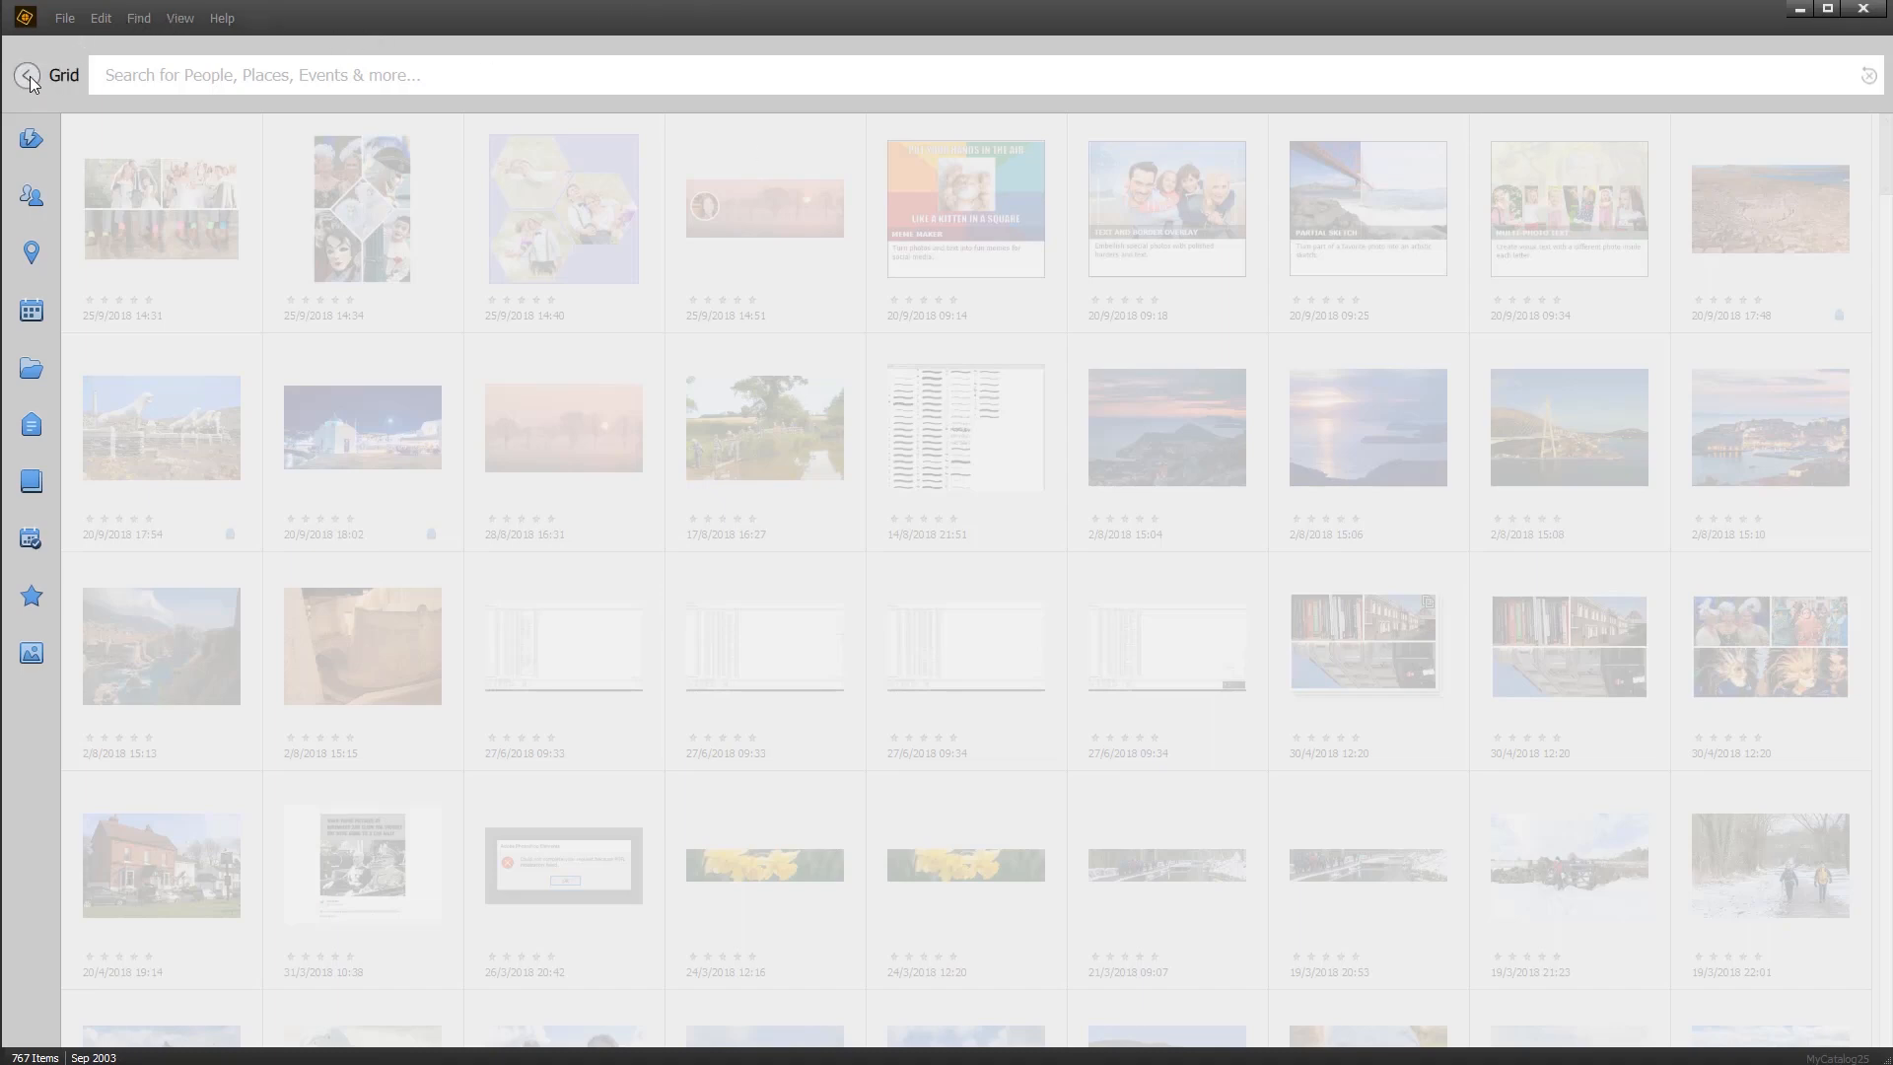
Step: Create a Photo Collage from the three photos in the 20120530 Wedding album
{"action": "left_click", "coordinate": [28, 75]}
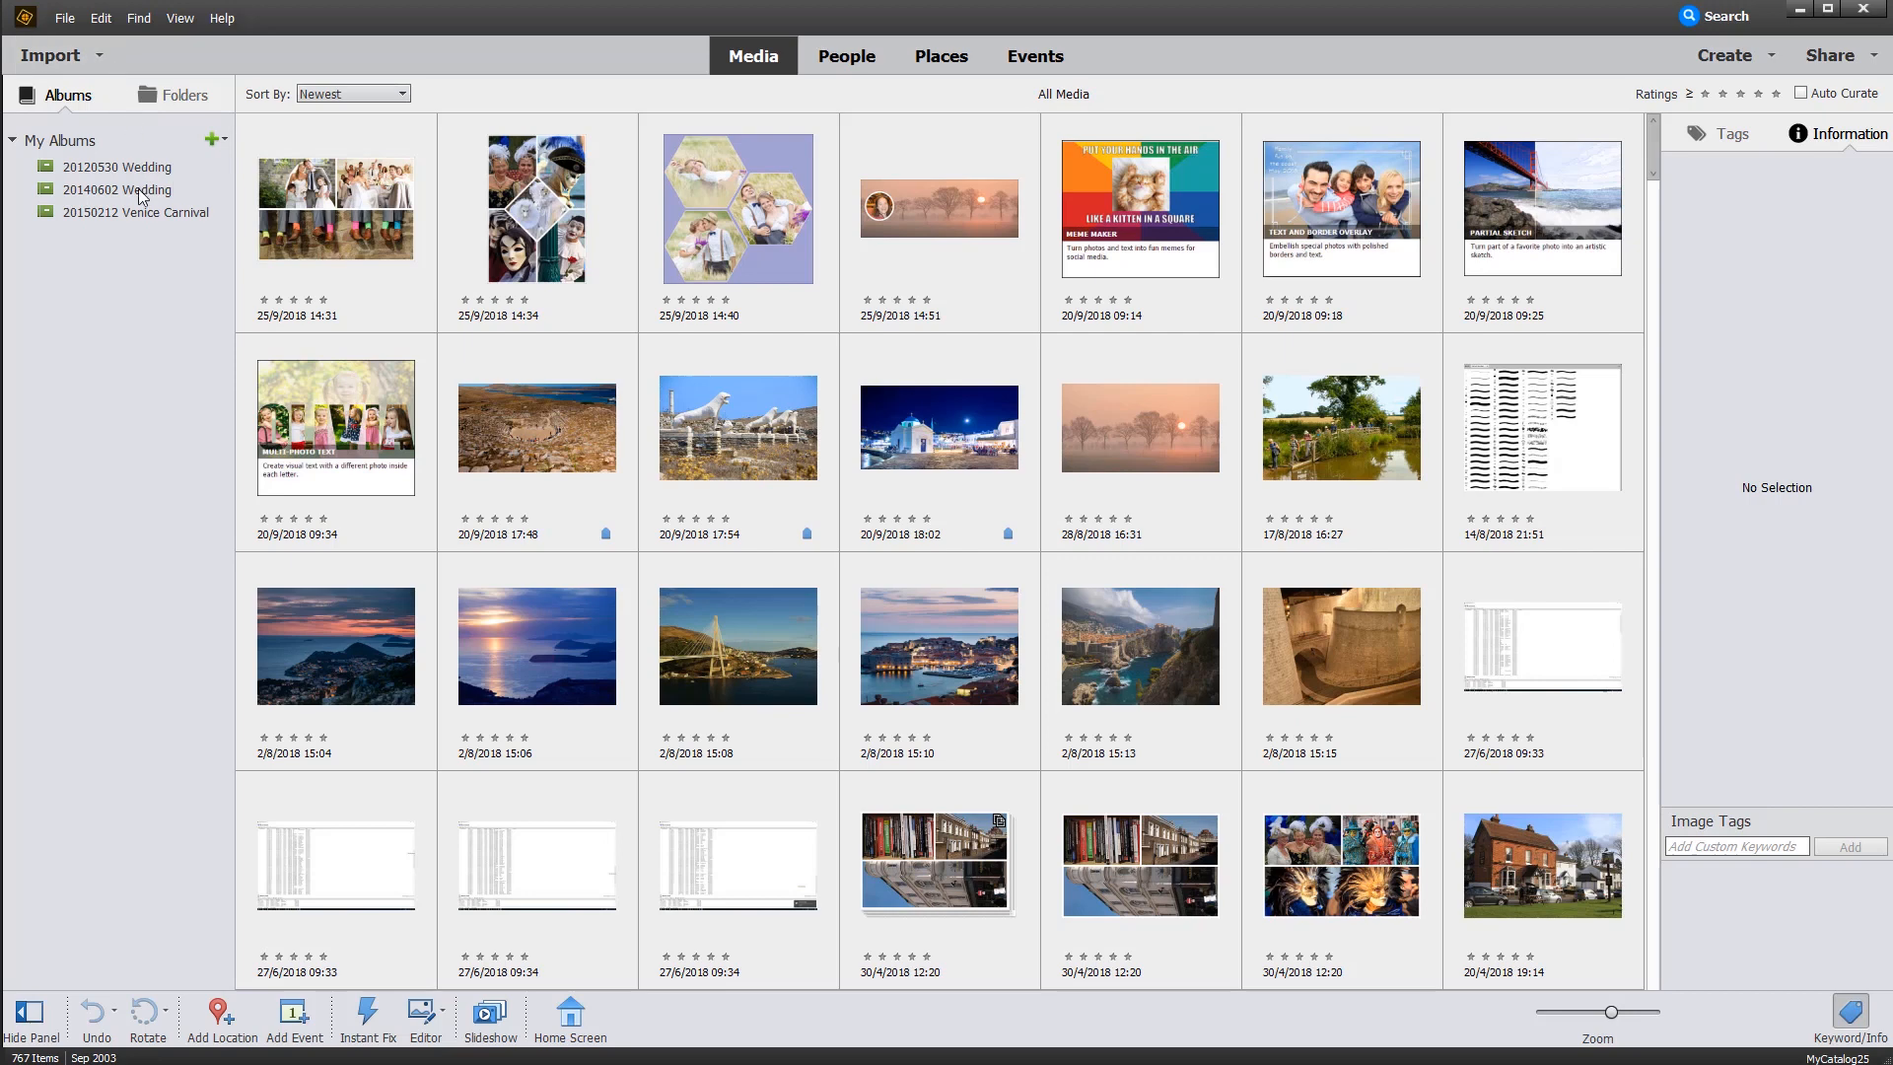
{"action": "left_click", "coordinate": [118, 190]}
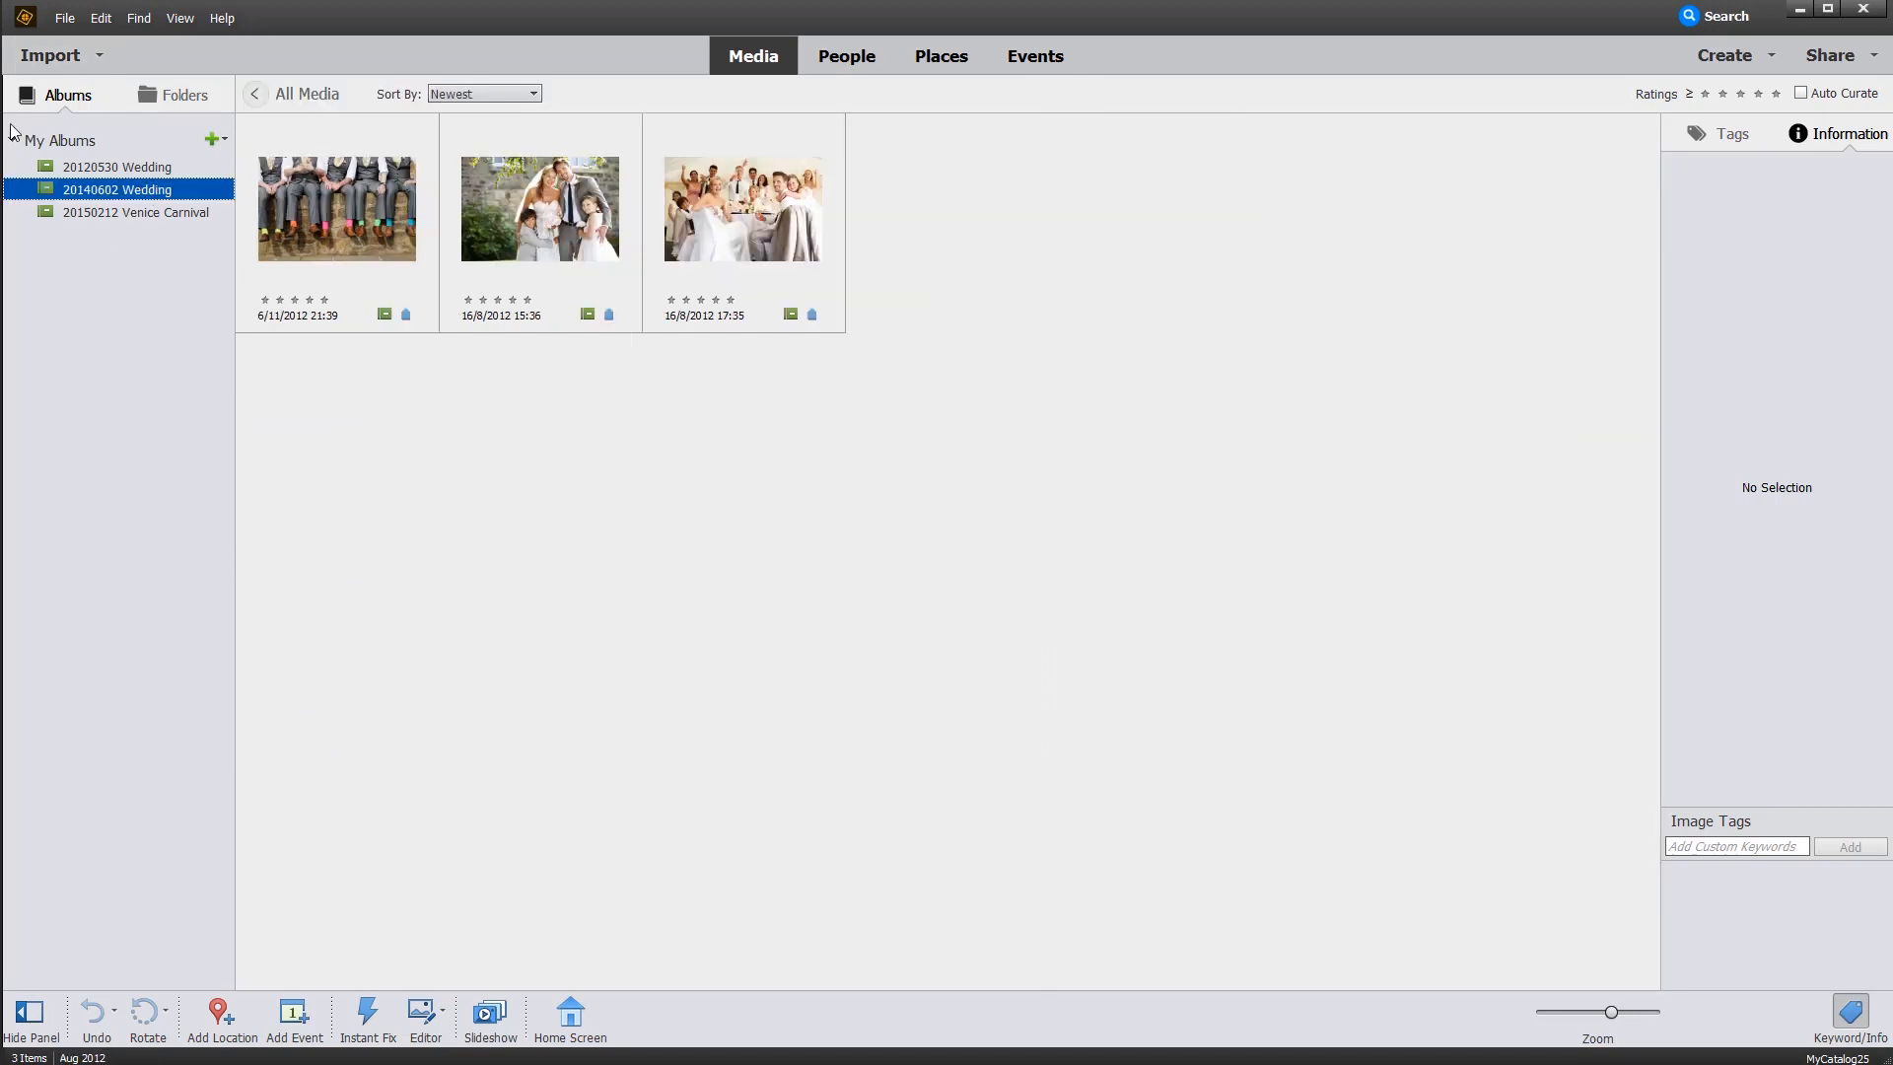
{"action": "left_click", "coordinate": [116, 165]}
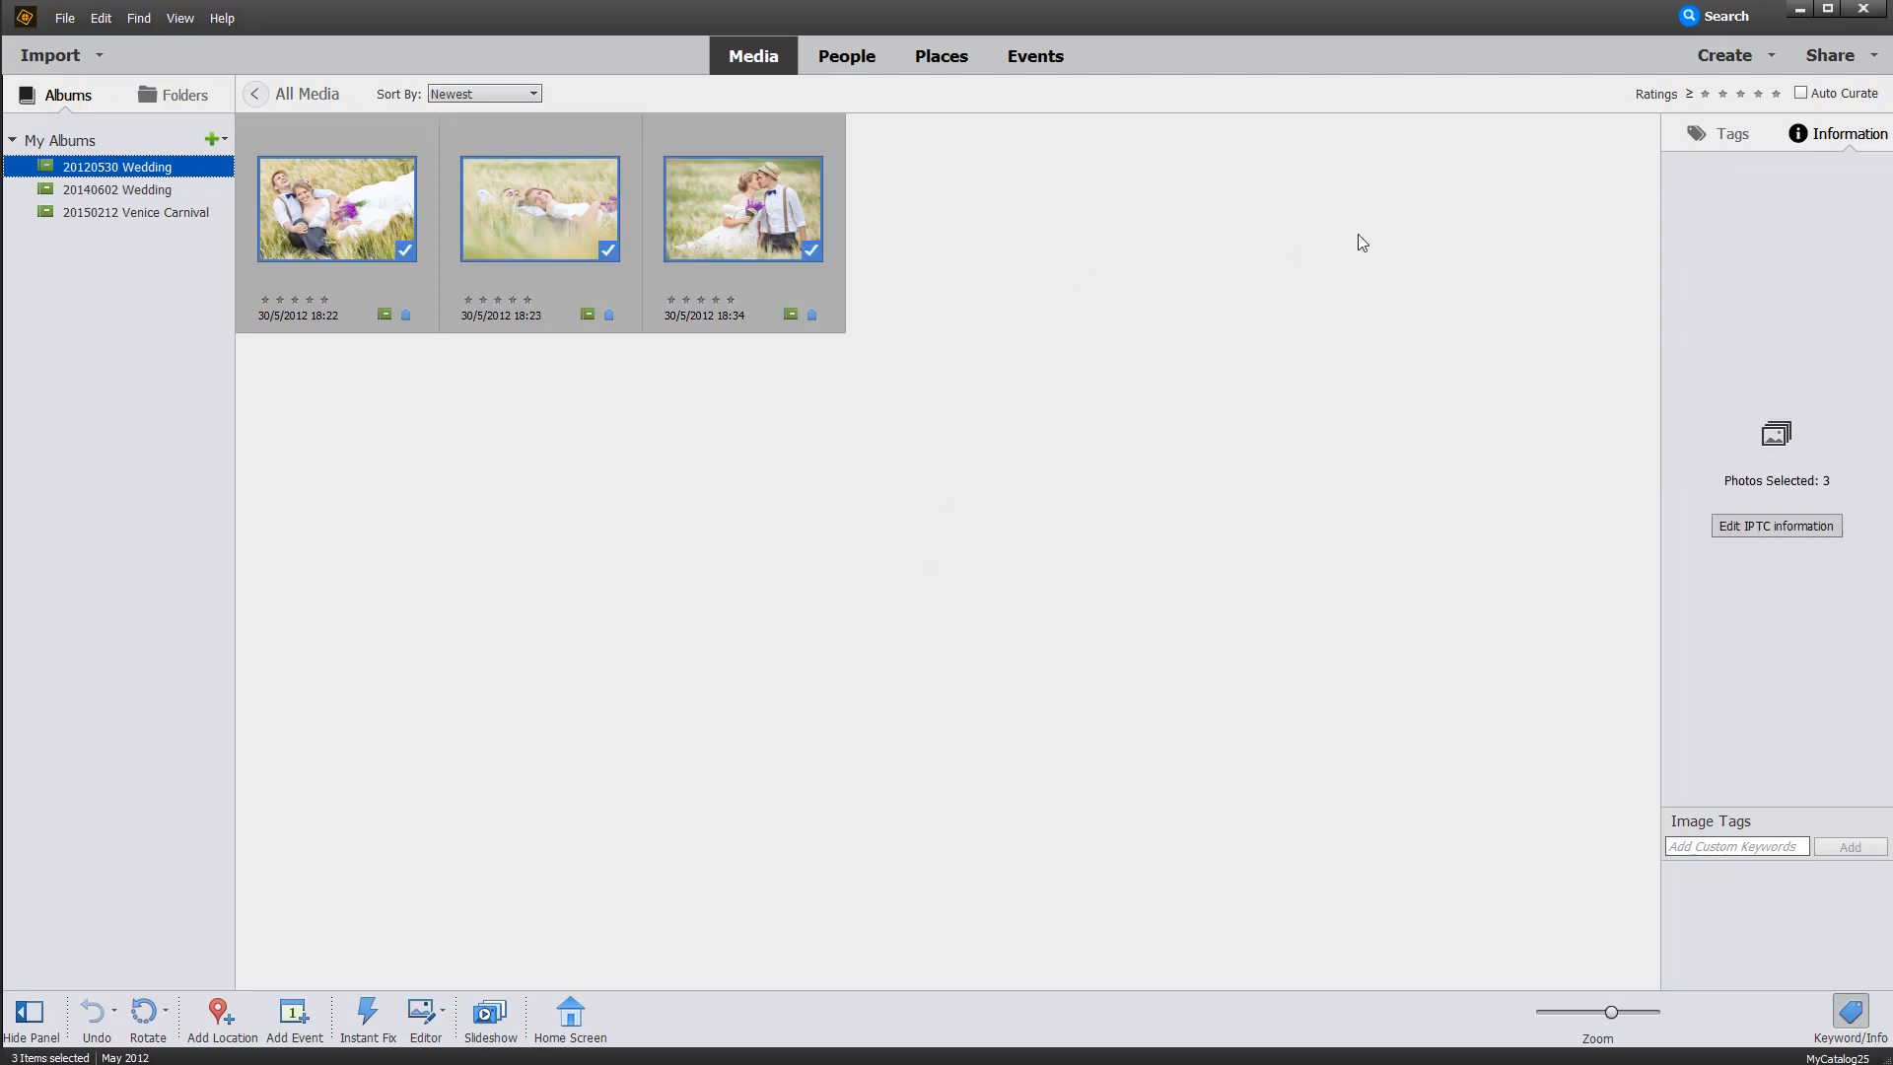
{"action": "left_click", "coordinate": [1725, 55]}
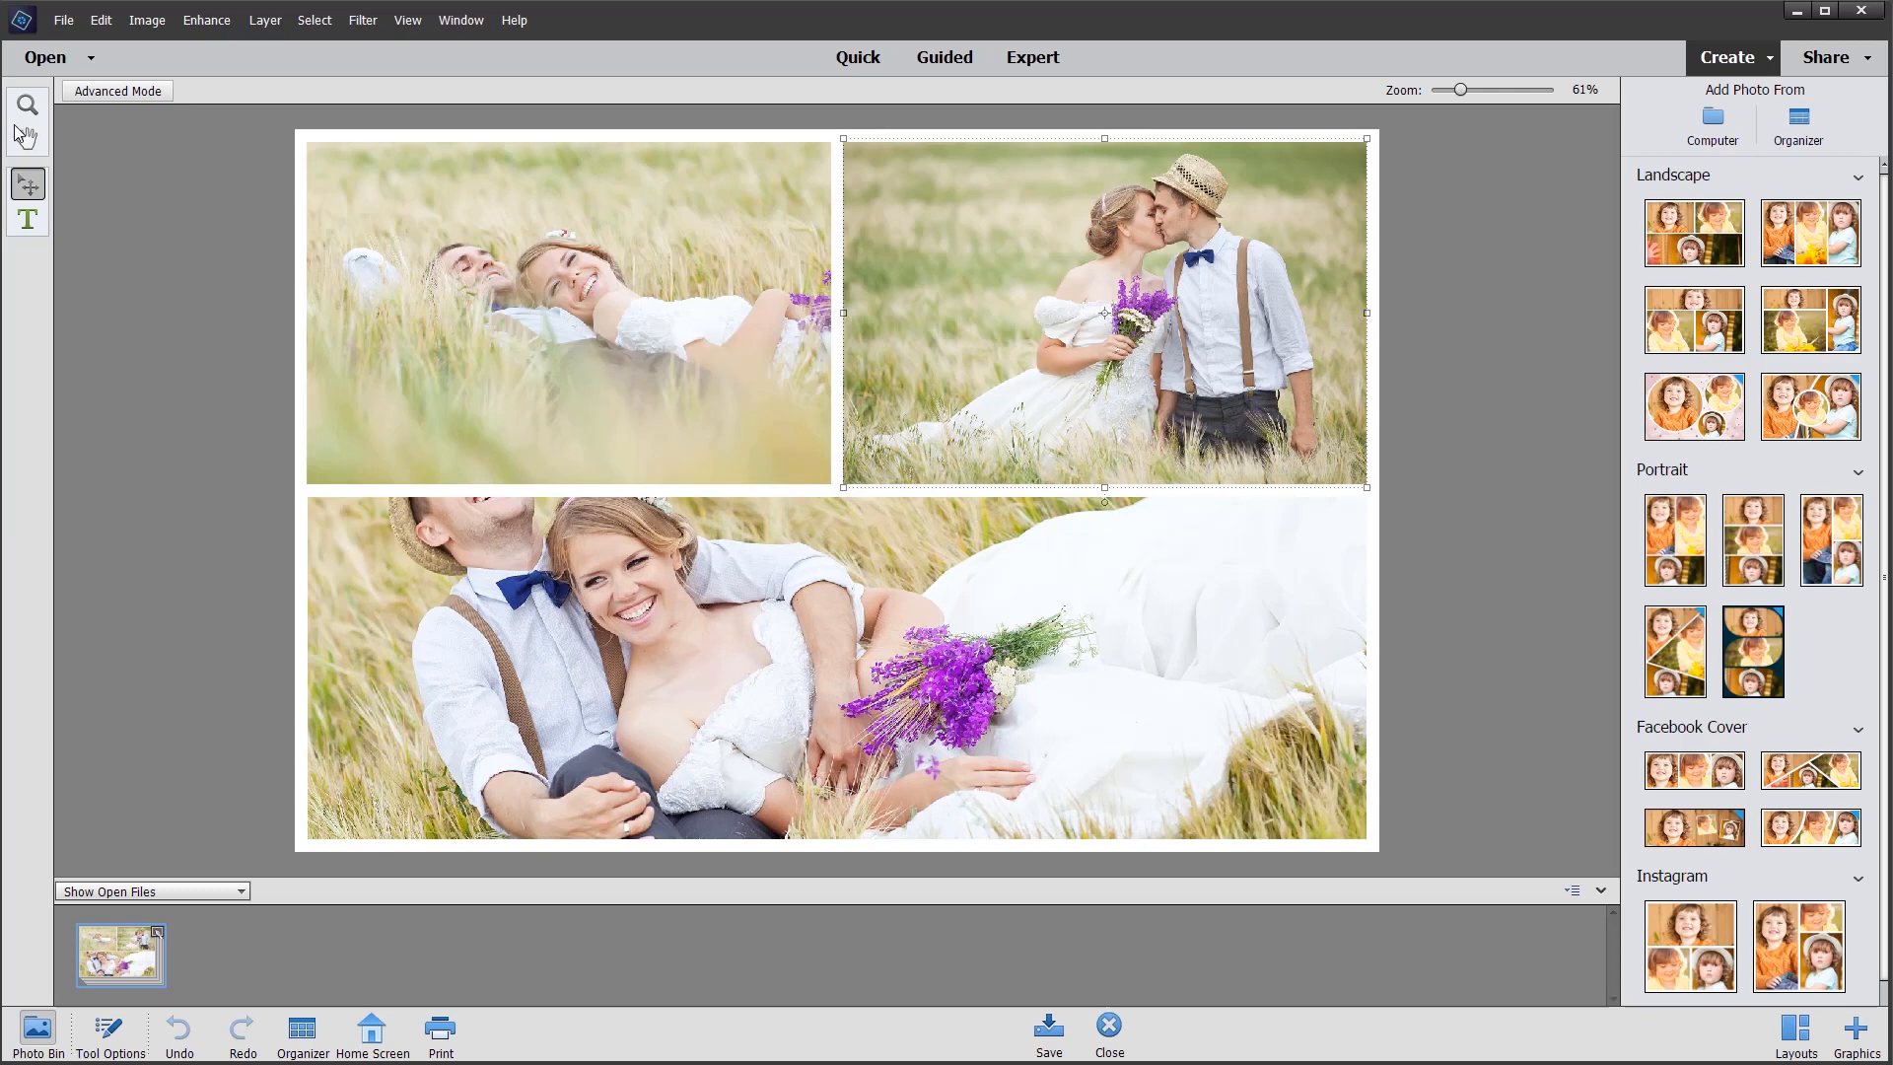
Step: With the Move tool, shift the bottom wedding photo in its frame so both heads show
{"action": "left_click", "coordinate": [28, 136]}
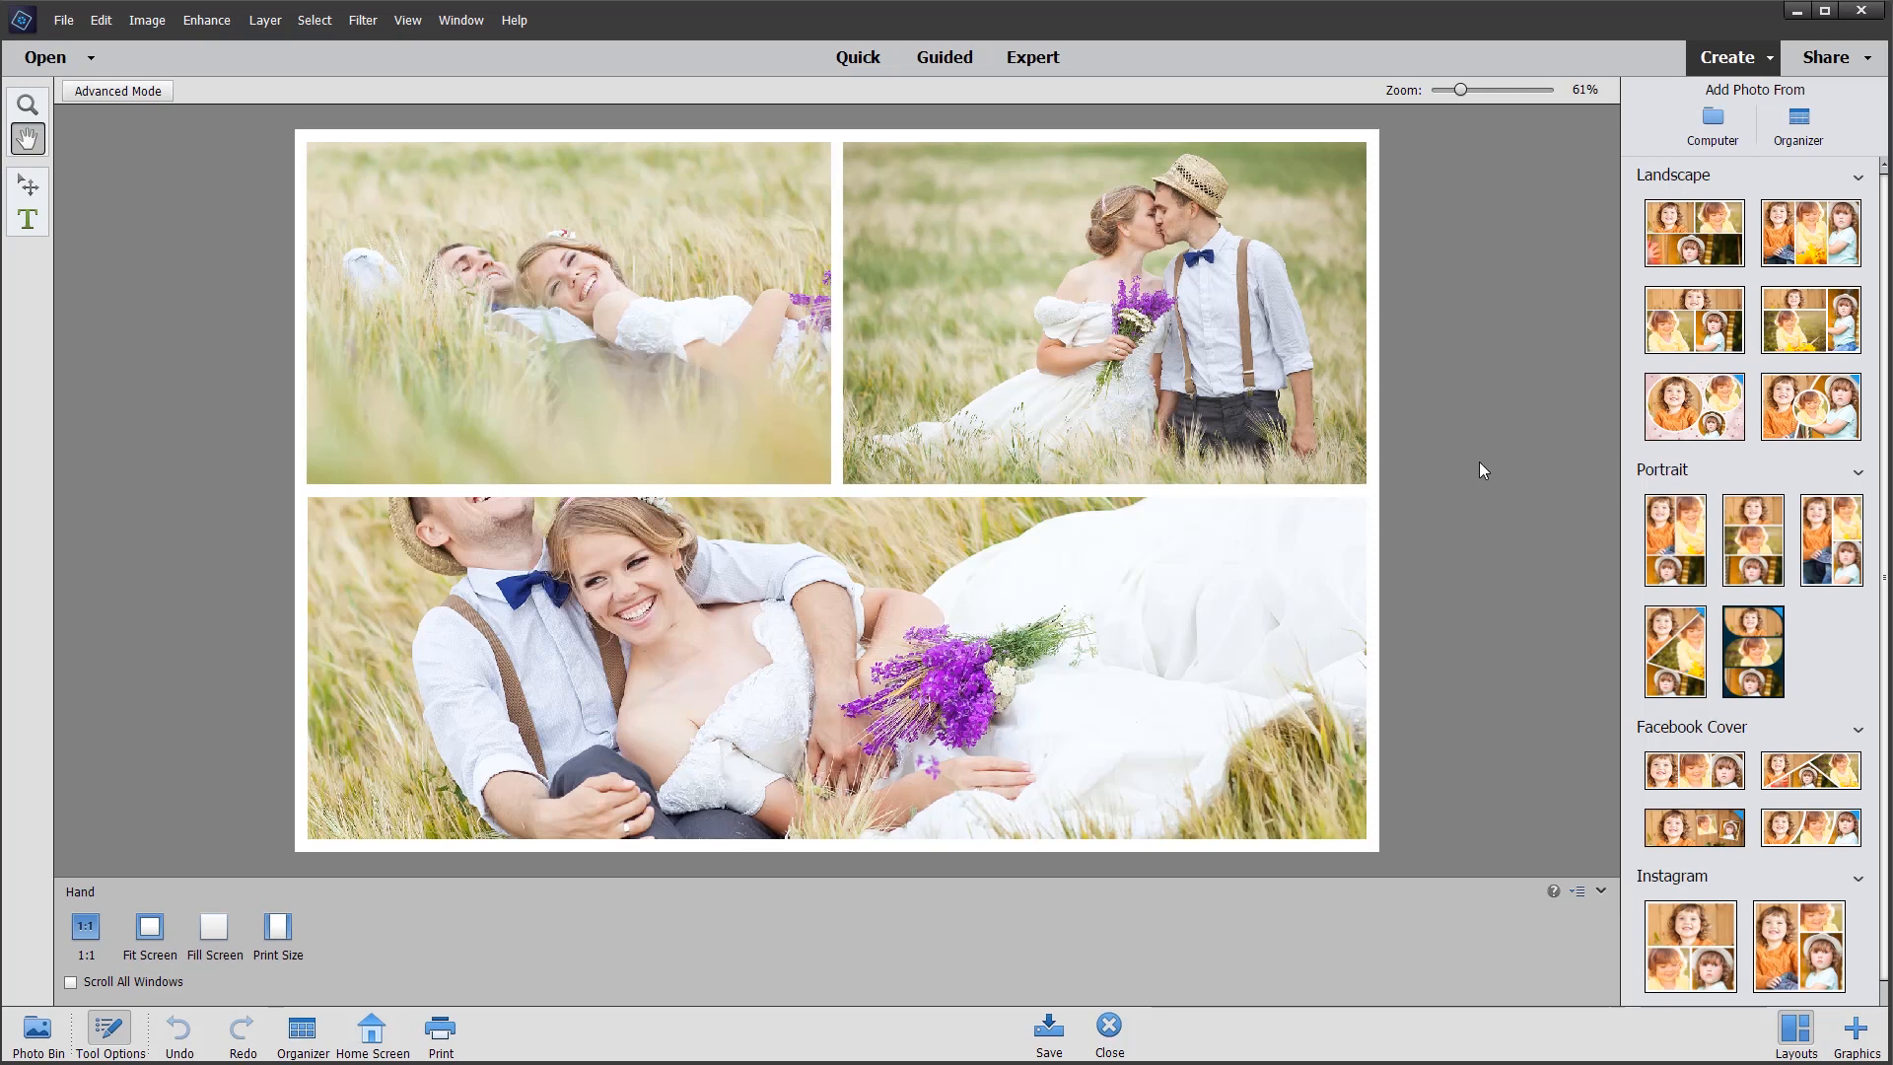
{"action": "left_click", "coordinate": [26, 185]}
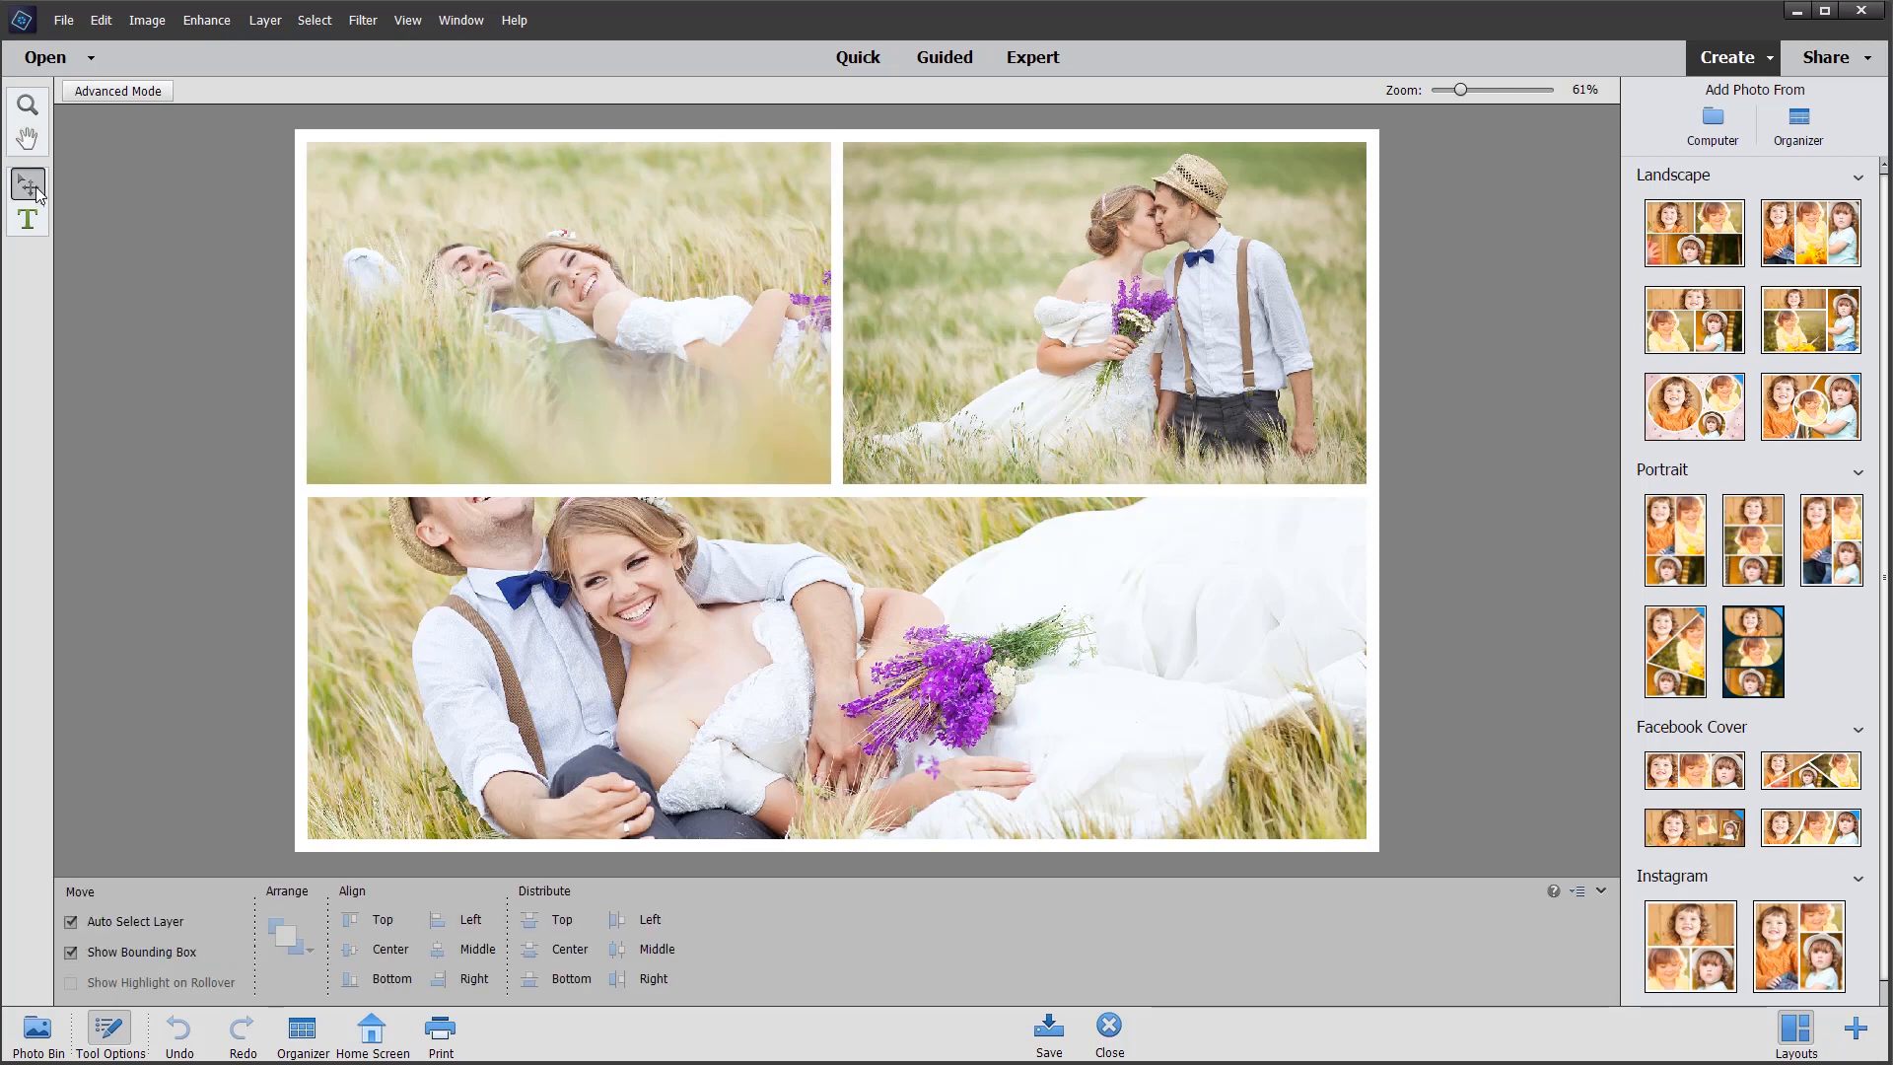
{"action": "left_click", "coordinate": [565, 314]}
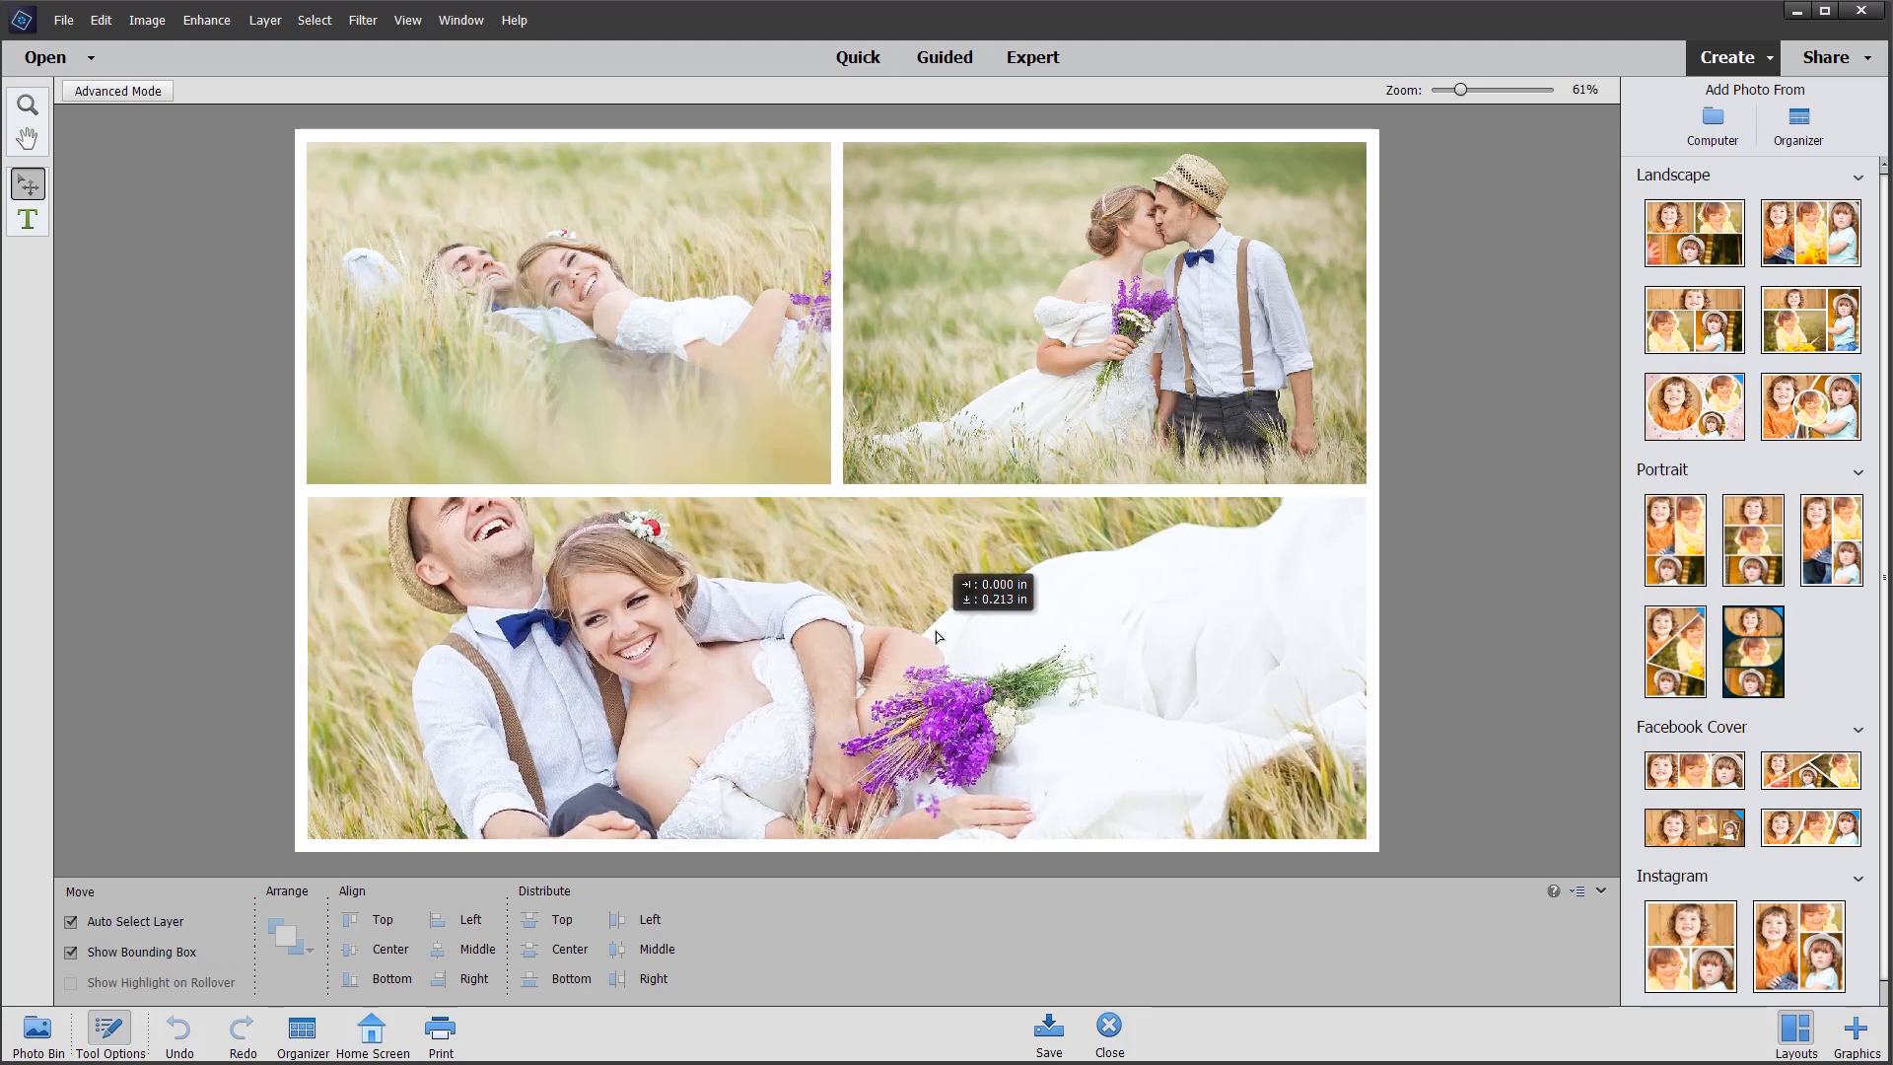
{"action": "left_click_drag", "start_coordinate": [934, 637], "coordinate": [926, 677]}
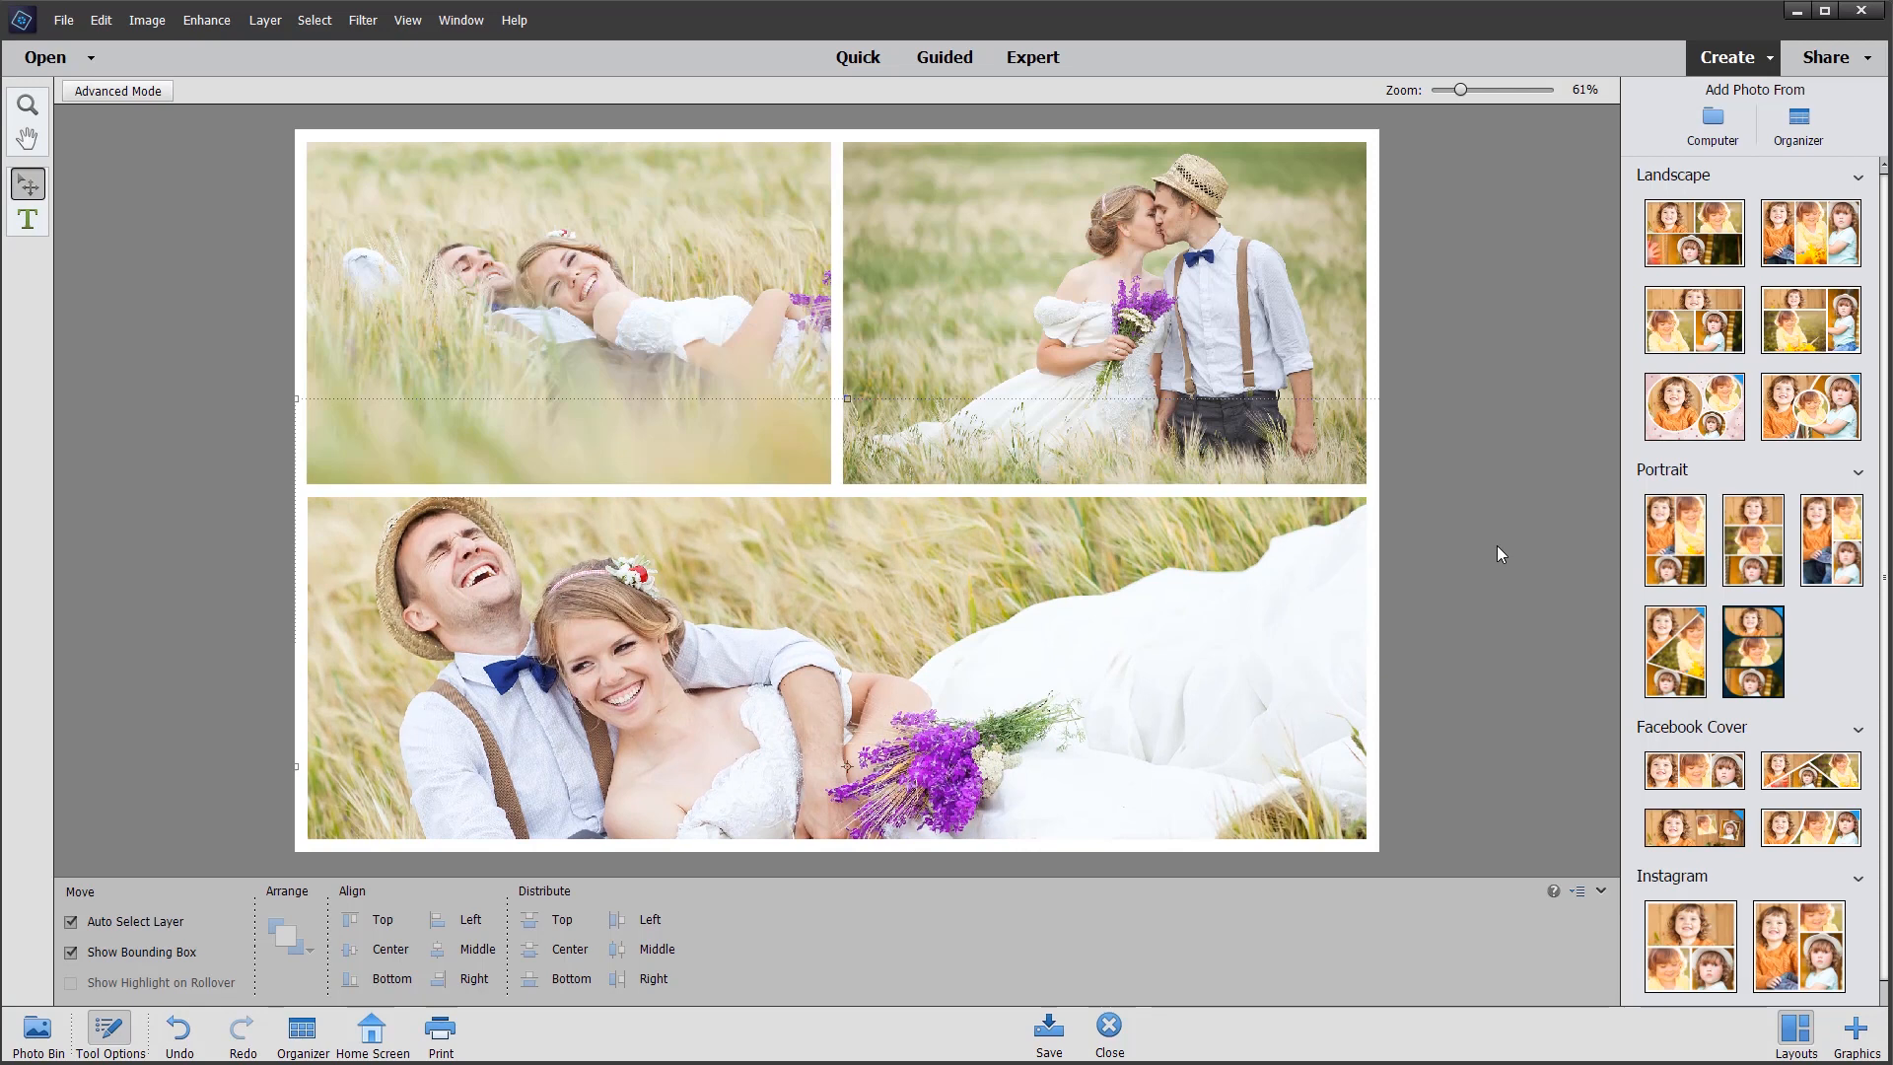
{"action": "mouse_move", "coordinate": [1463, 394]}
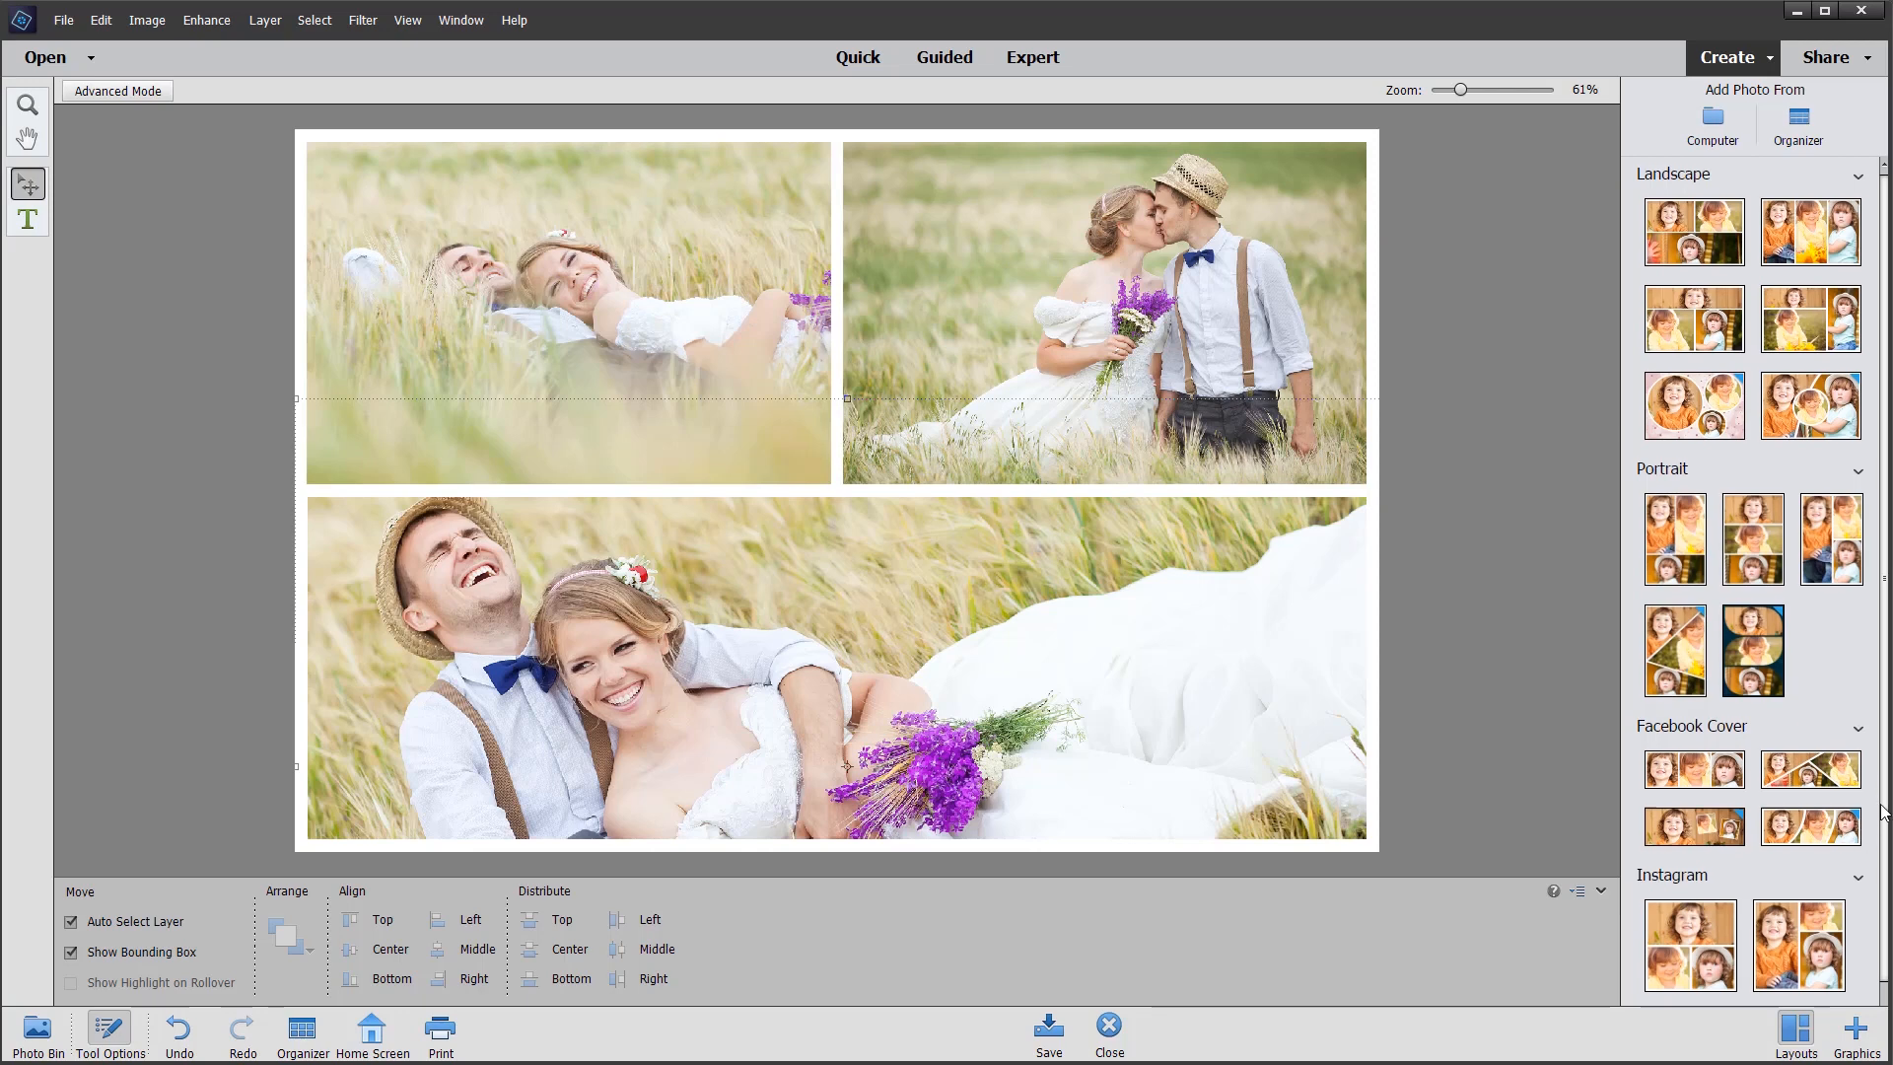
Step: Apply the pink hexagon Instagram layout so the three photos sit in hexagonal frames
{"action": "scroll", "scroll_direction": "down", "scroll_amount": 3}
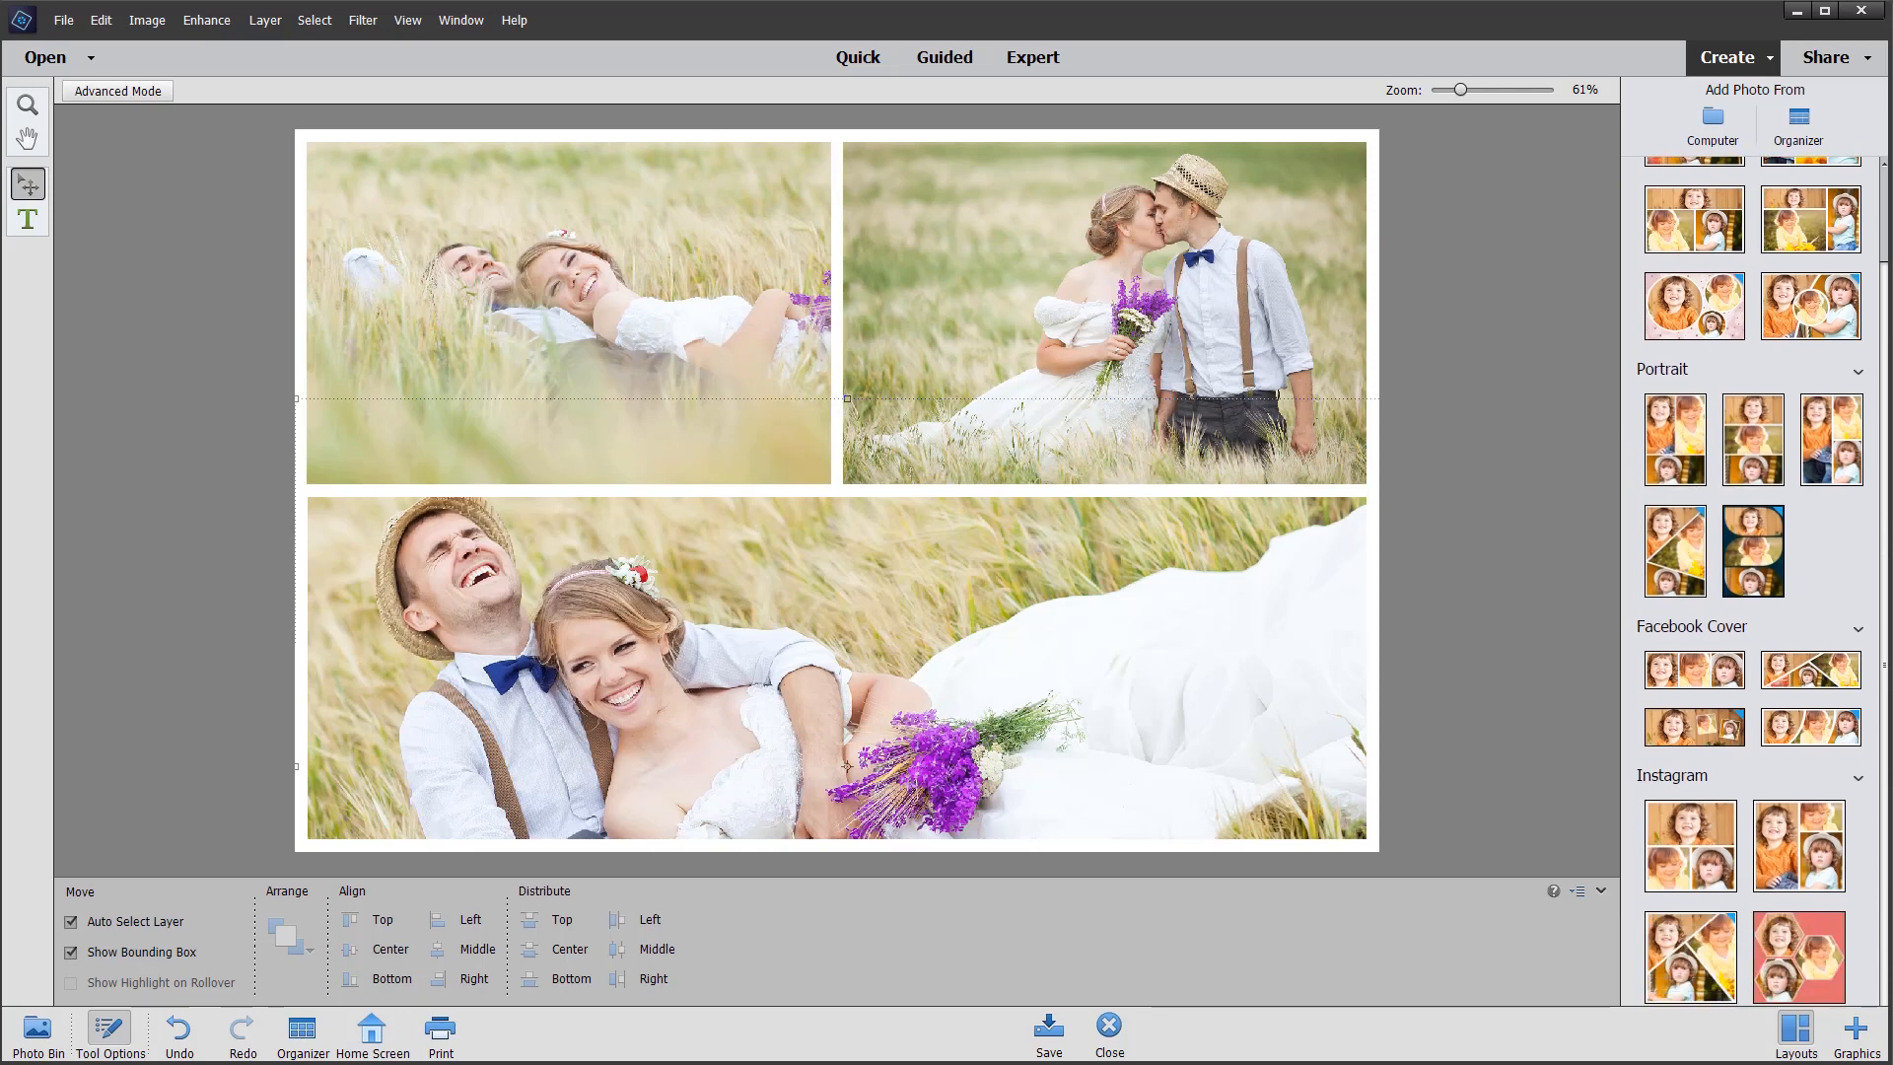
{"action": "left_click", "coordinate": [1798, 958]}
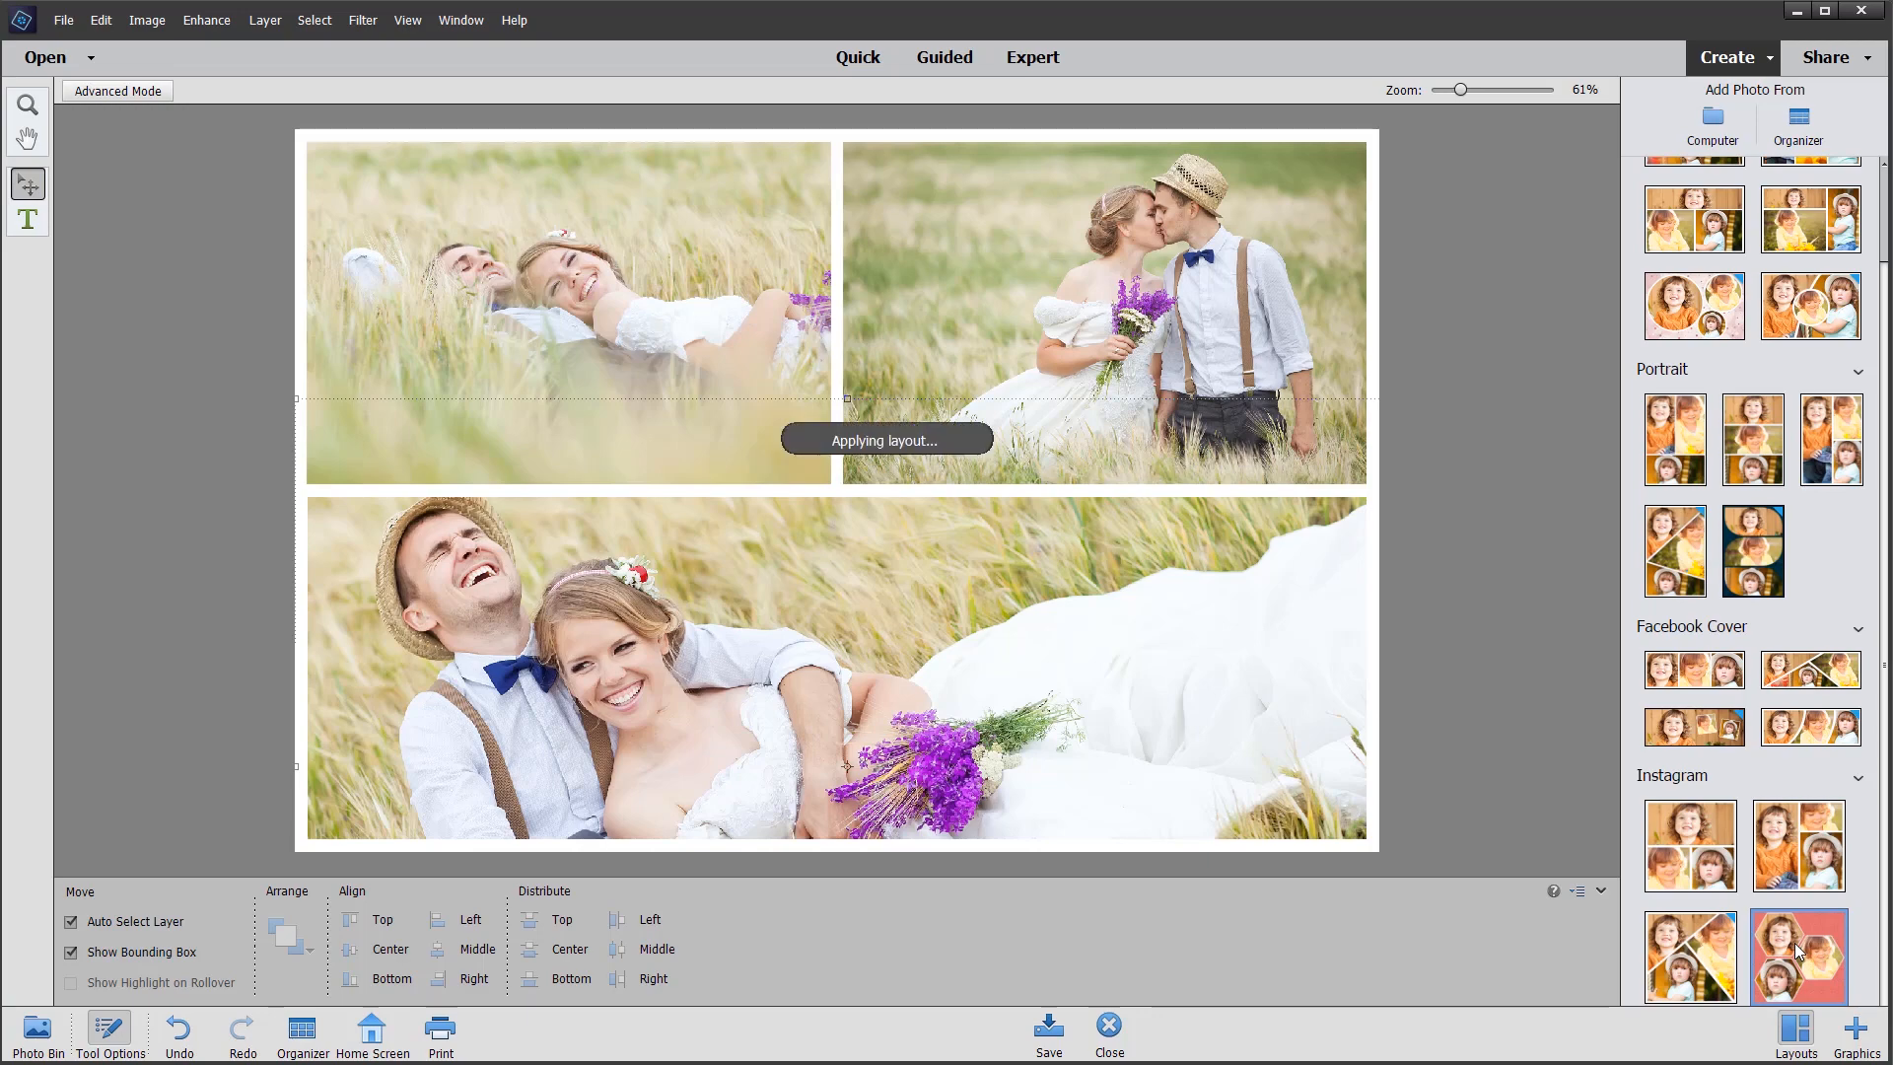
{"action": "left_click", "coordinate": [1798, 956]}
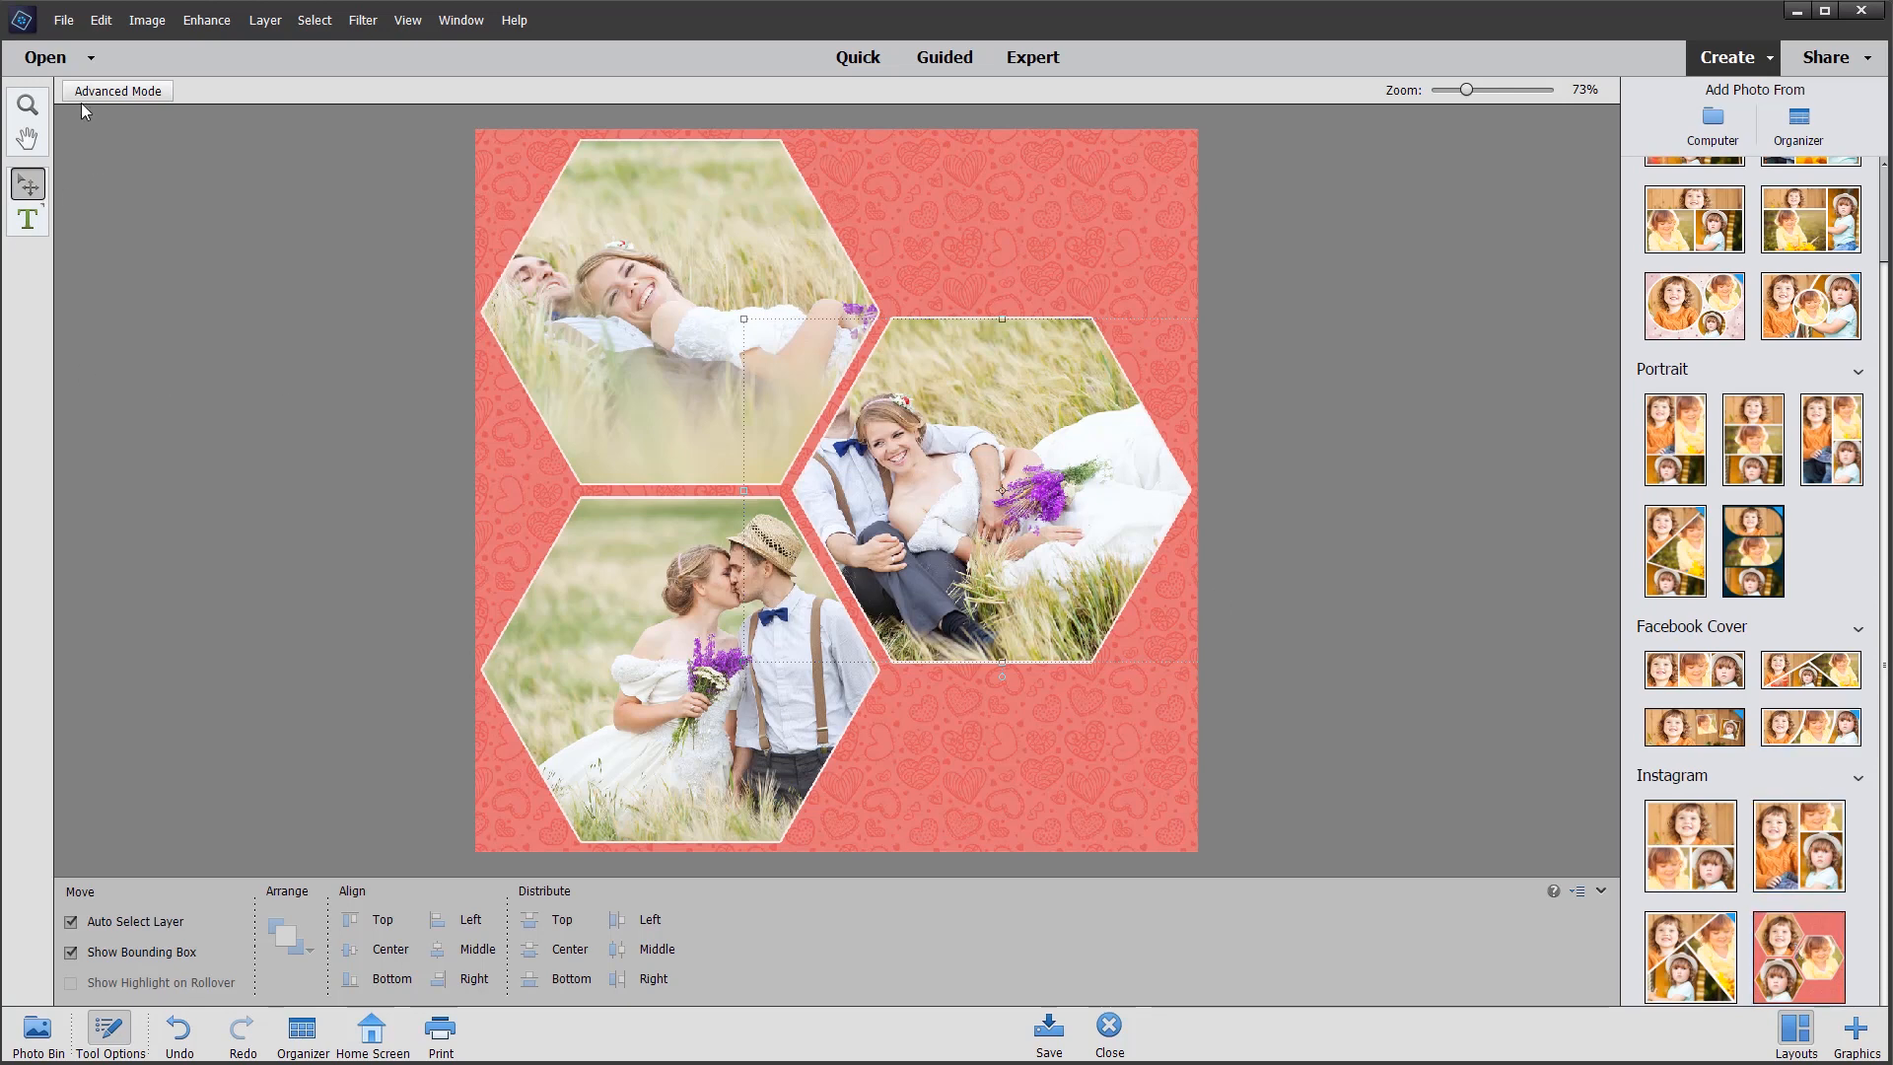
{"action": "left_click", "coordinate": [27, 138]}
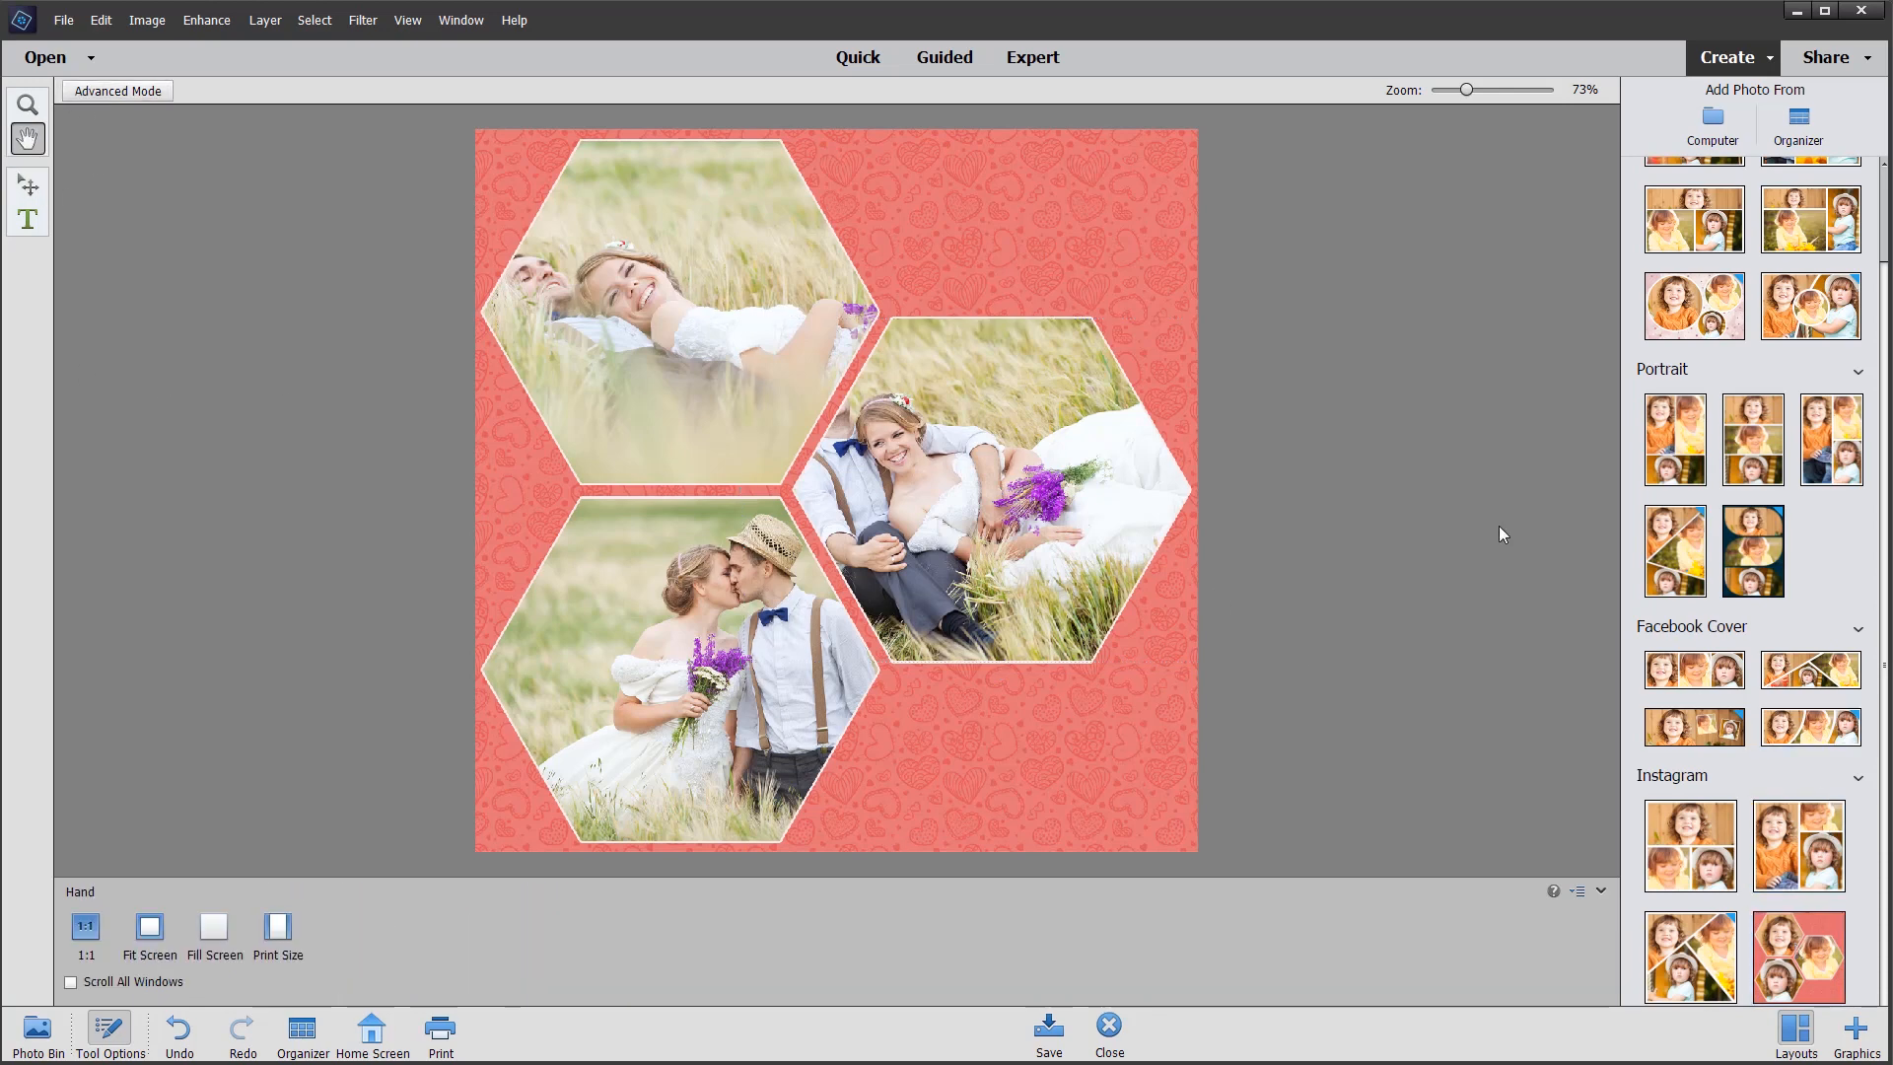
{"action": "mouse_move", "coordinate": [1496, 534]}
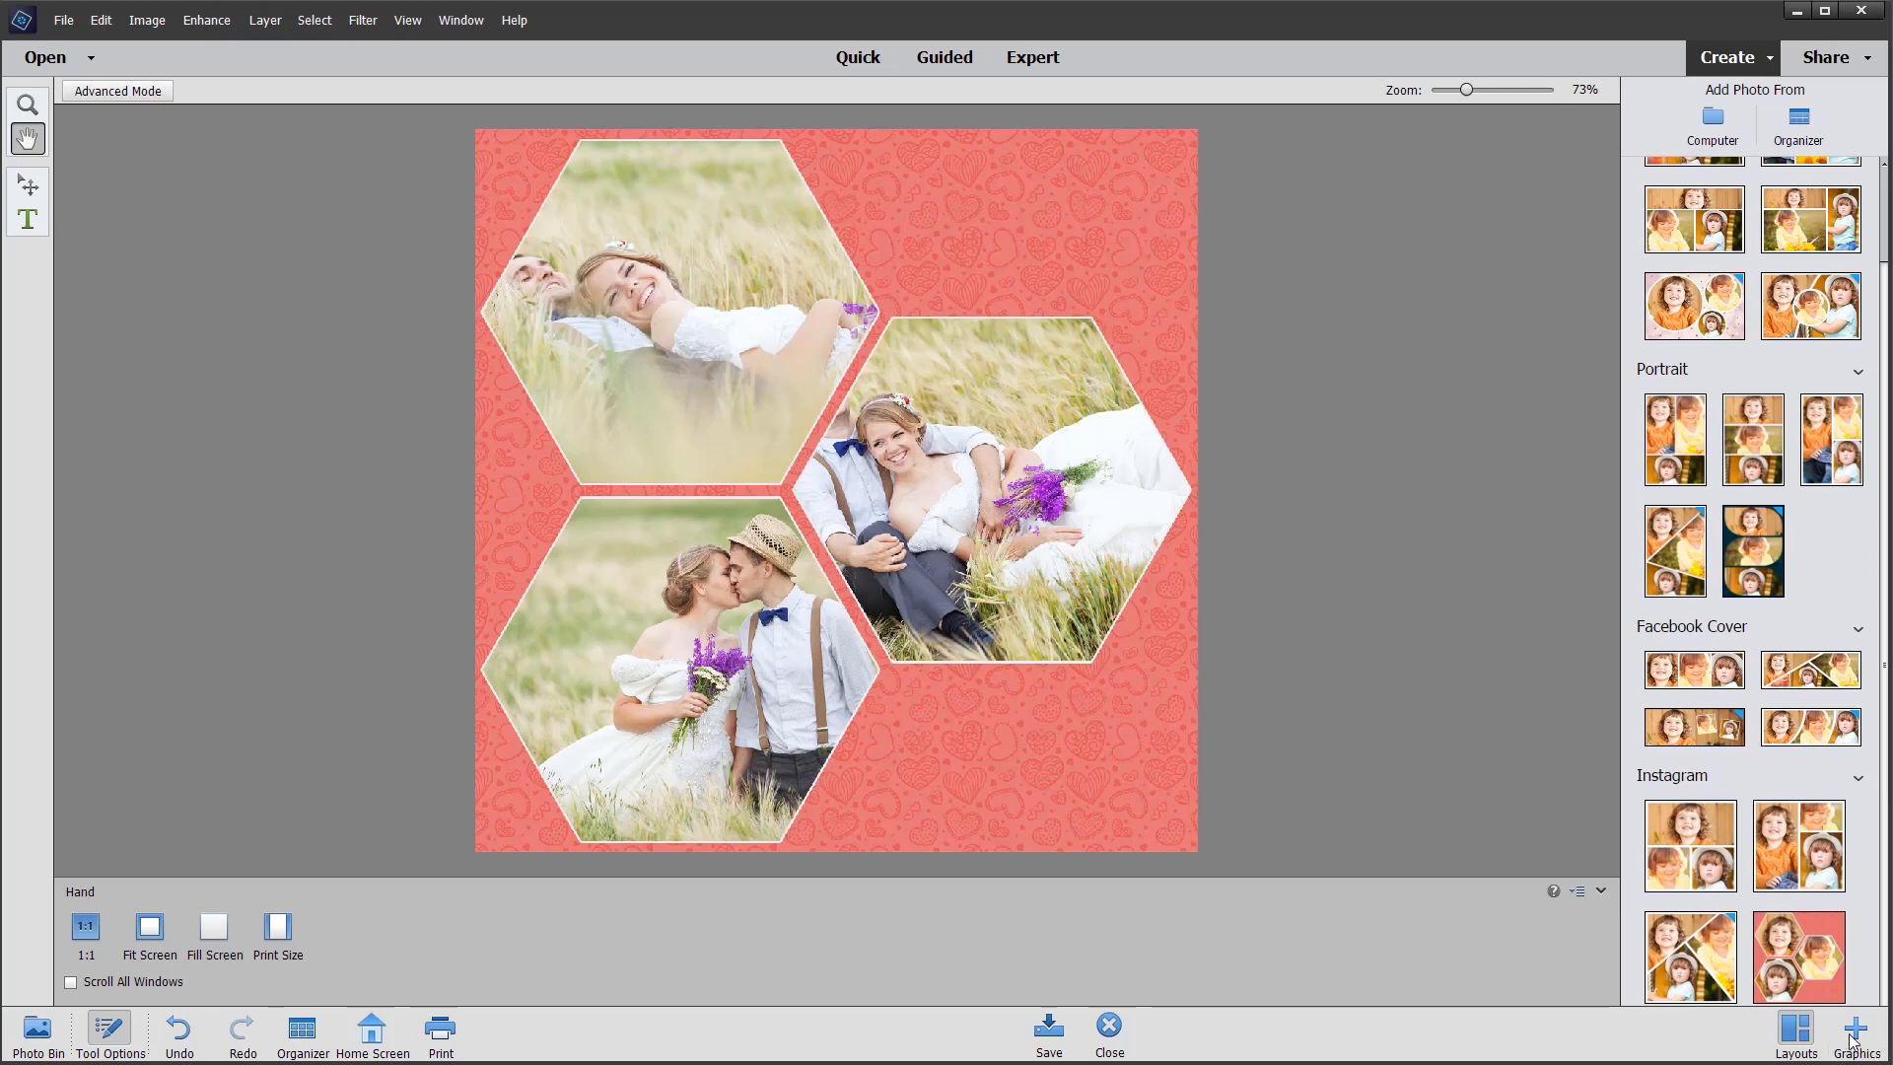
Step: Browse the Graphics backgrounds and apply the lavender swirl background in place of the pink hearts
{"action": "left_click", "coordinate": [1855, 1029]}
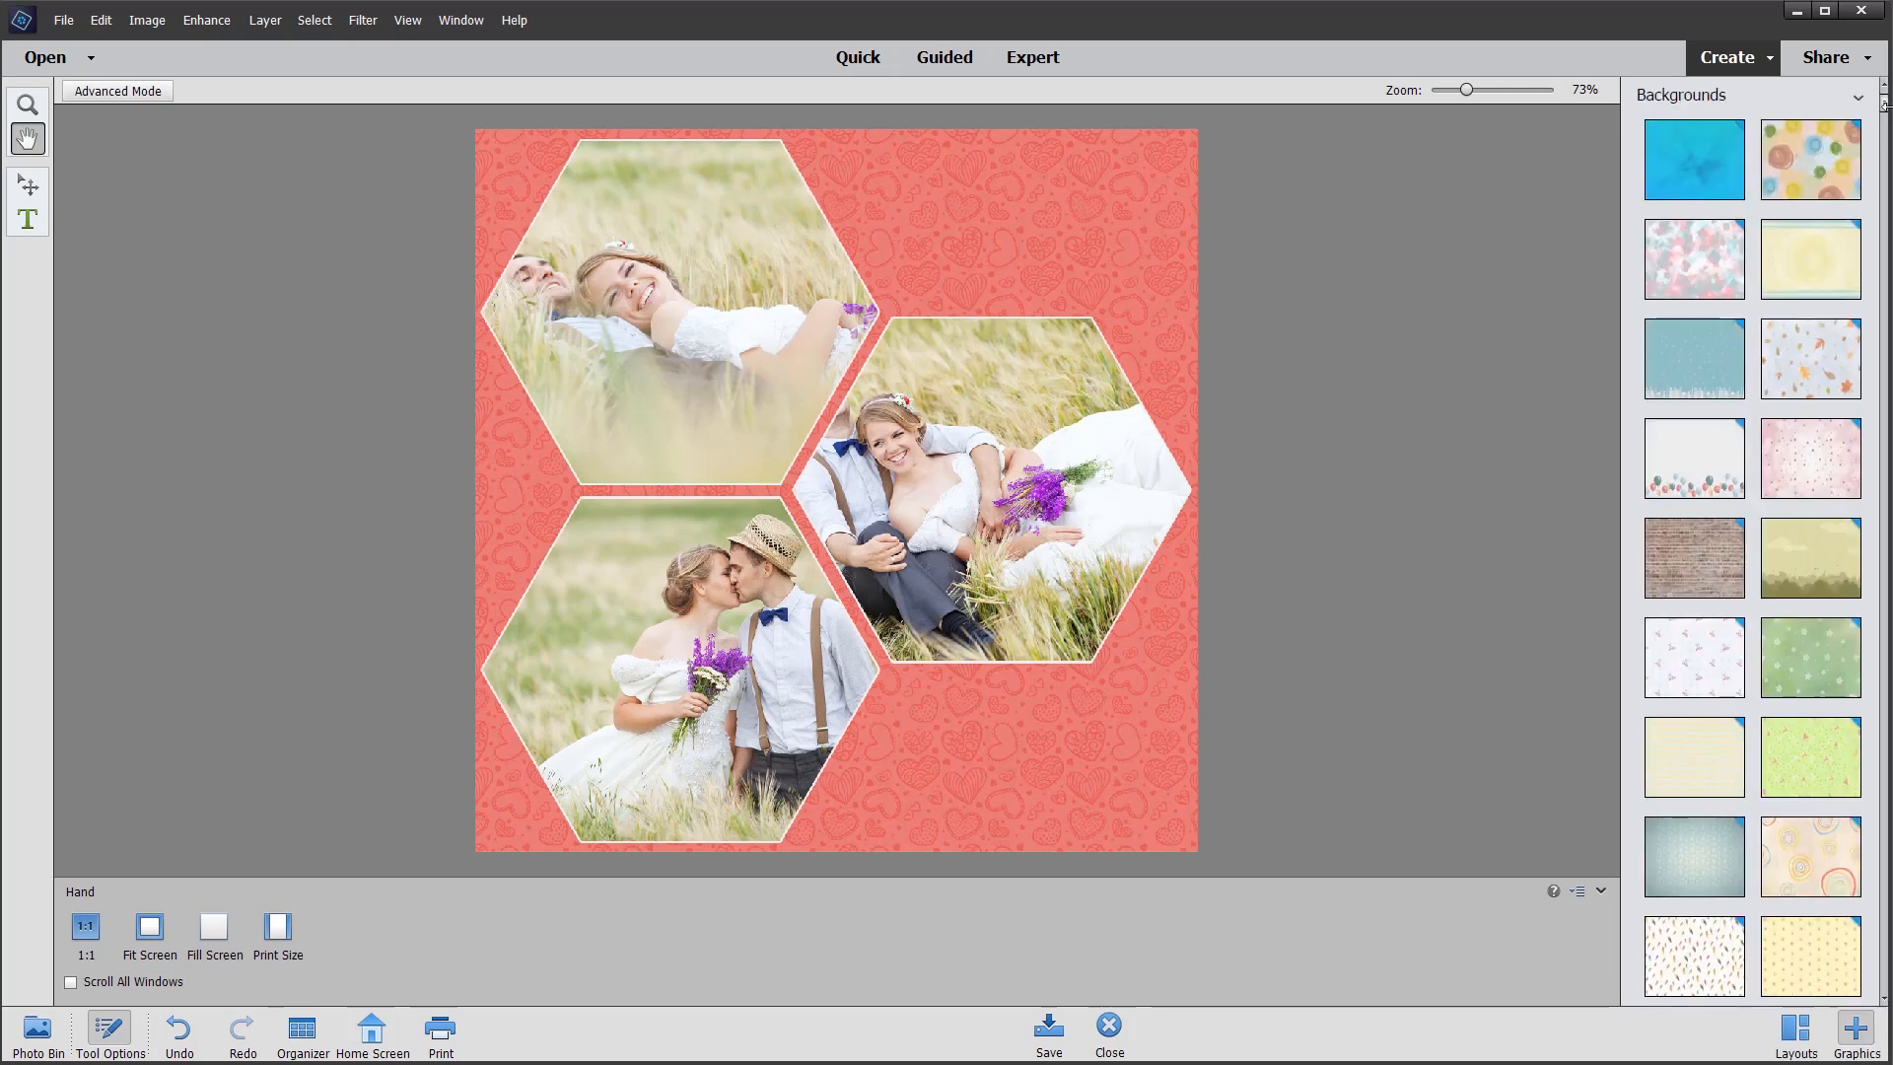
{"action": "scroll", "scroll_direction": "down", "scroll_amount": 3}
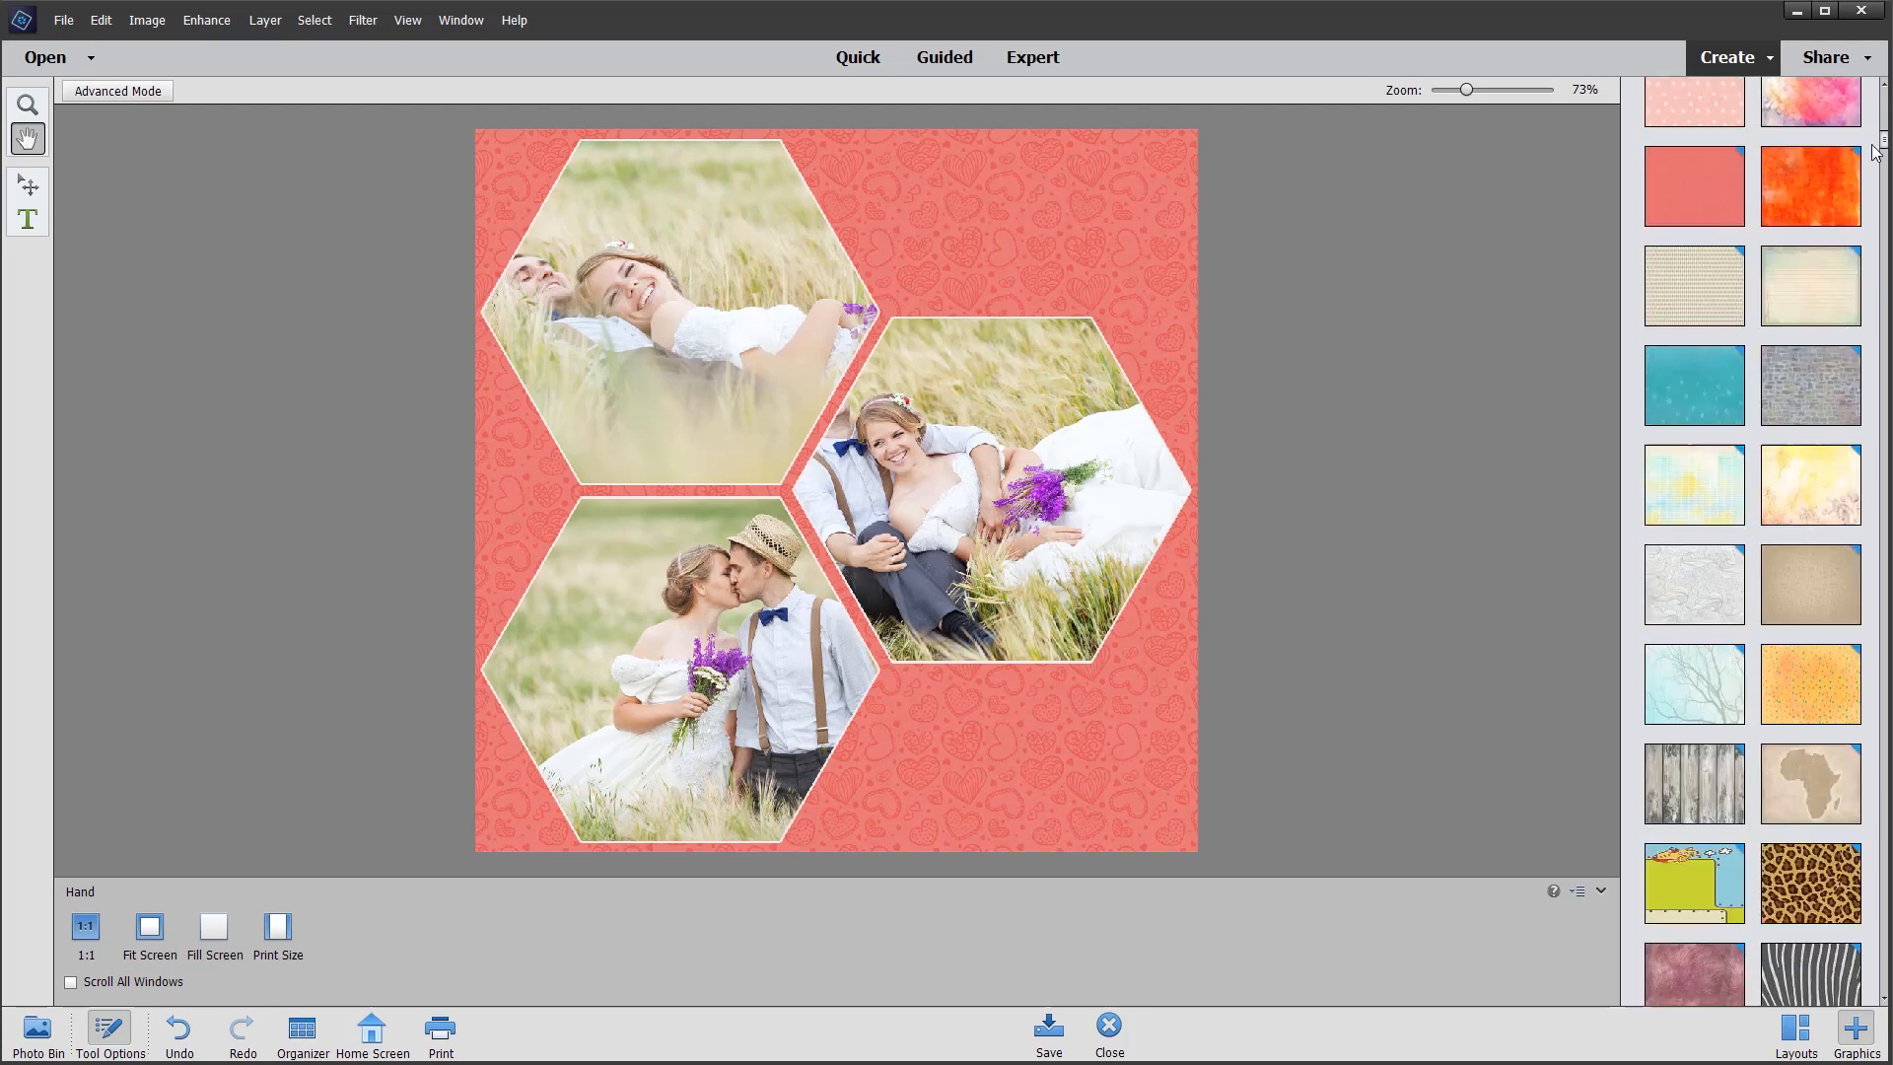
{"action": "scroll", "scroll_direction": "down", "scroll_amount": 3}
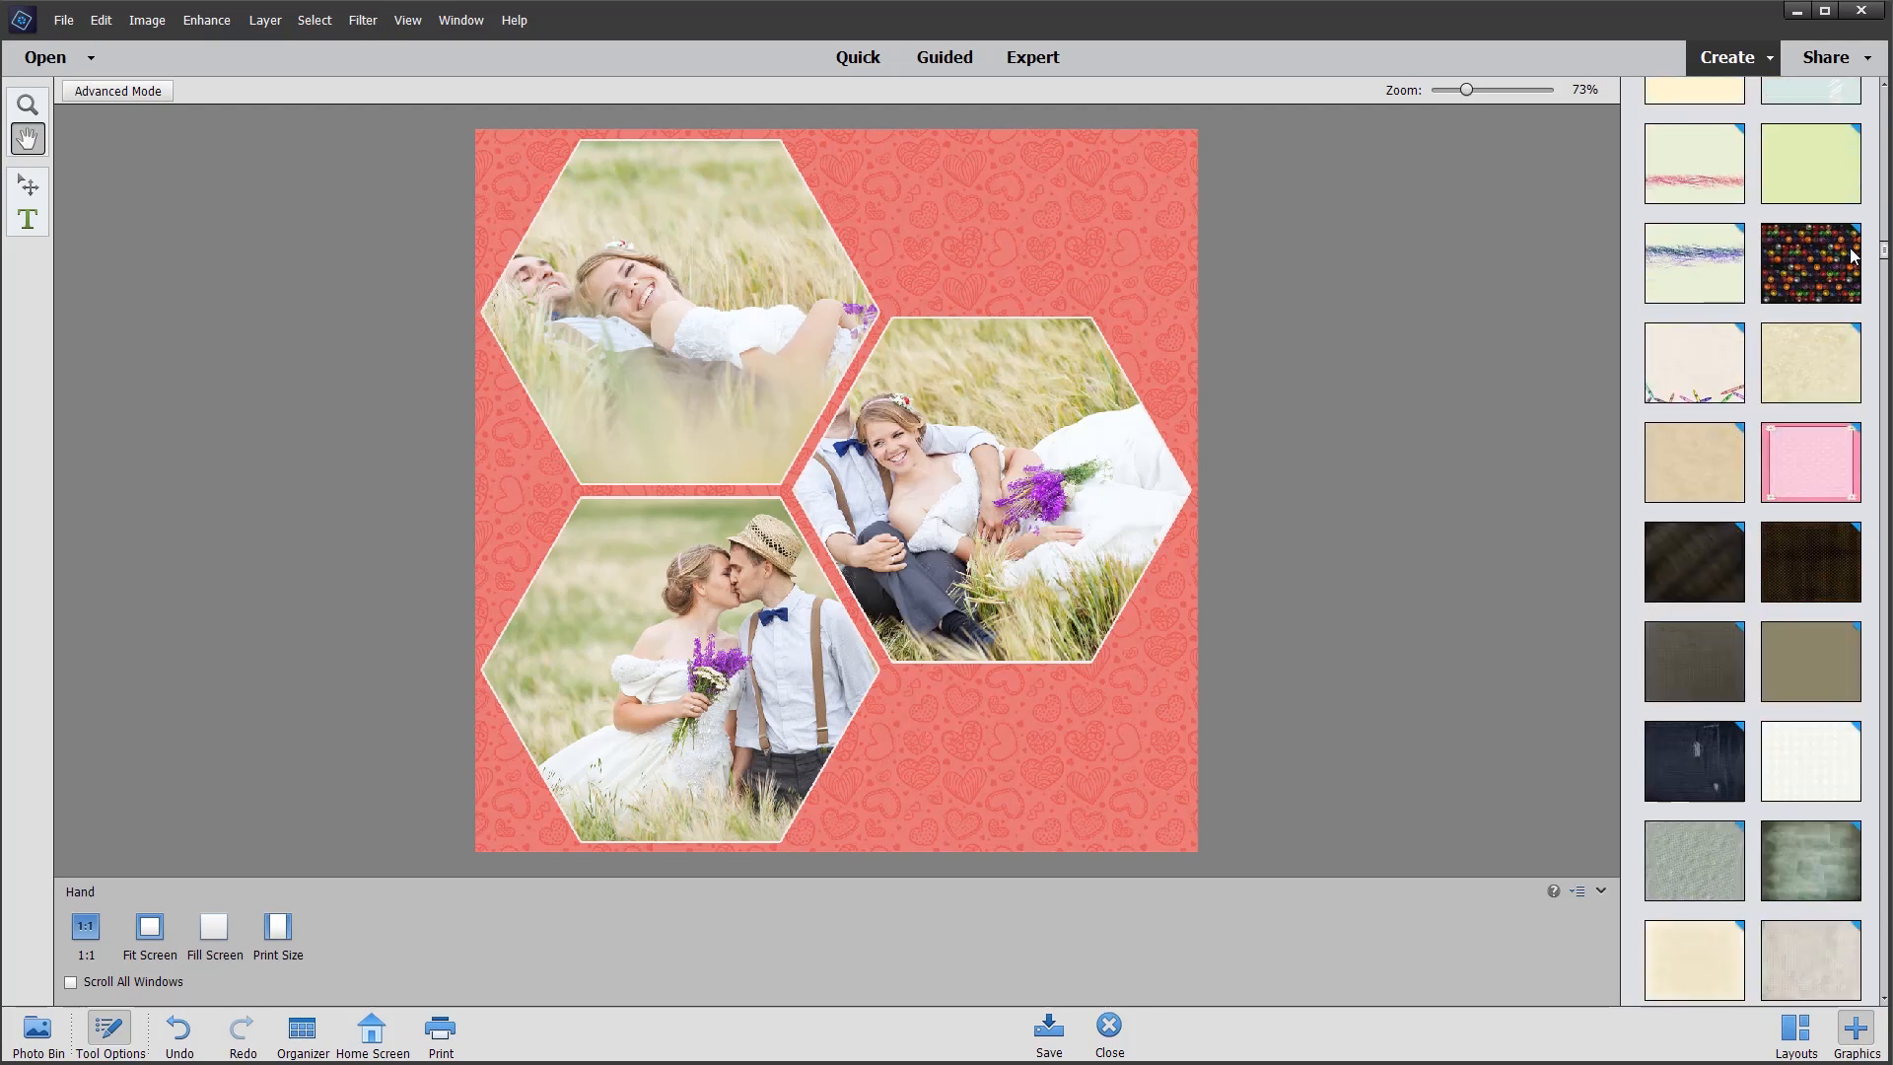
{"action": "scroll", "scroll_direction": "down", "scroll_amount": 3}
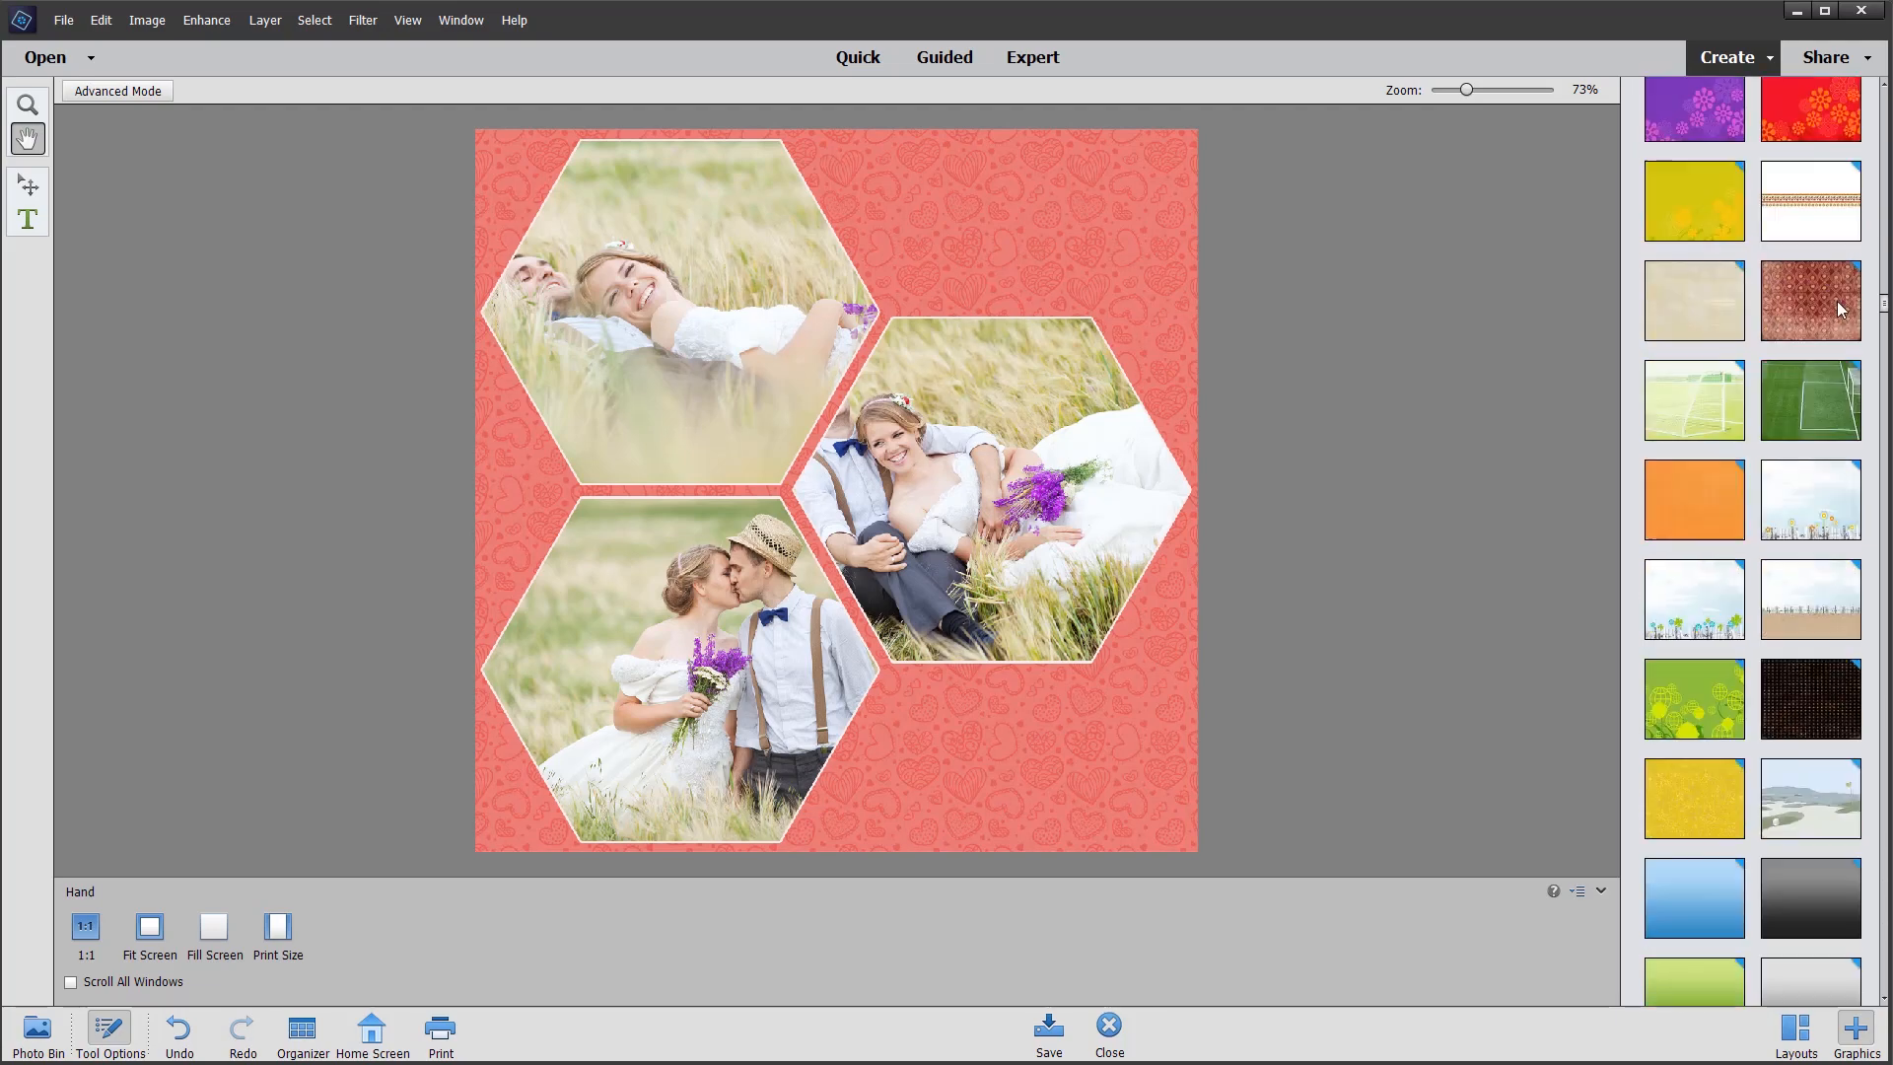
{"action": "scroll", "scroll_direction": "down", "scroll_amount": 3}
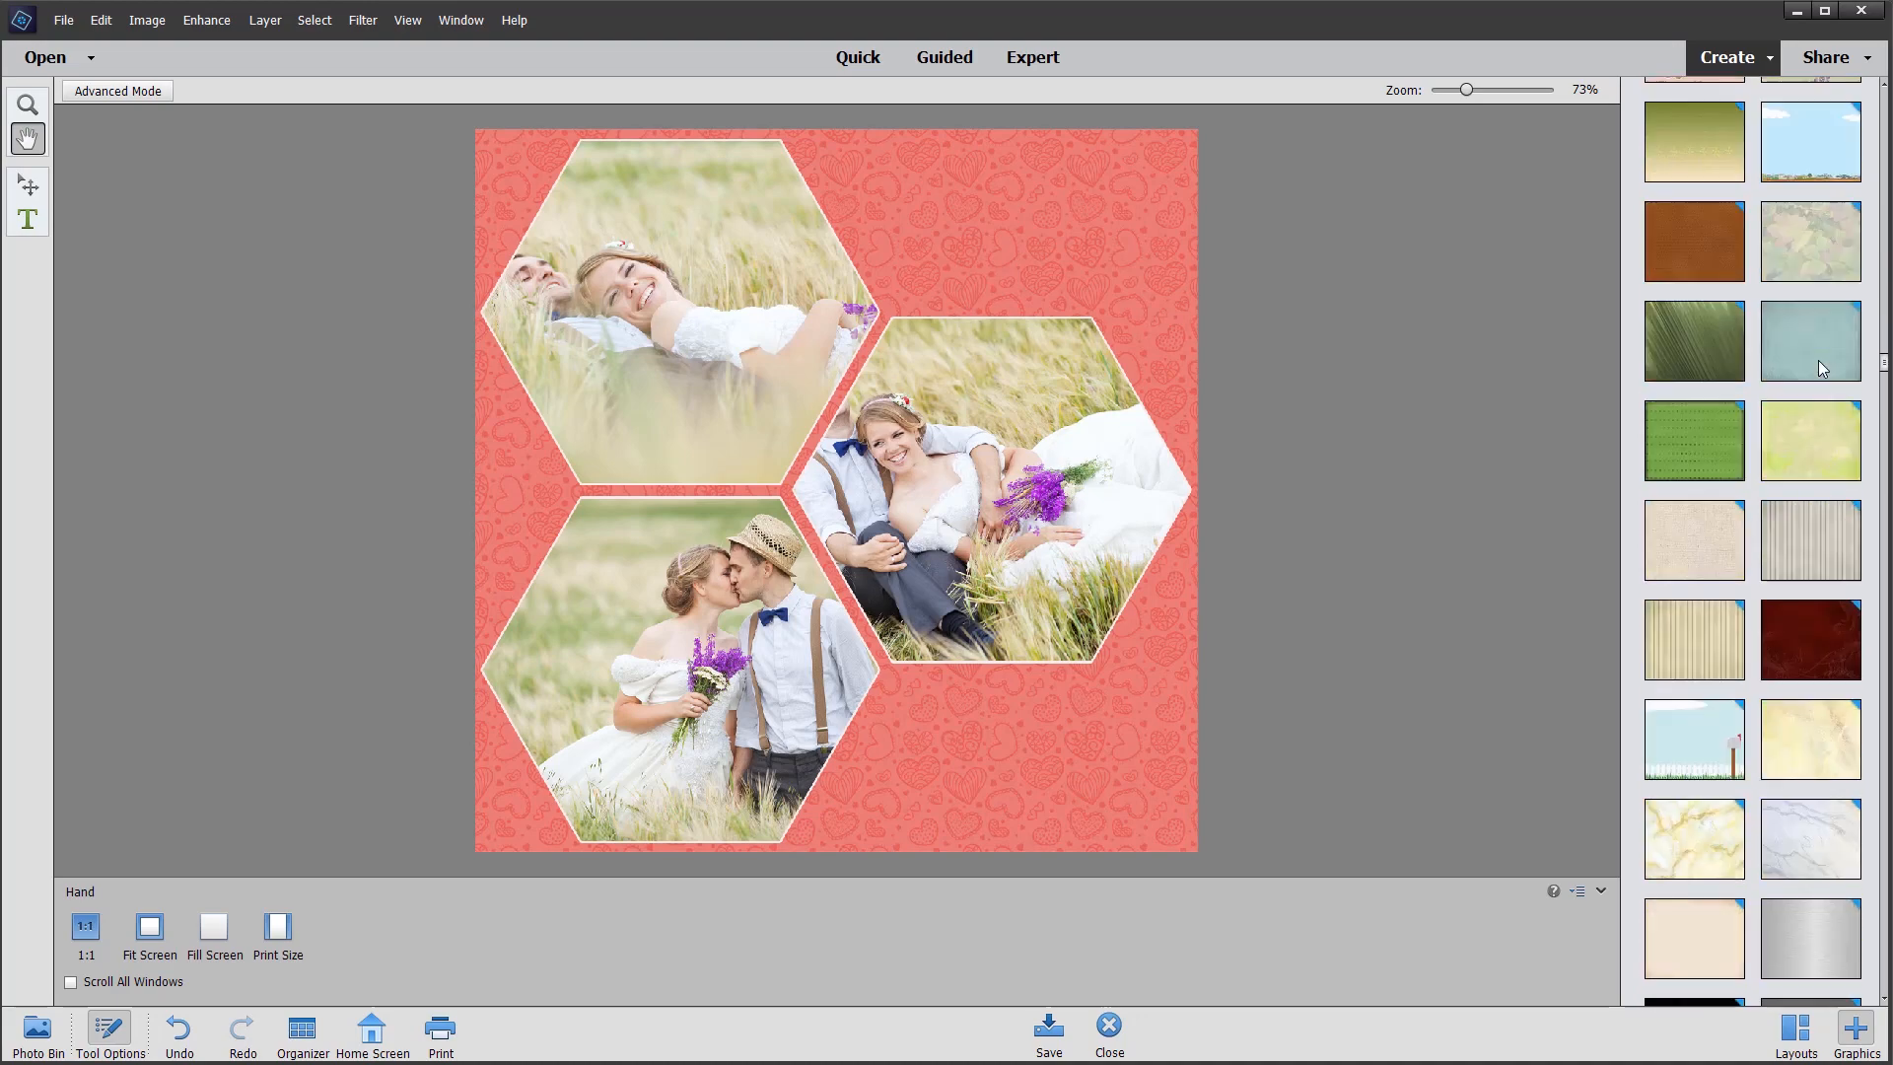
{"action": "scroll", "scroll_direction": "down", "scroll_amount": 3}
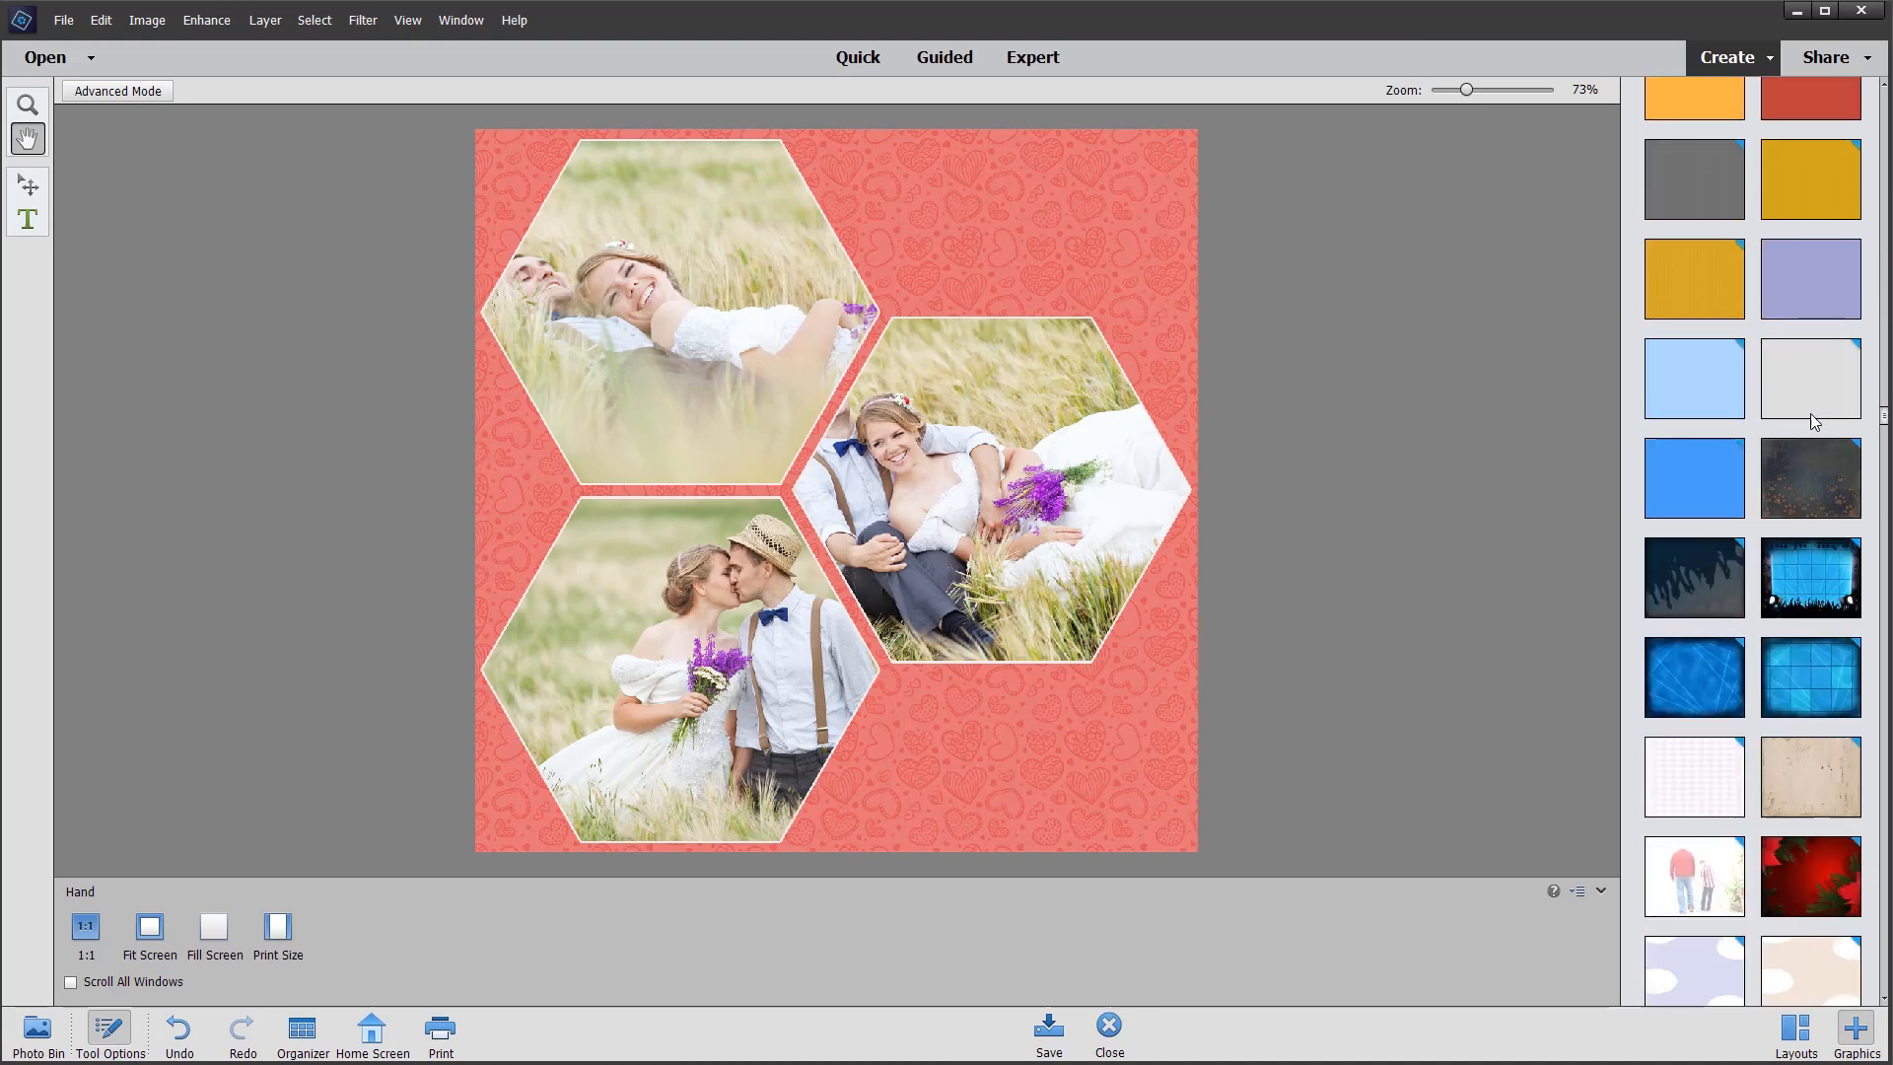
{"action": "scroll", "scroll_direction": "down", "scroll_amount": 3}
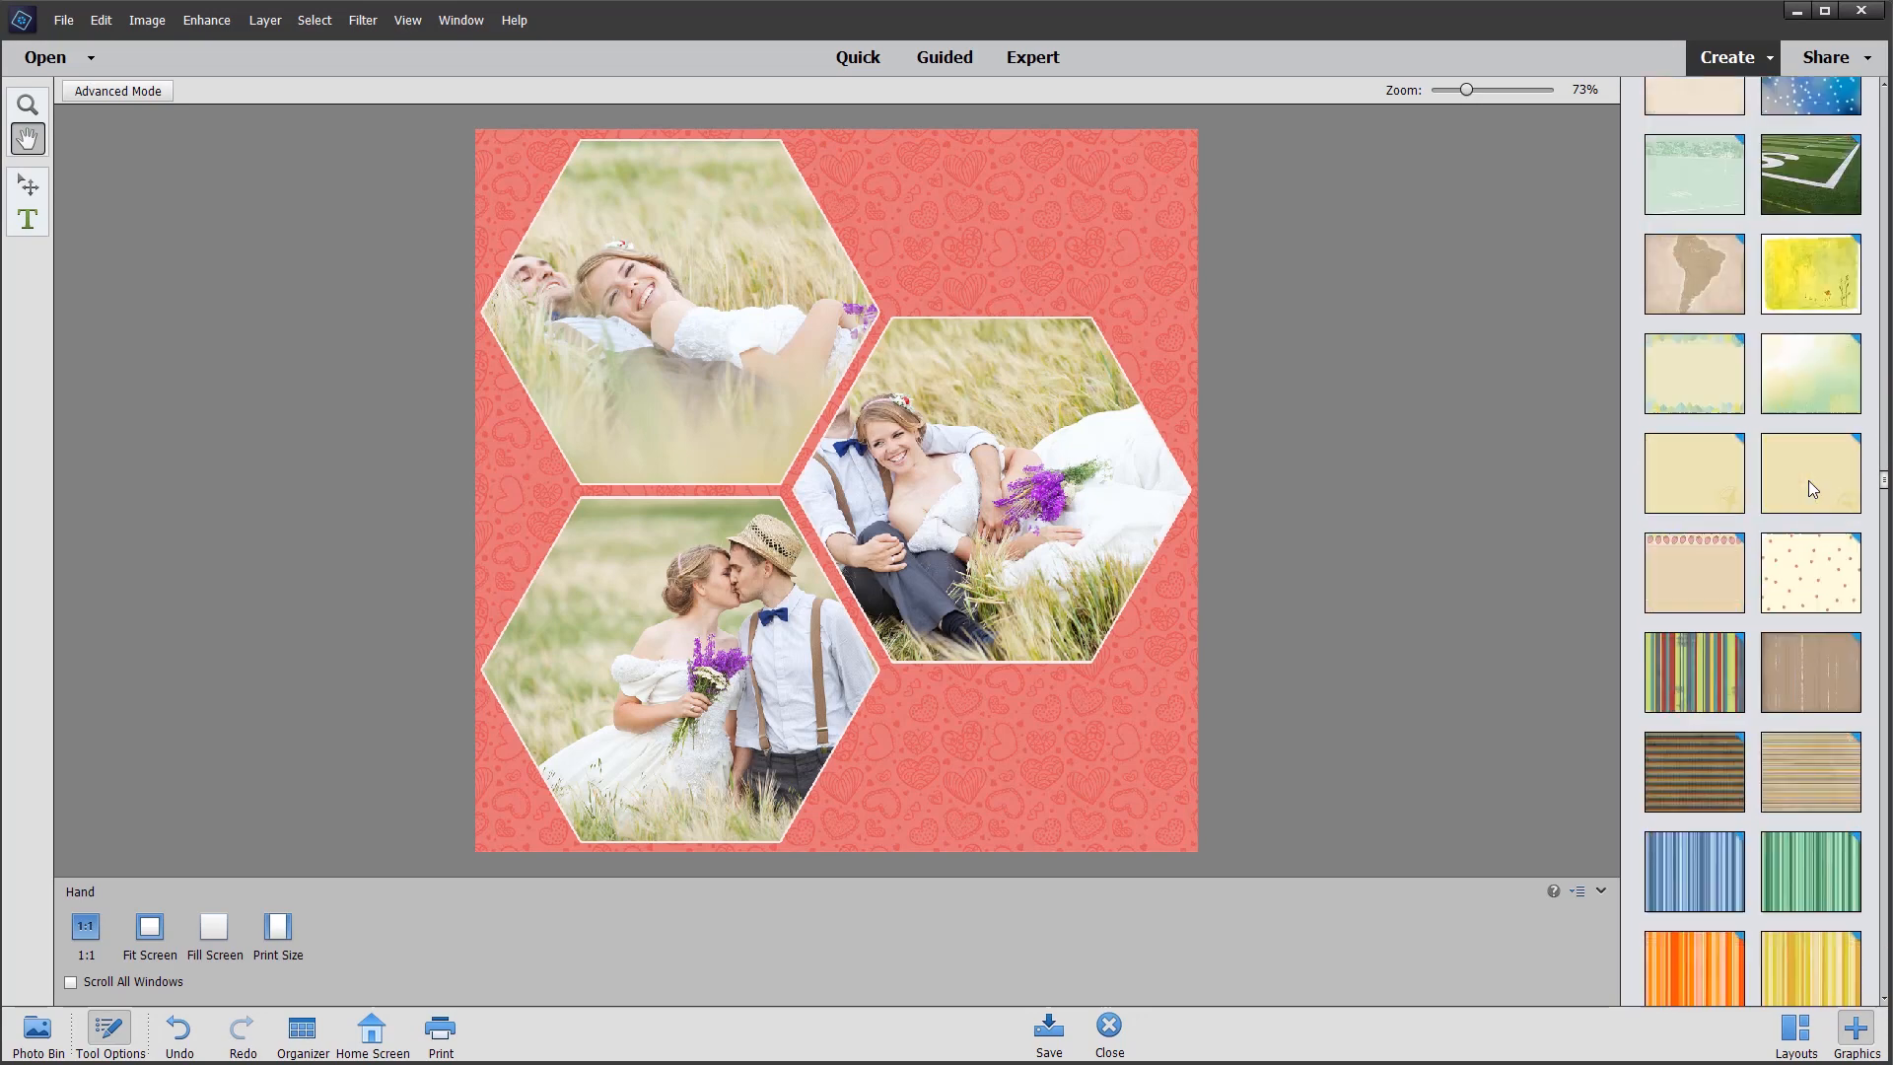
{"action": "scroll", "scroll_direction": "down", "scroll_amount": 3}
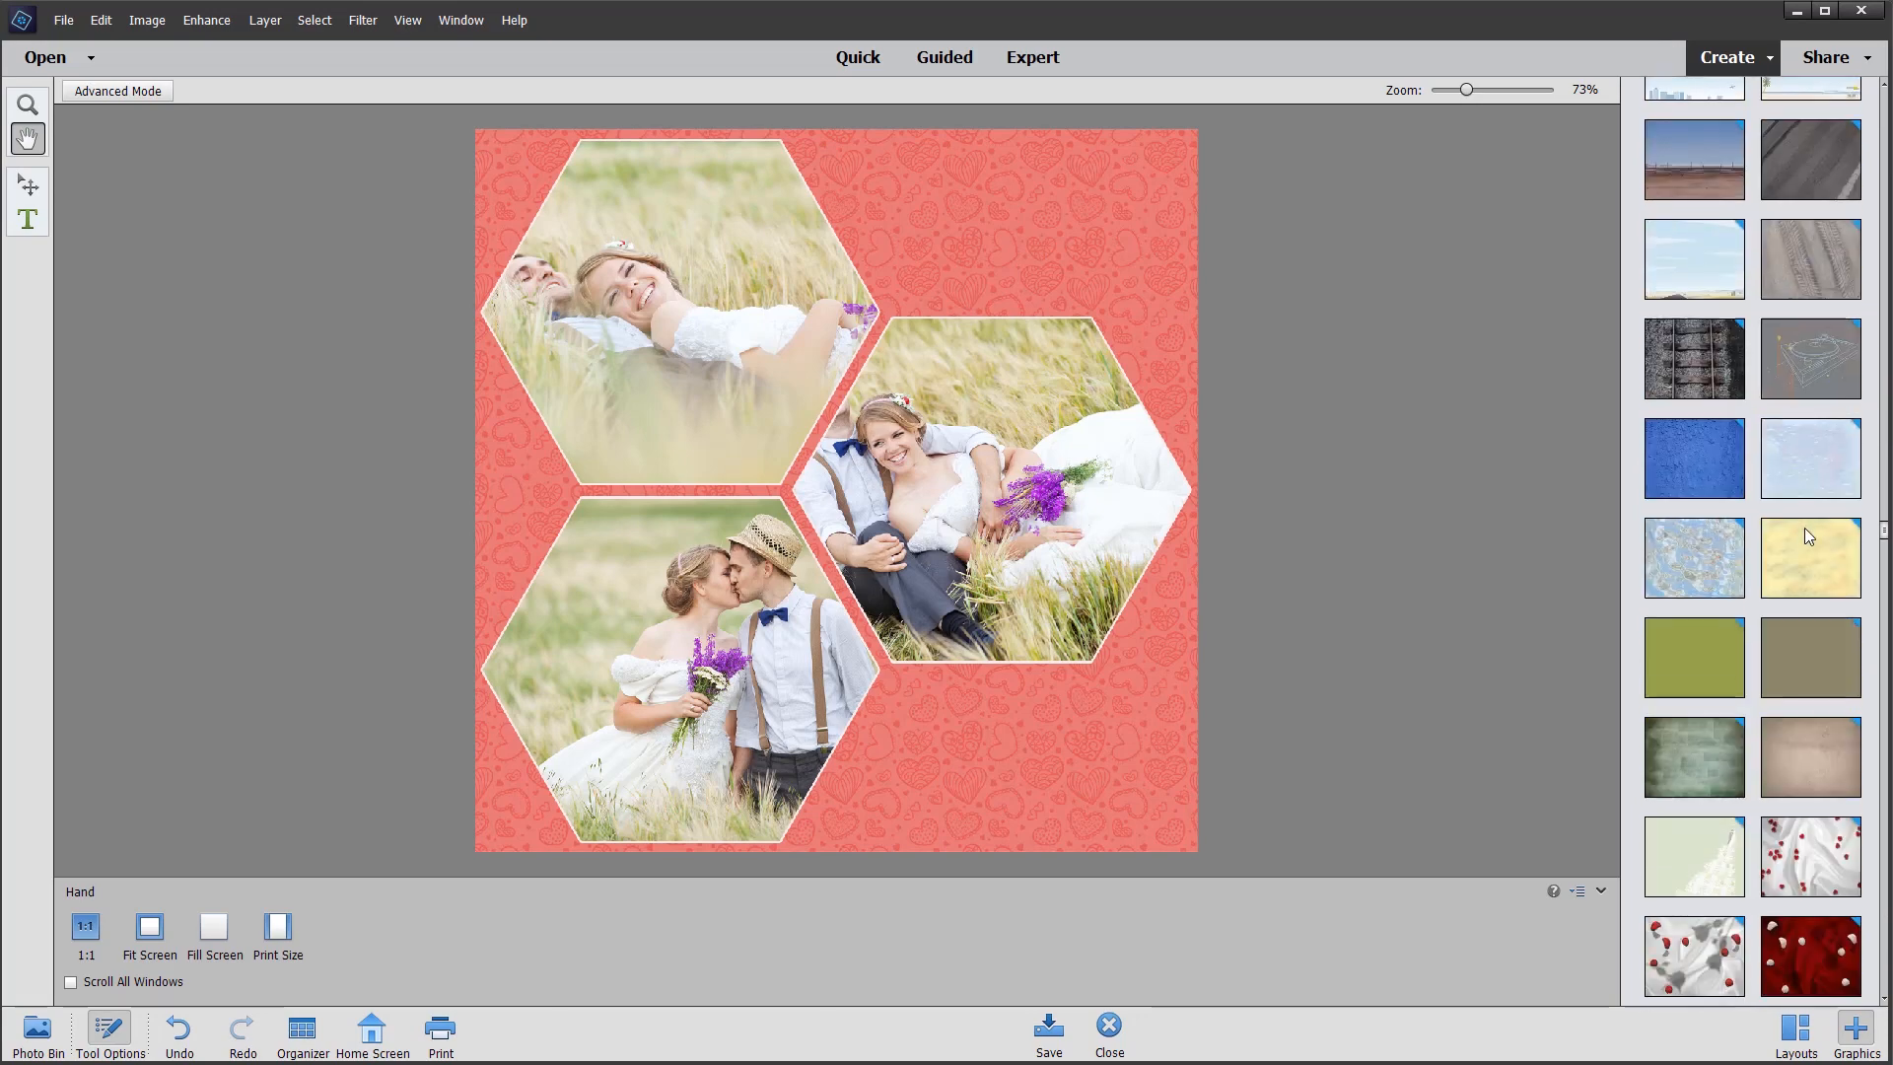
{"action": "scroll", "scroll_direction": "down", "scroll_amount": 3}
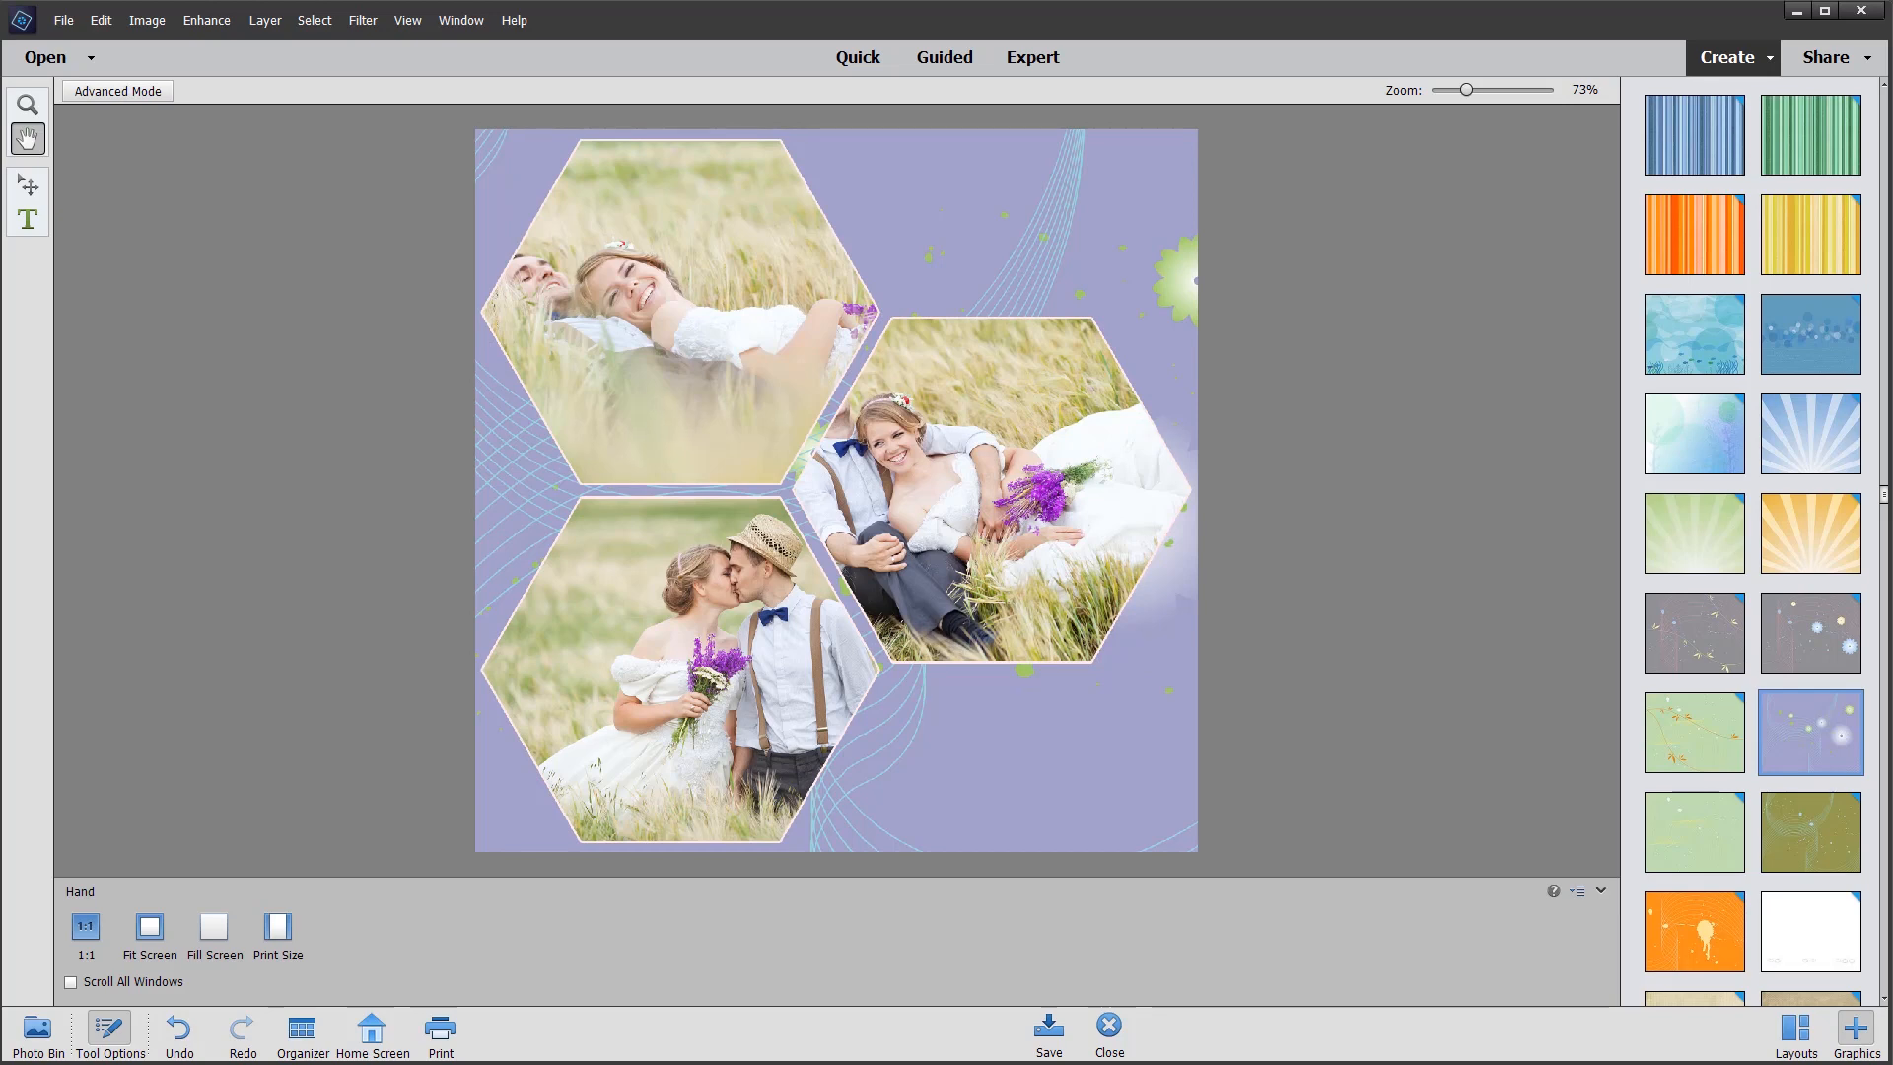
{"action": "mouse_move", "coordinate": [1049, 1029]}
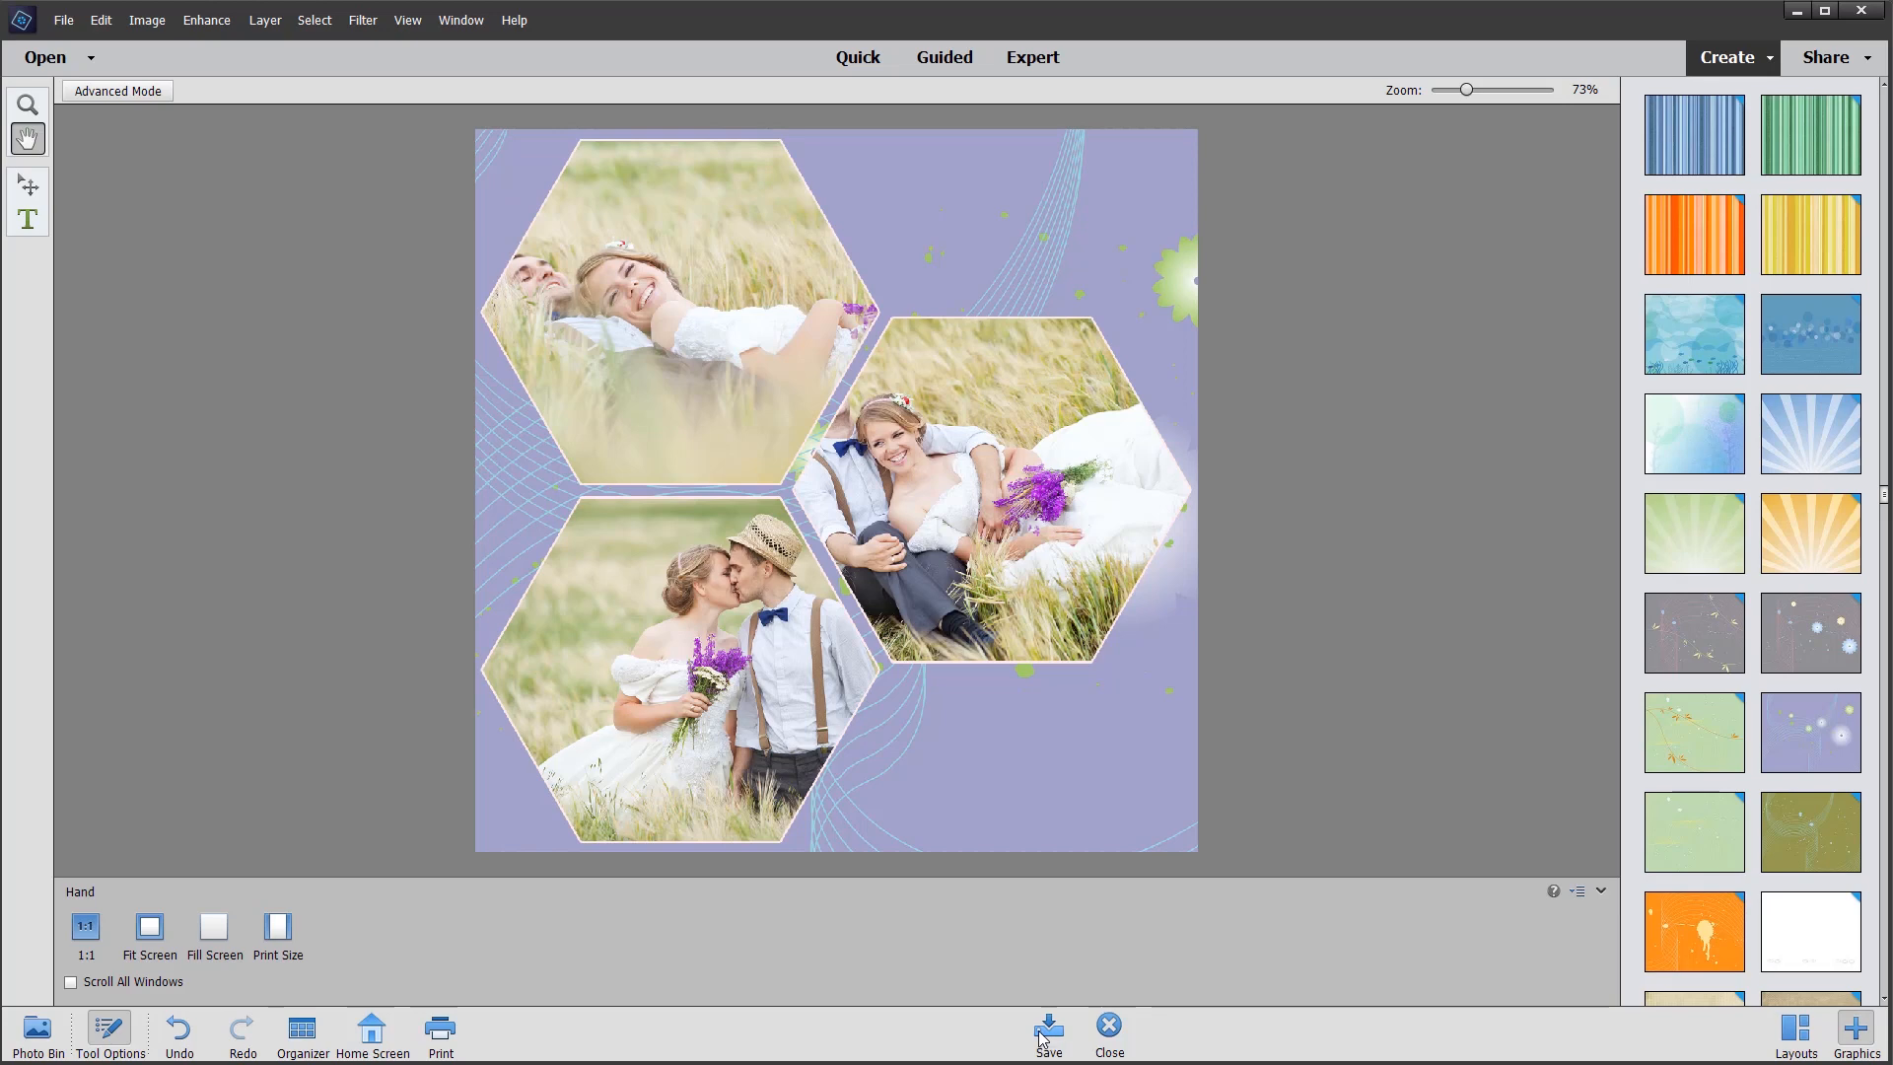
Step: Save the collage as photo project InstaWedding, kept included in the Elements Organizer
{"action": "left_click", "coordinate": [1049, 1029]}
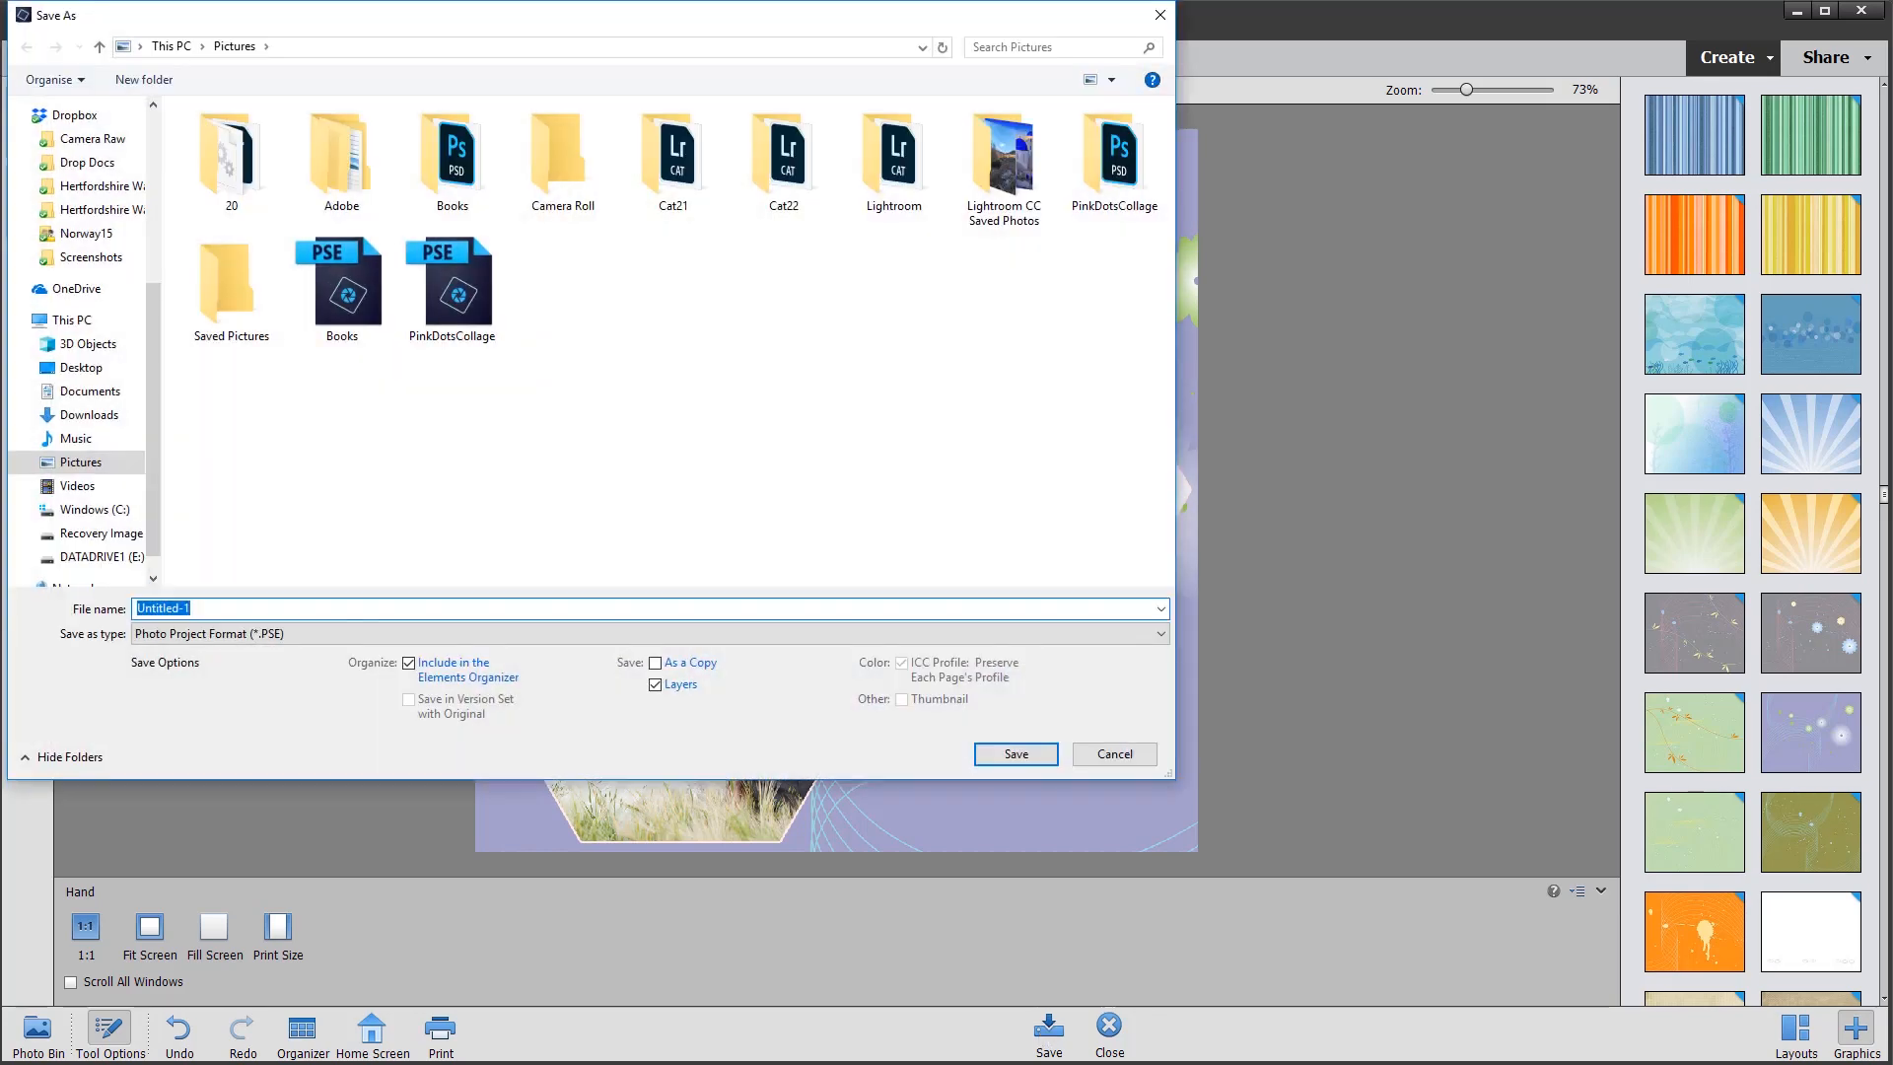
{"action": "type", "text": "ln"}
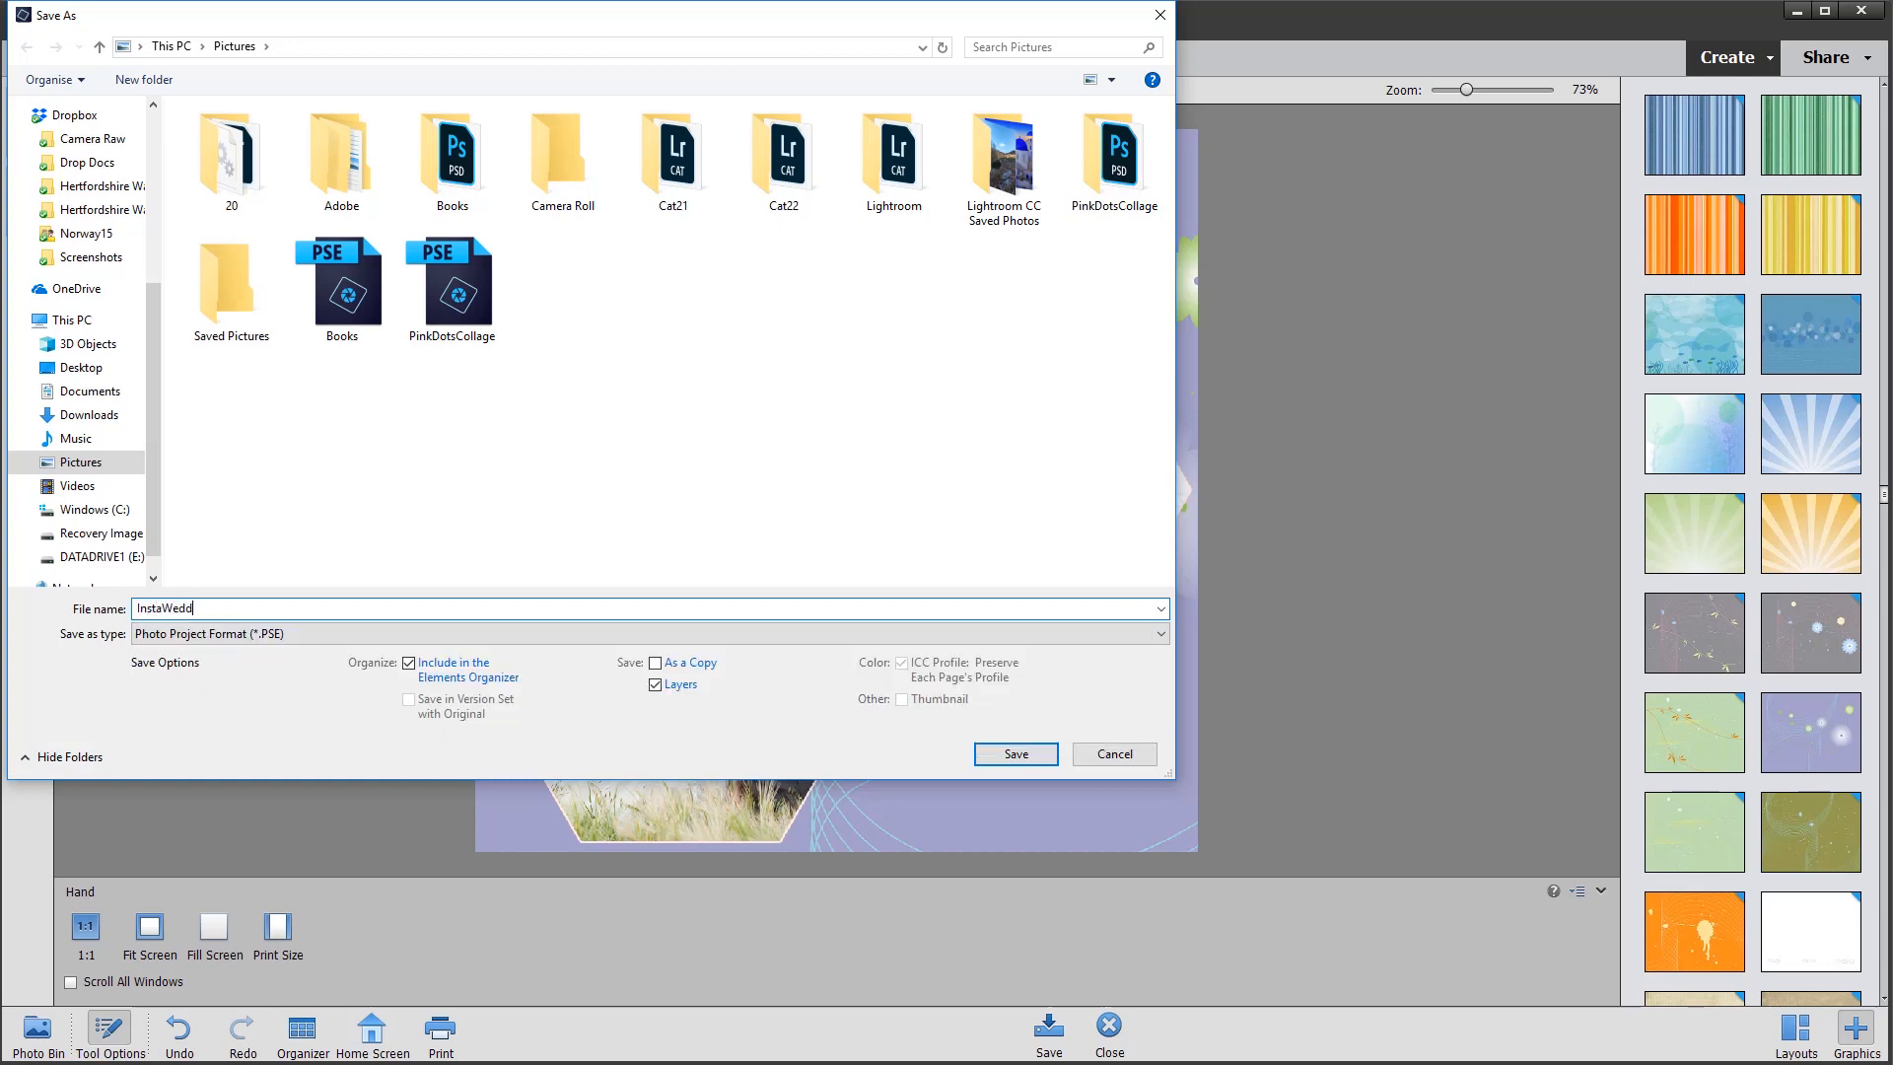
{"action": "type", "text": "ing"}
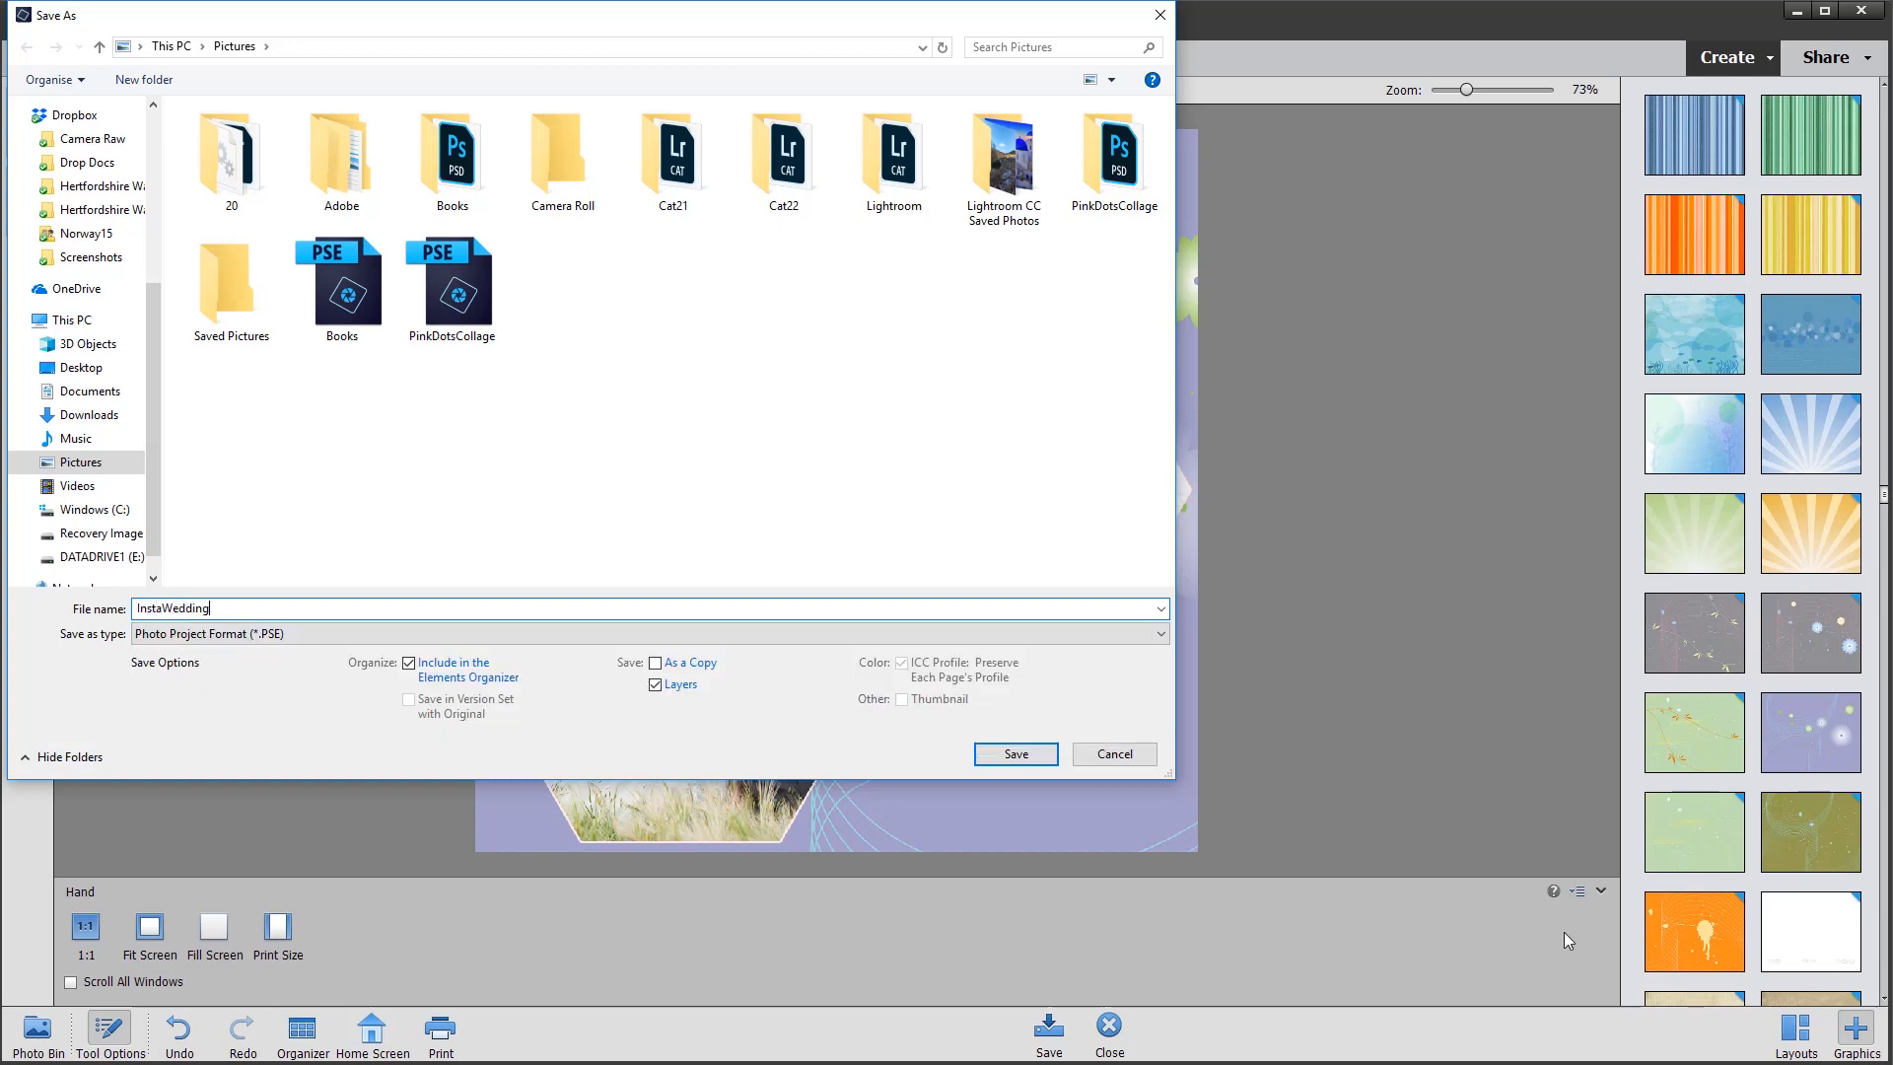
{"action": "left_click", "coordinate": [1015, 753]}
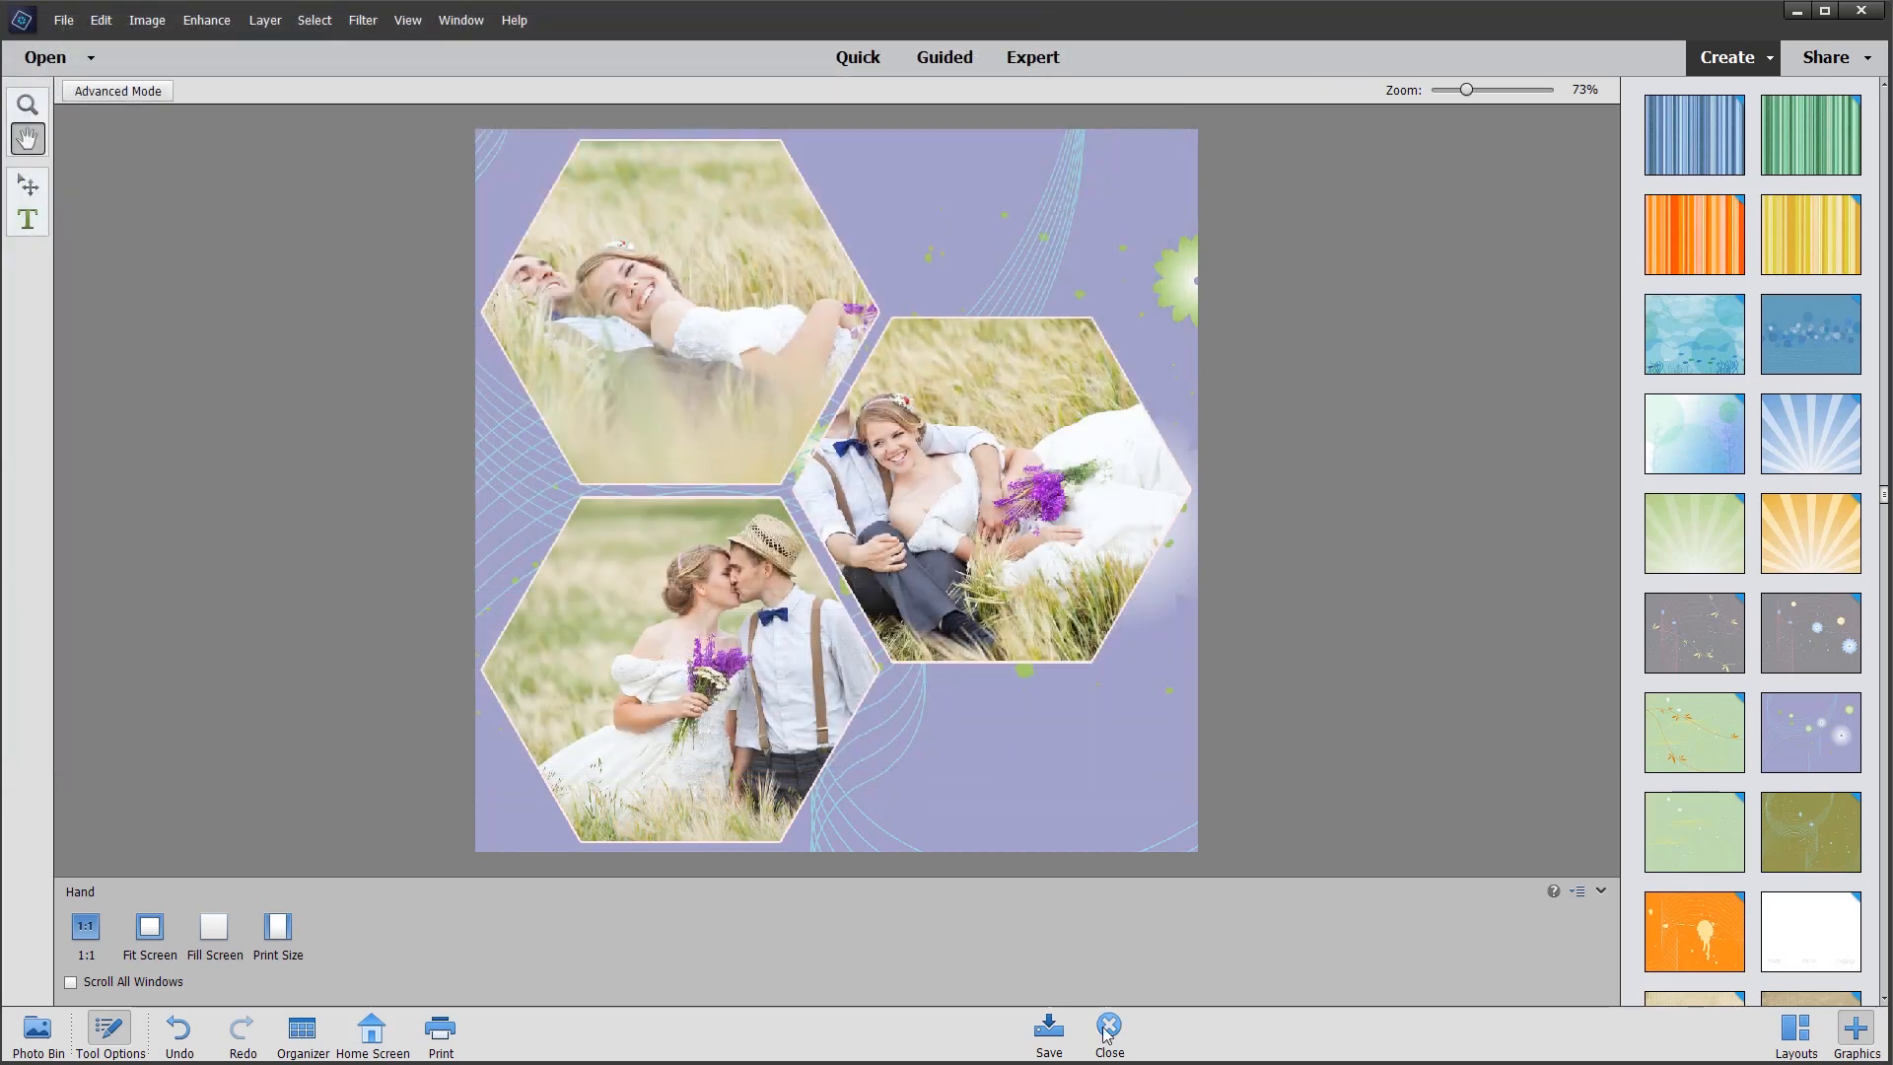
Step: Close the collage editor and select the saved InstaWedding.pse project in the catalog
{"action": "left_click", "coordinate": [1110, 1025]}
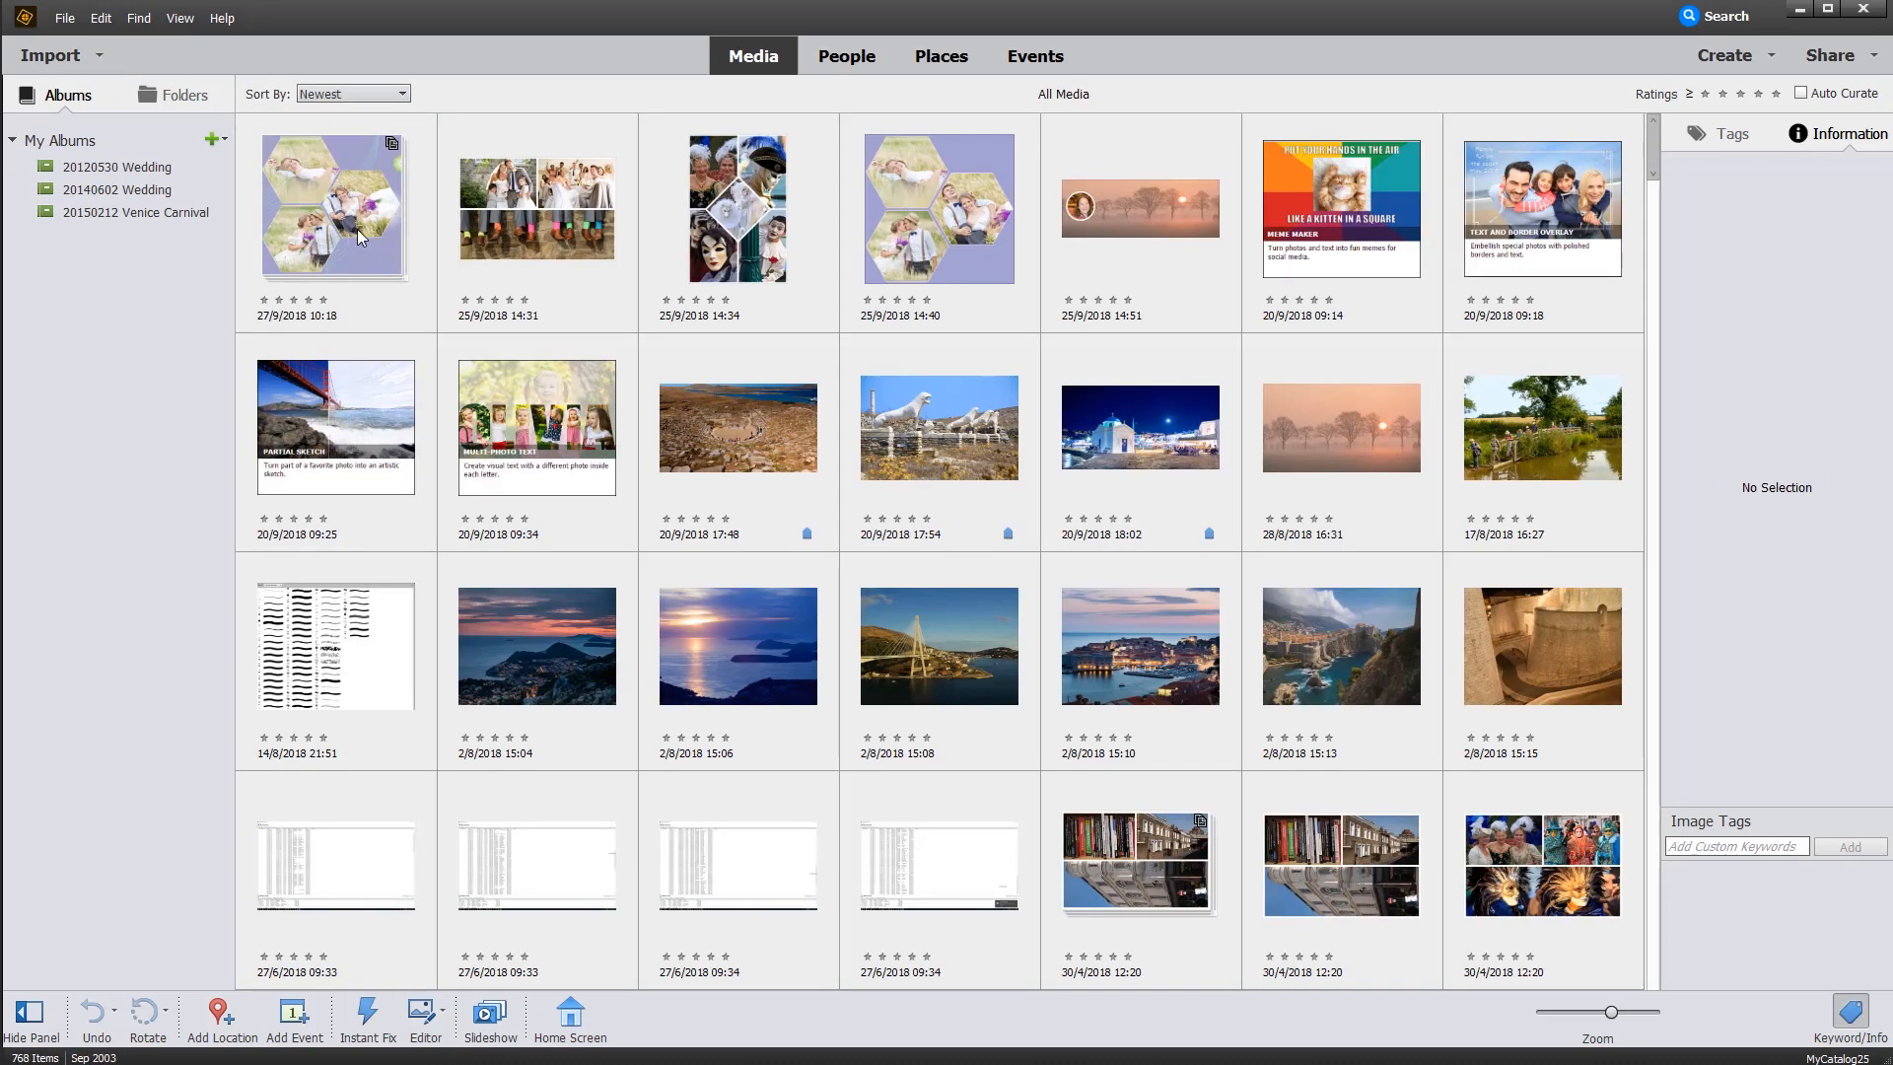
{"action": "left_click", "coordinate": [355, 207]}
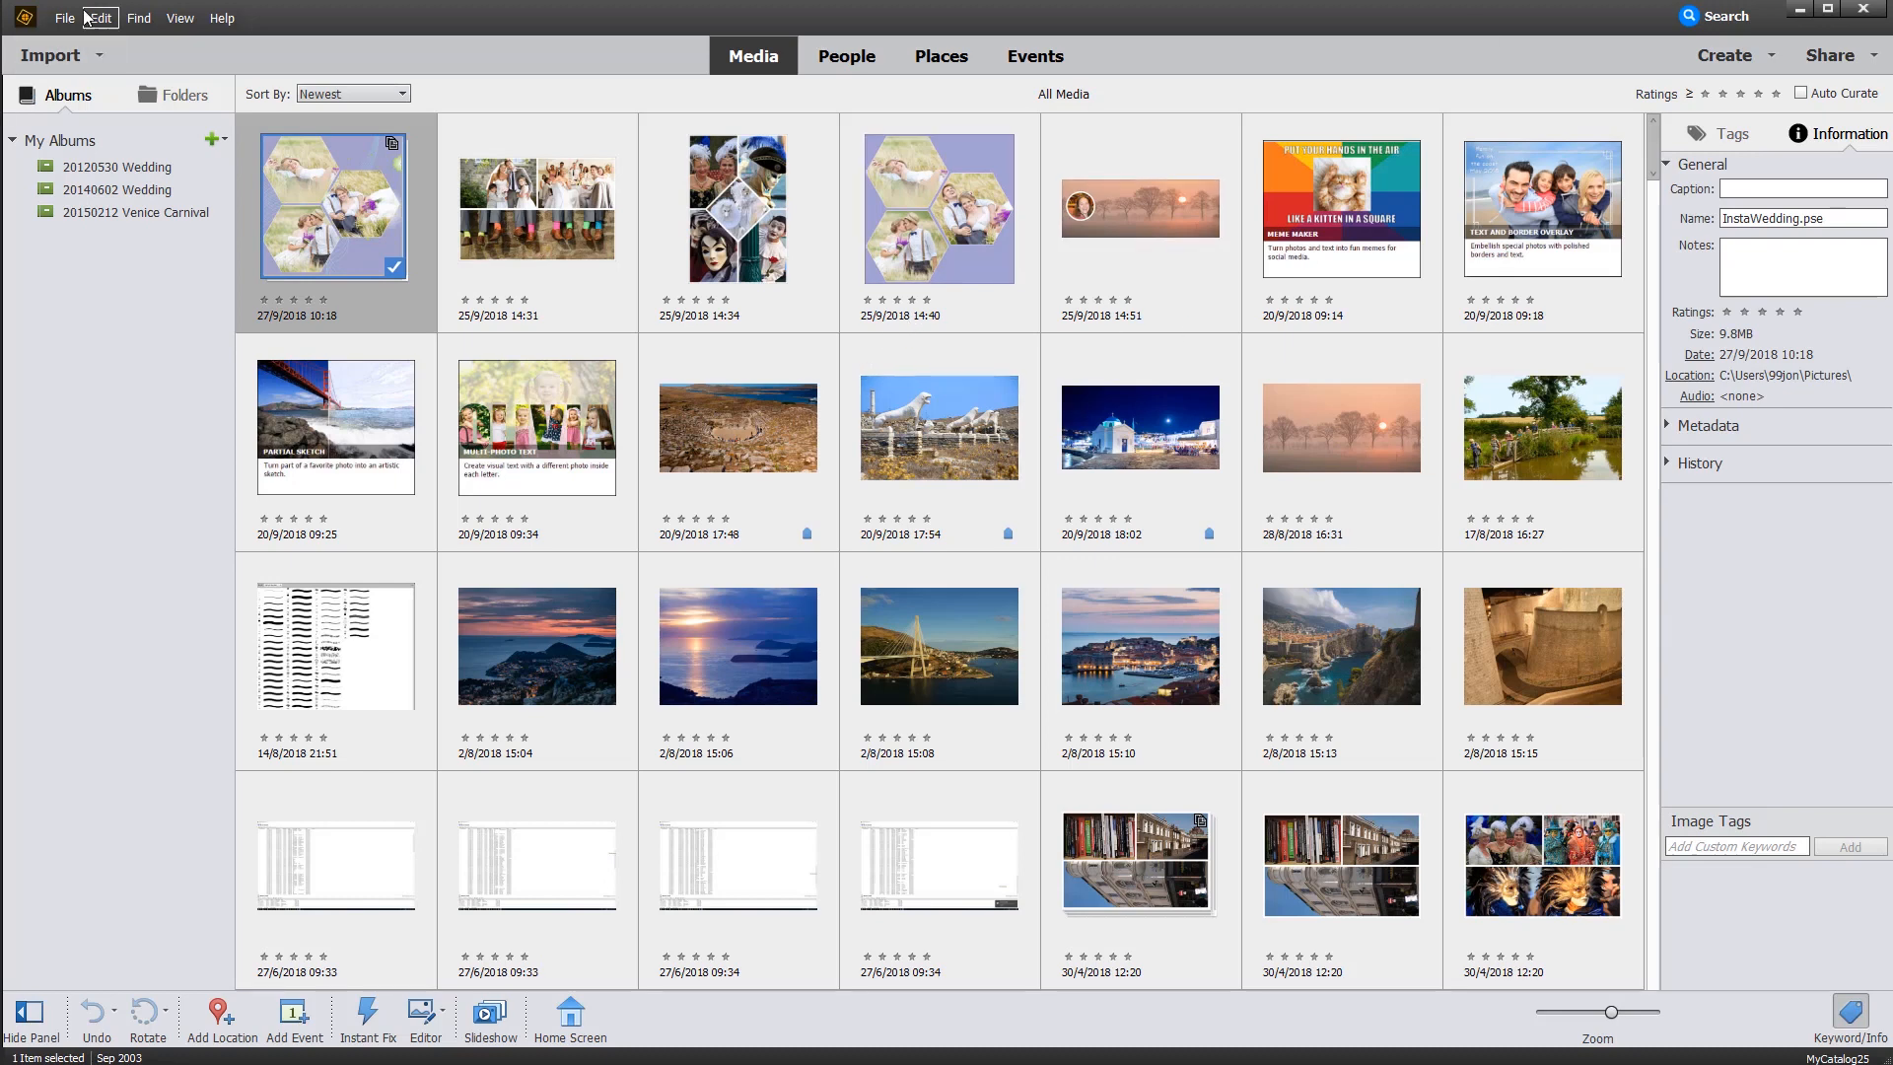
{"action": "left_click", "coordinate": [67, 17]}
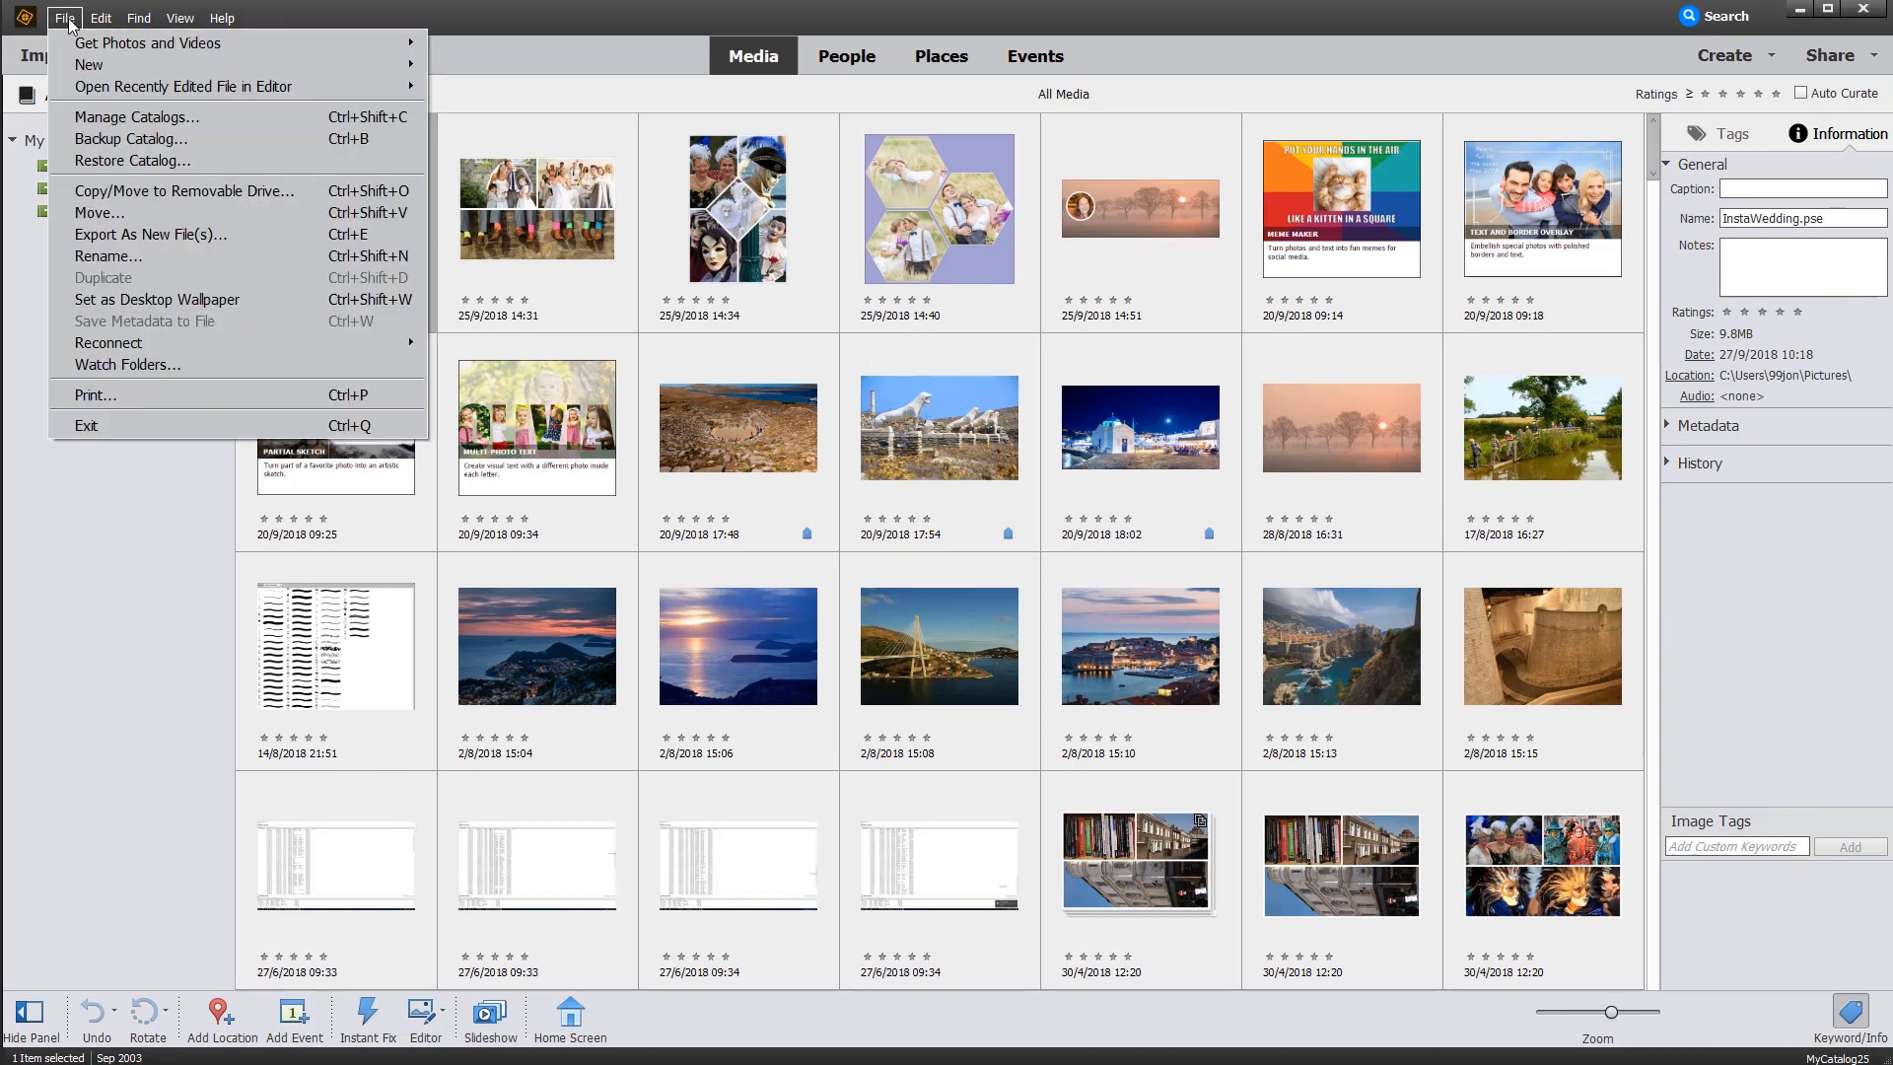
{"action": "mouse_move", "coordinate": [130, 304]}
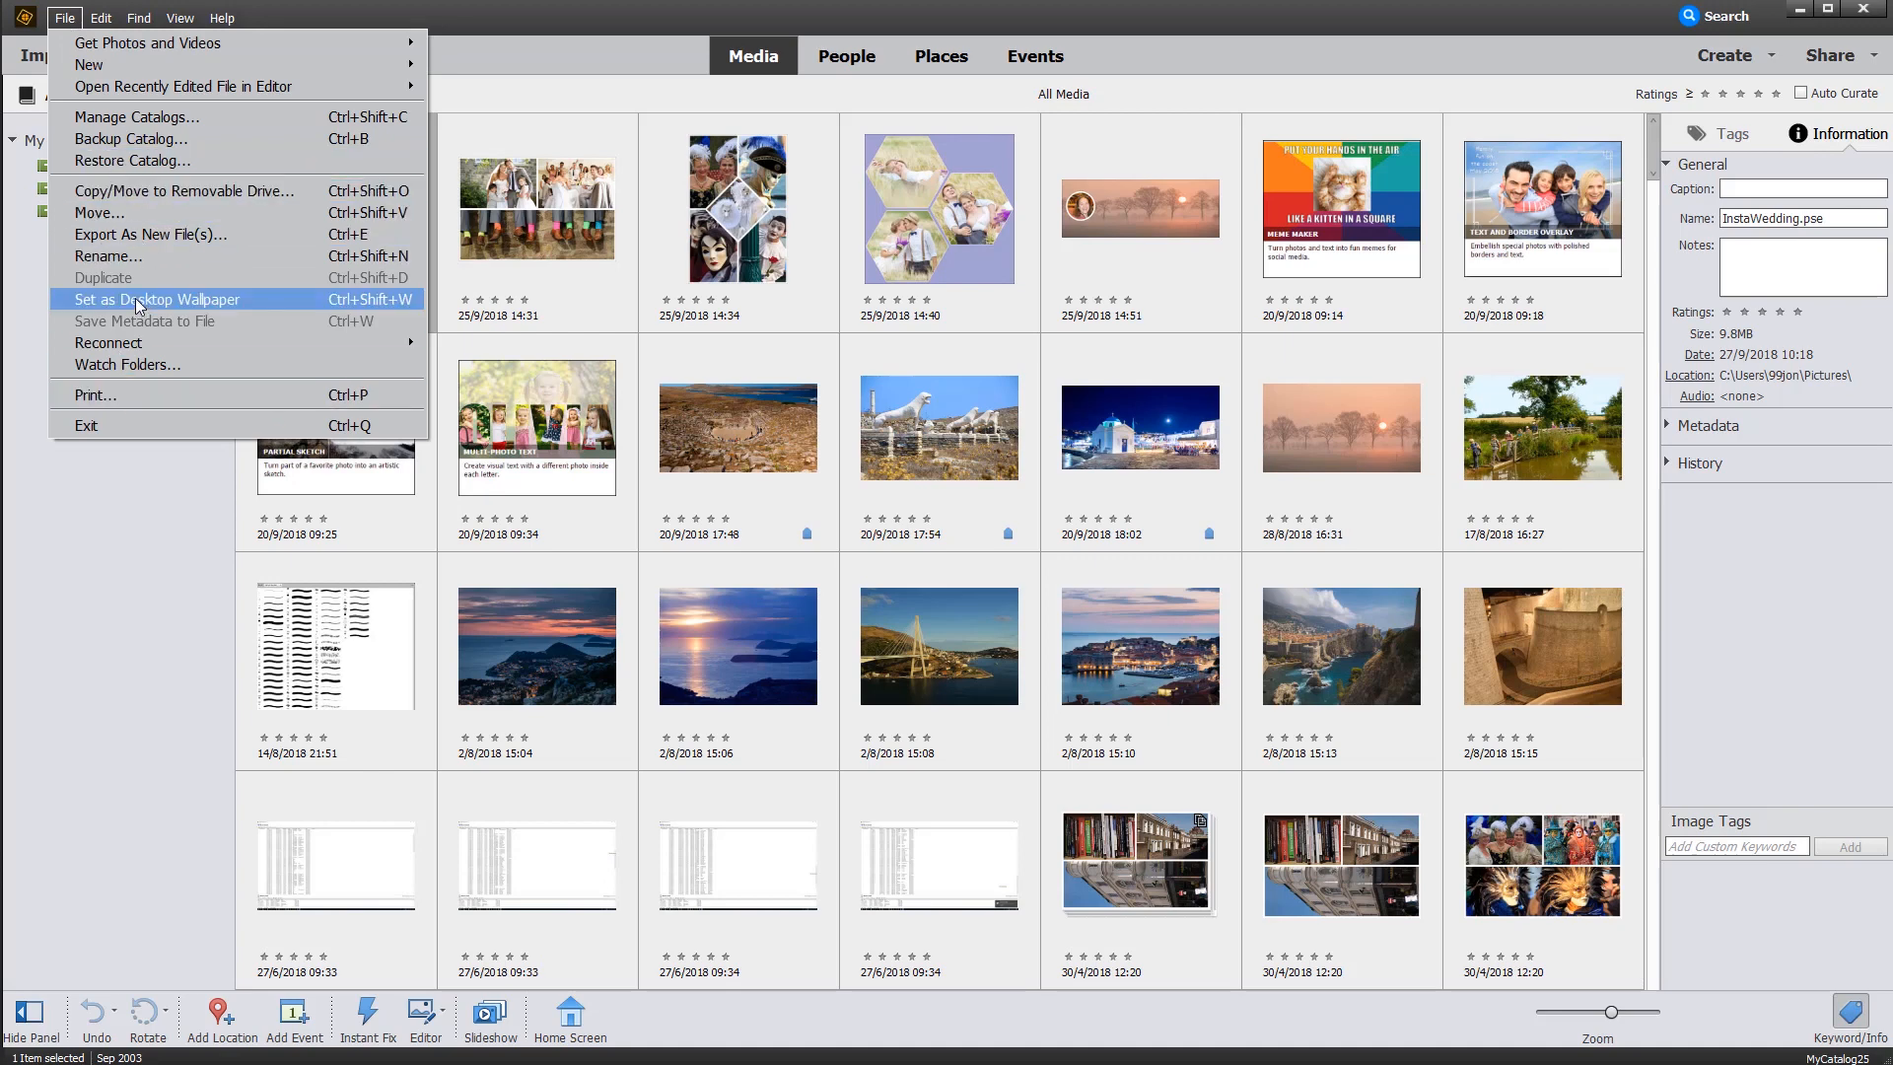
Step: Start a JPEG export with a custom size, then cancel it without exporting any file
{"action": "left_click", "coordinate": [150, 234]}
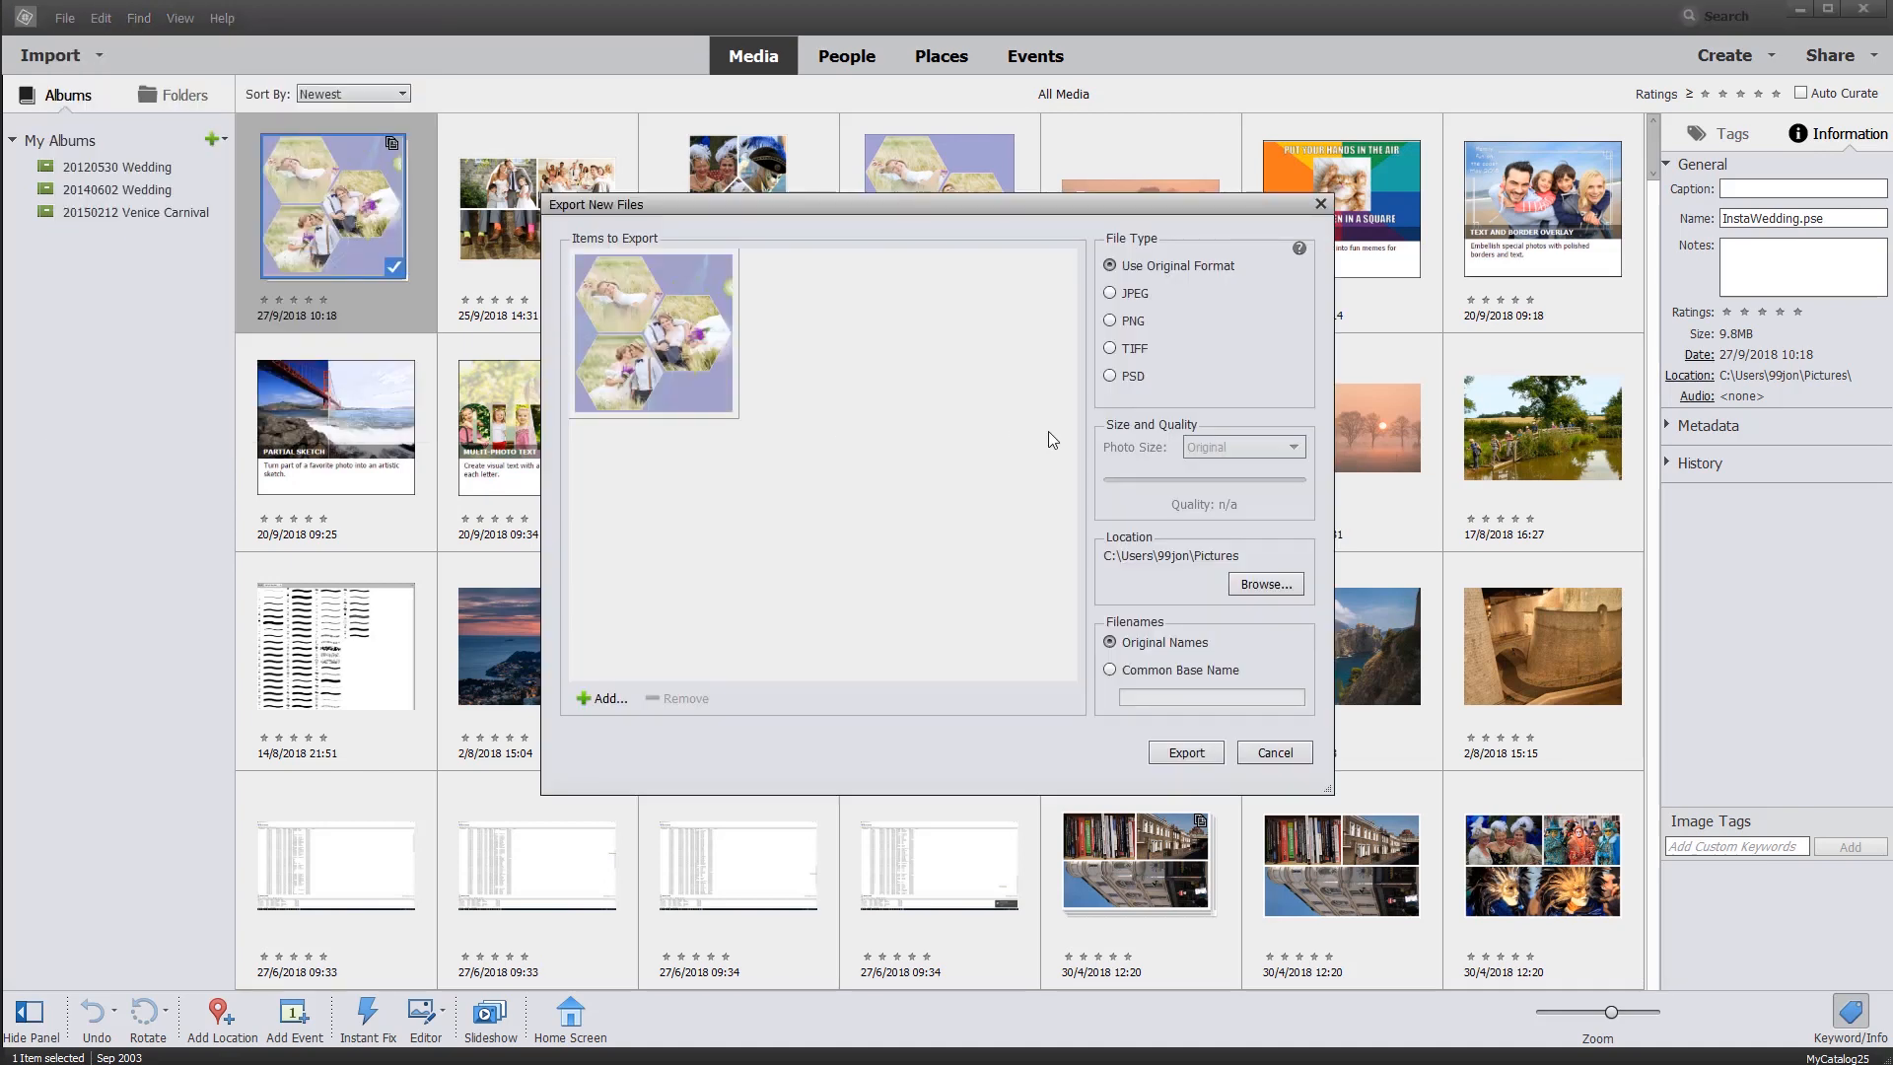
{"action": "left_click", "coordinate": [1108, 292]}
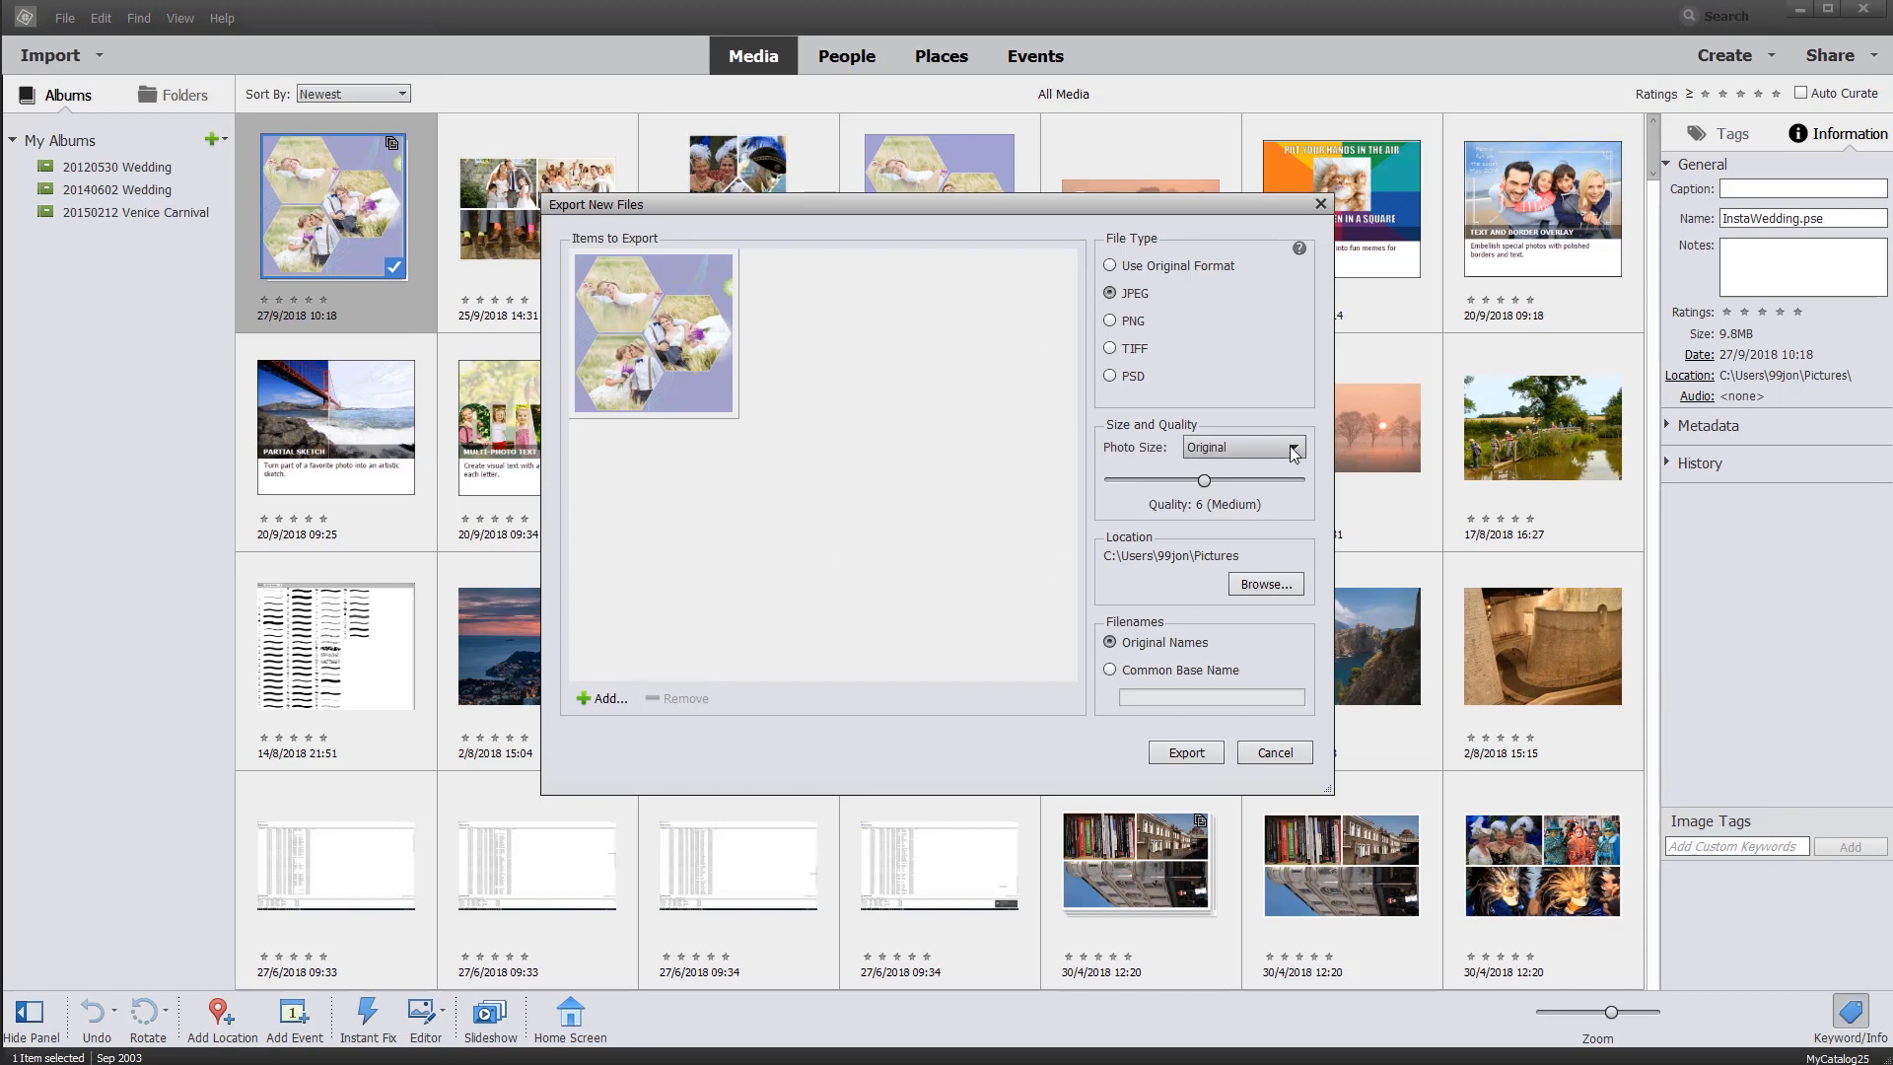
{"action": "left_click", "coordinate": [1289, 448]}
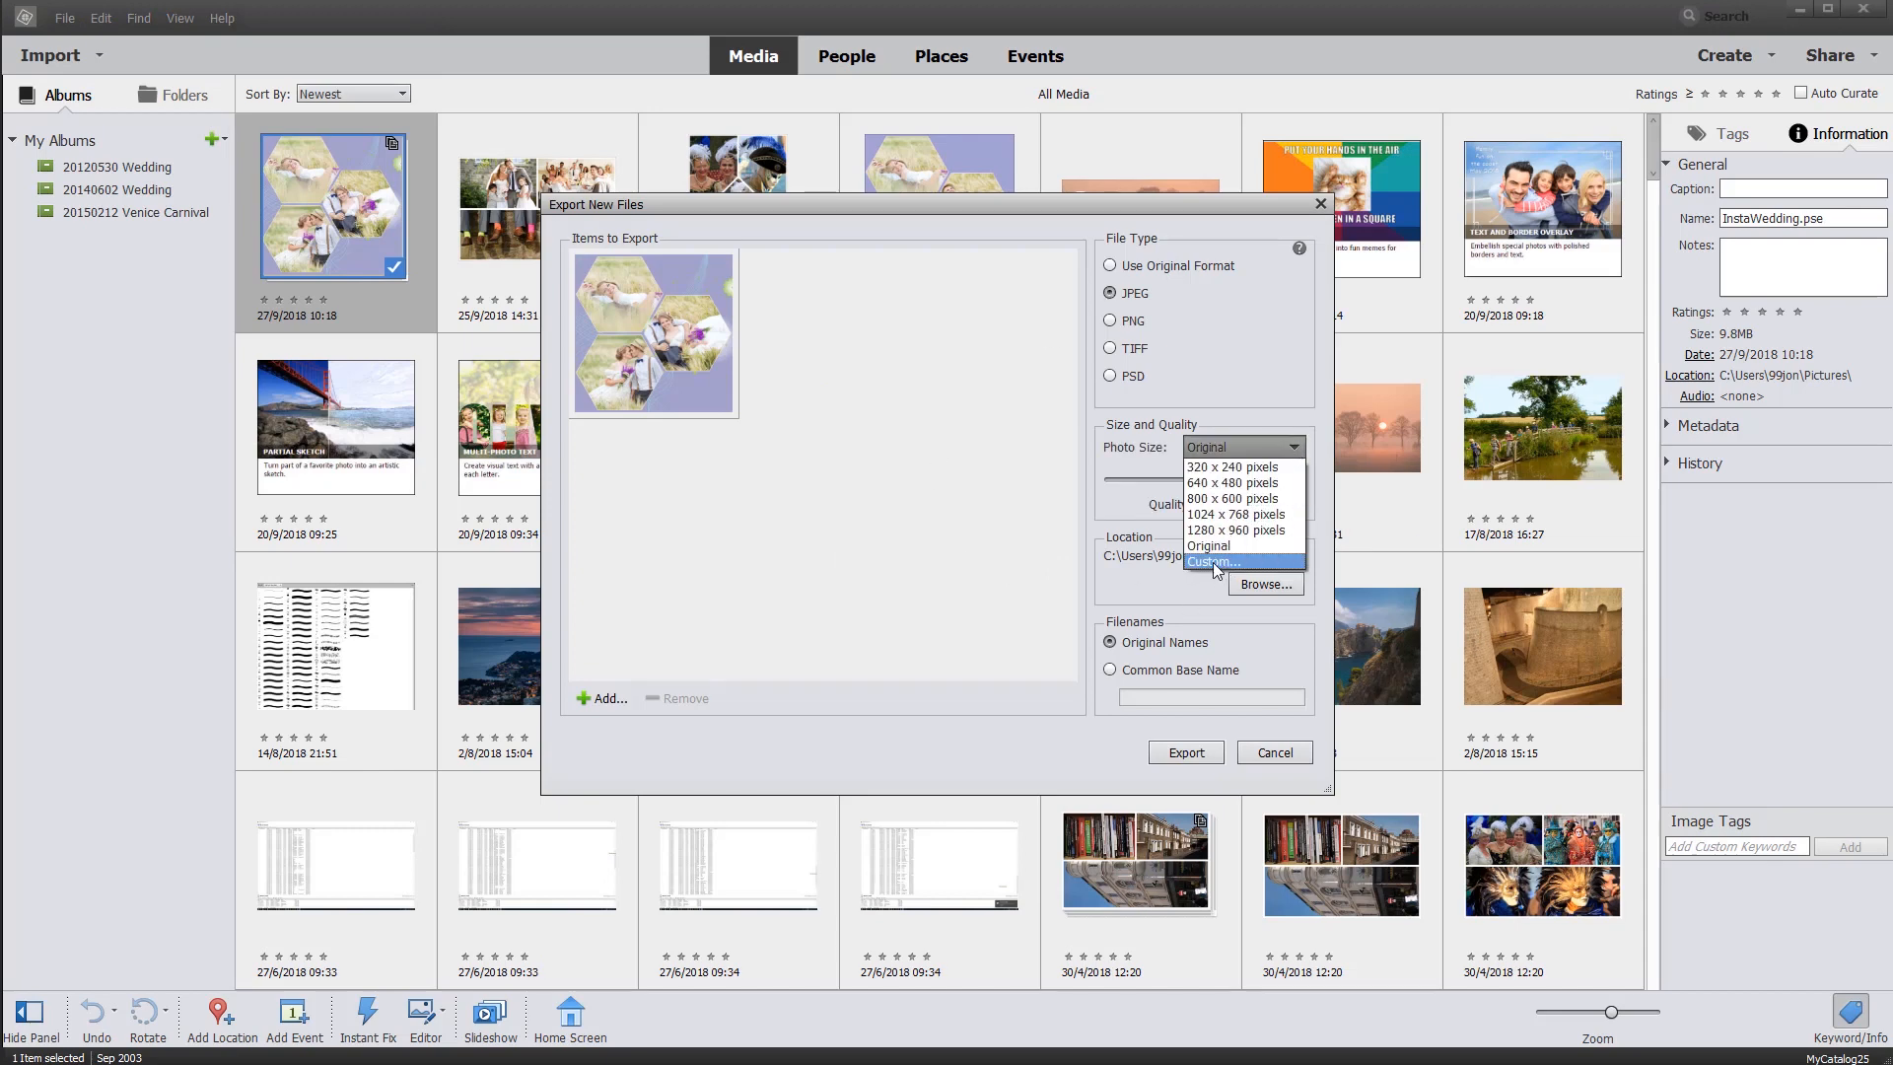
{"action": "left_click", "coordinate": [1213, 560]}
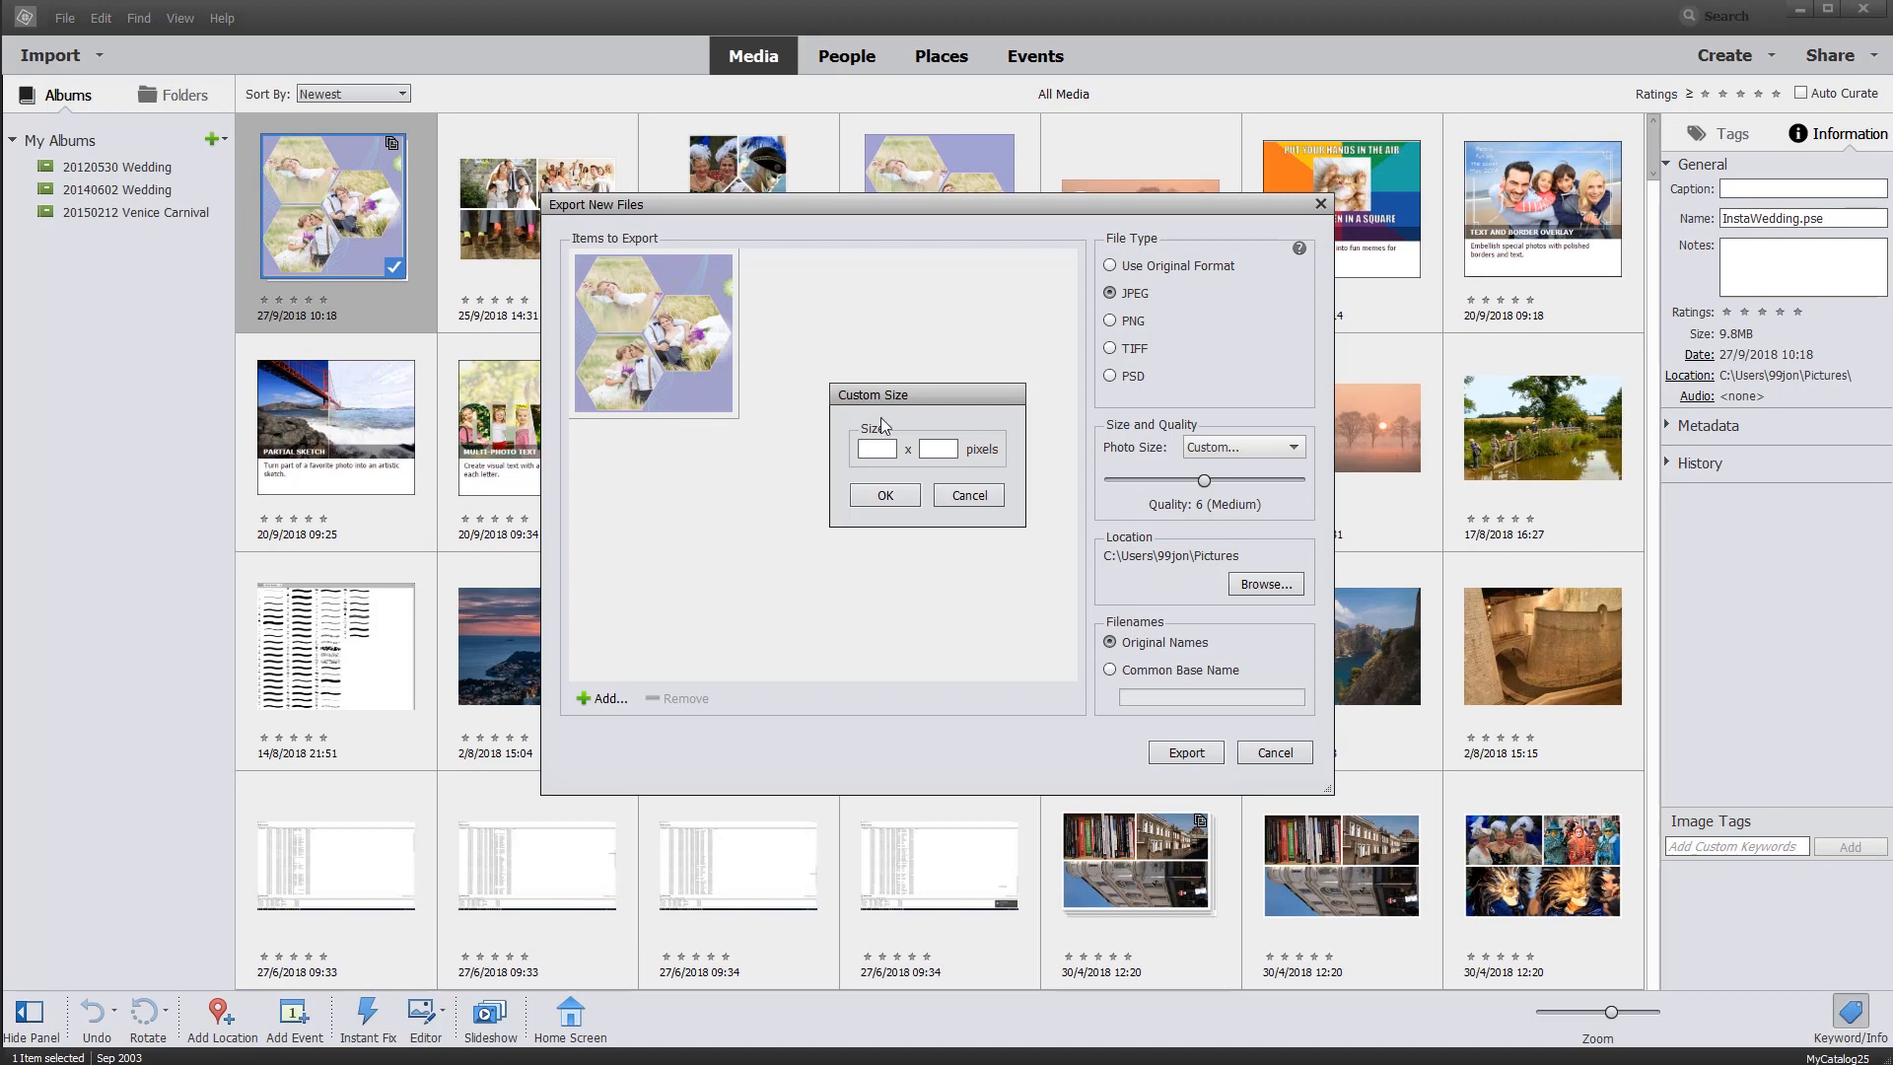
{"action": "mouse_move", "coordinate": [867, 680]}
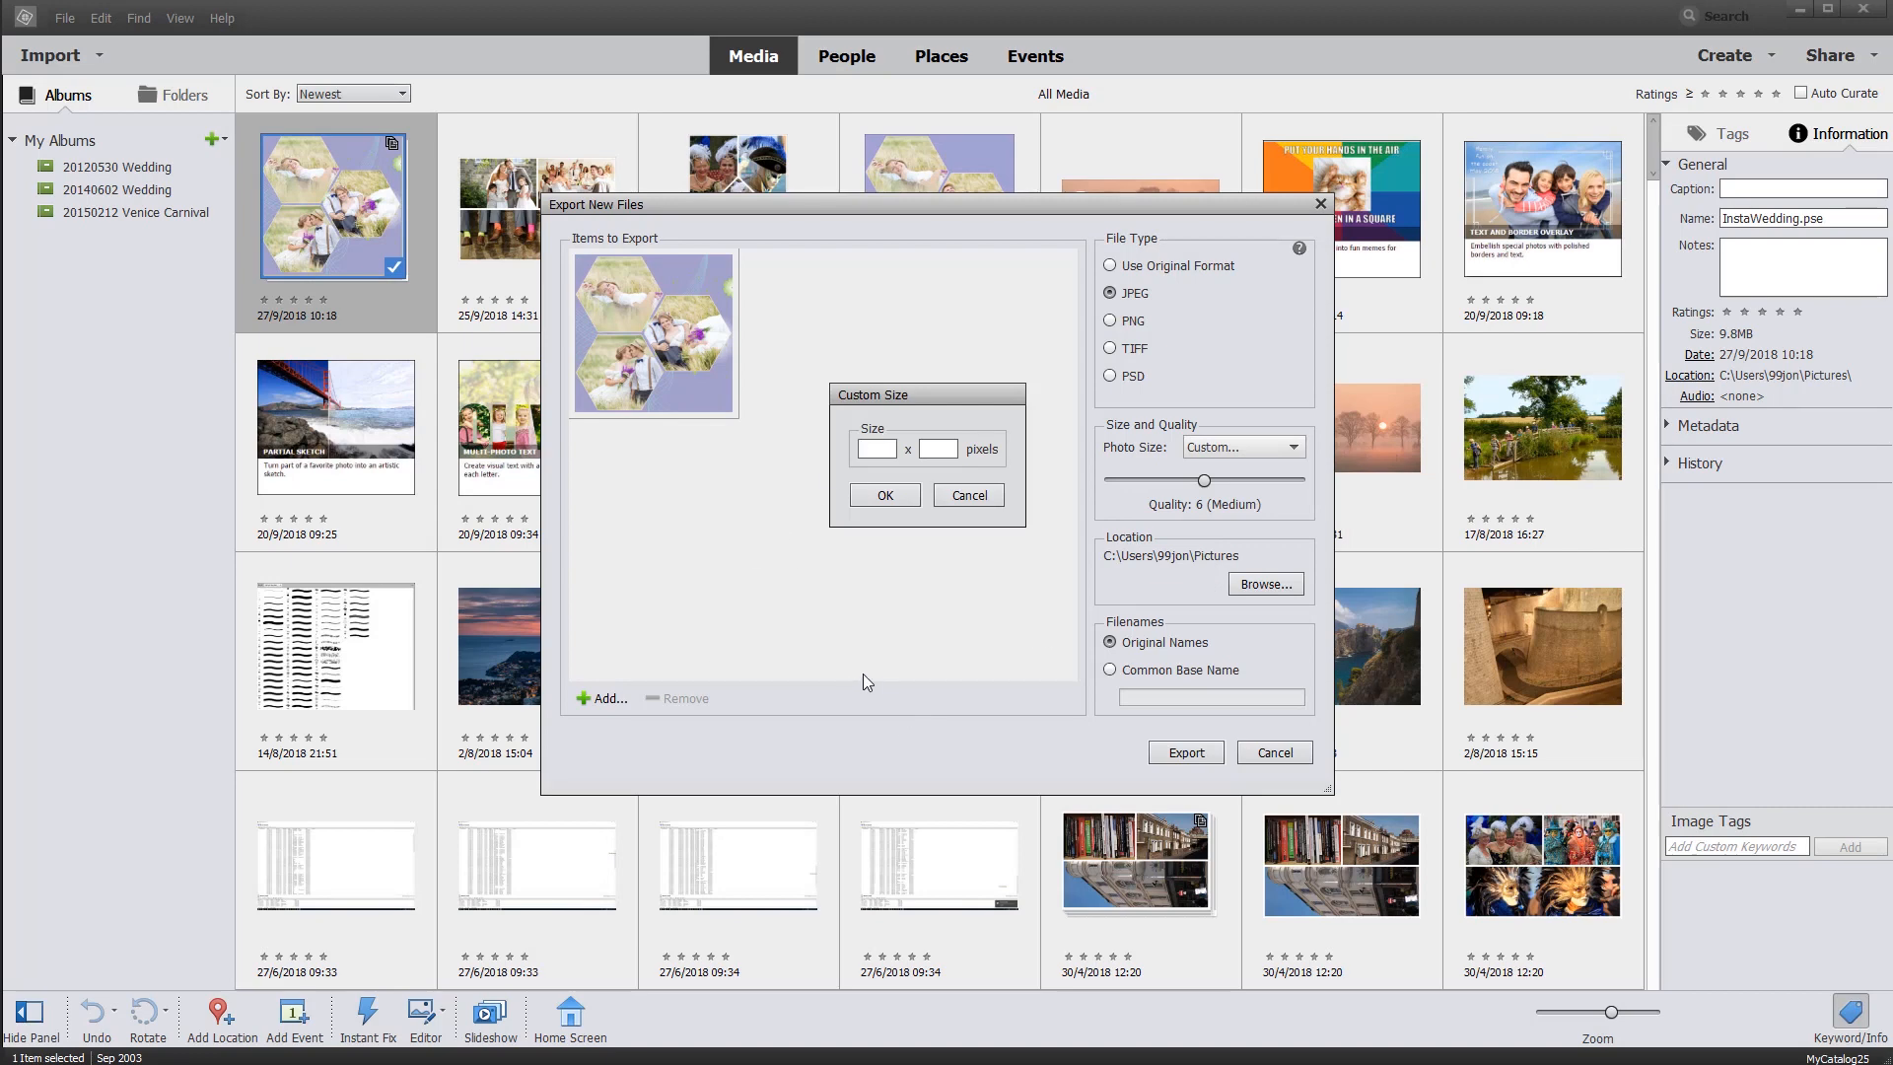
{"action": "mouse_move", "coordinate": [1179, 757]}
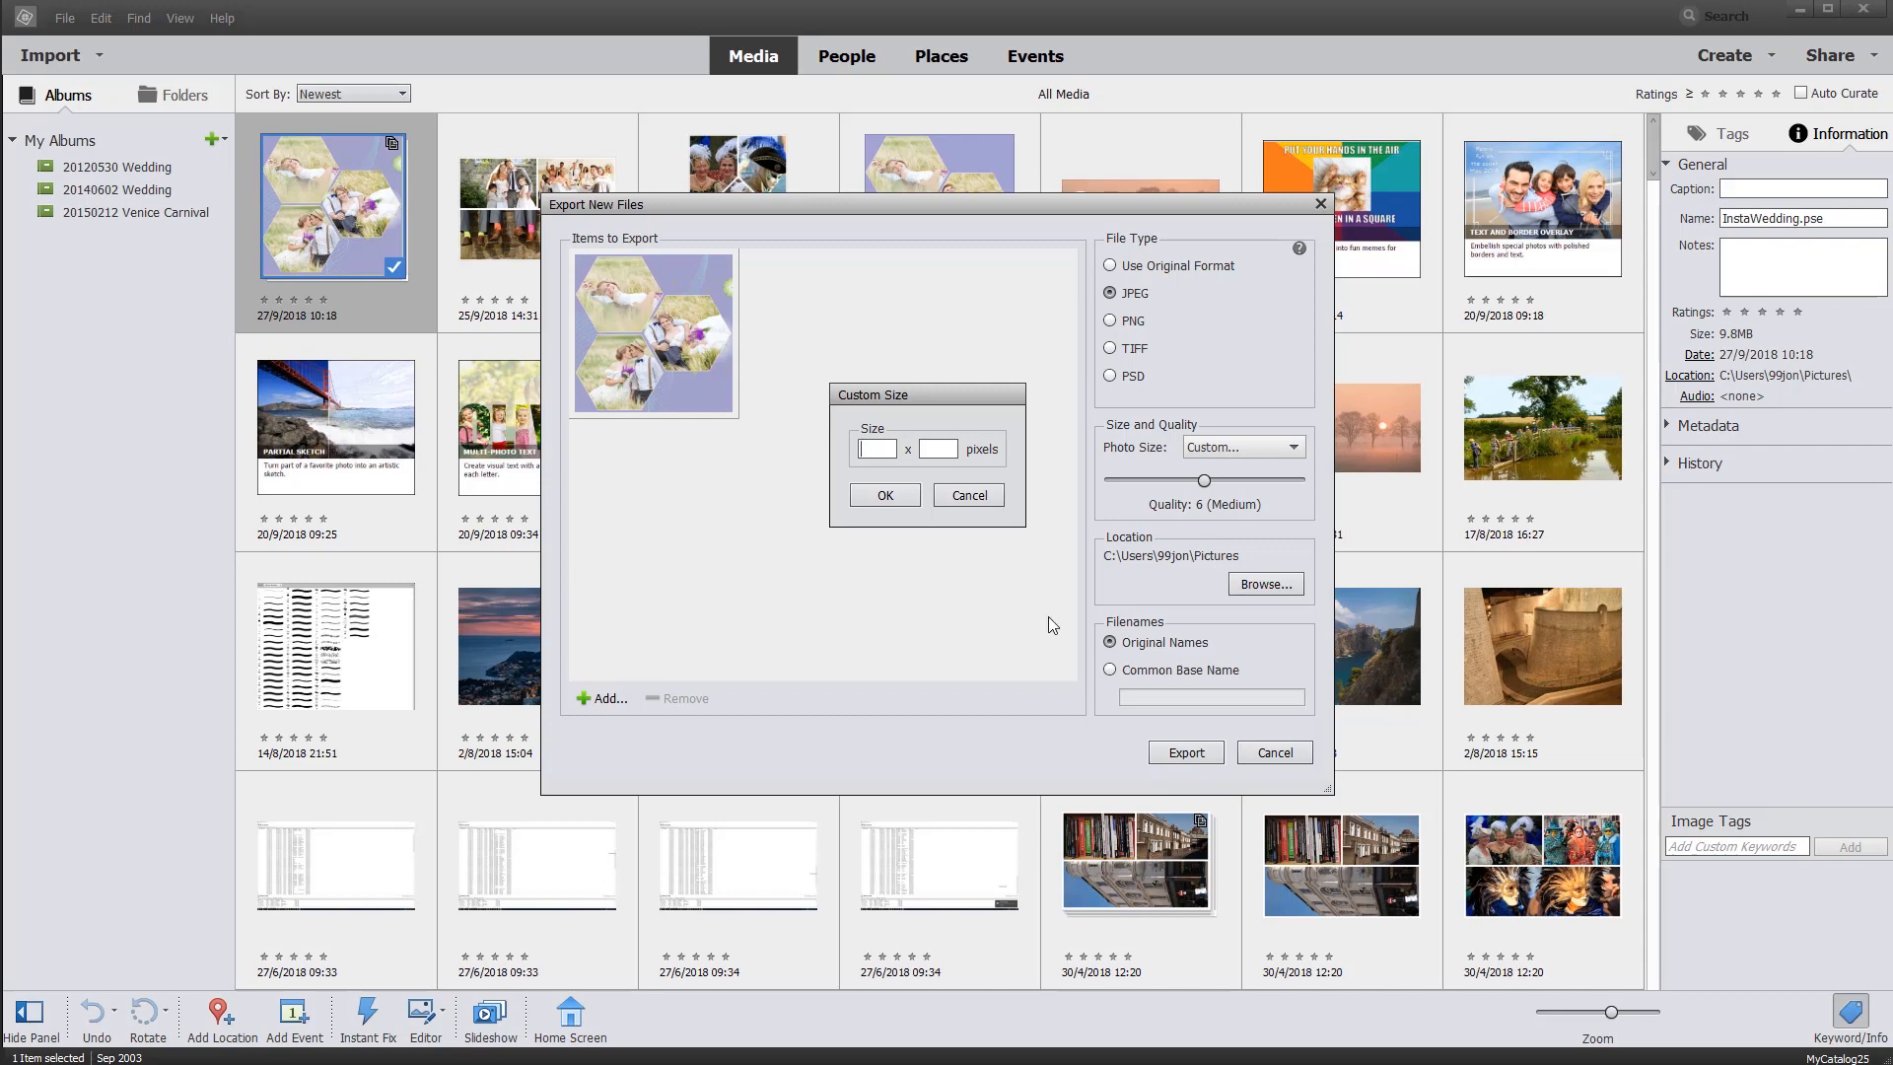
{"action": "mouse_move", "coordinate": [1265, 590]}
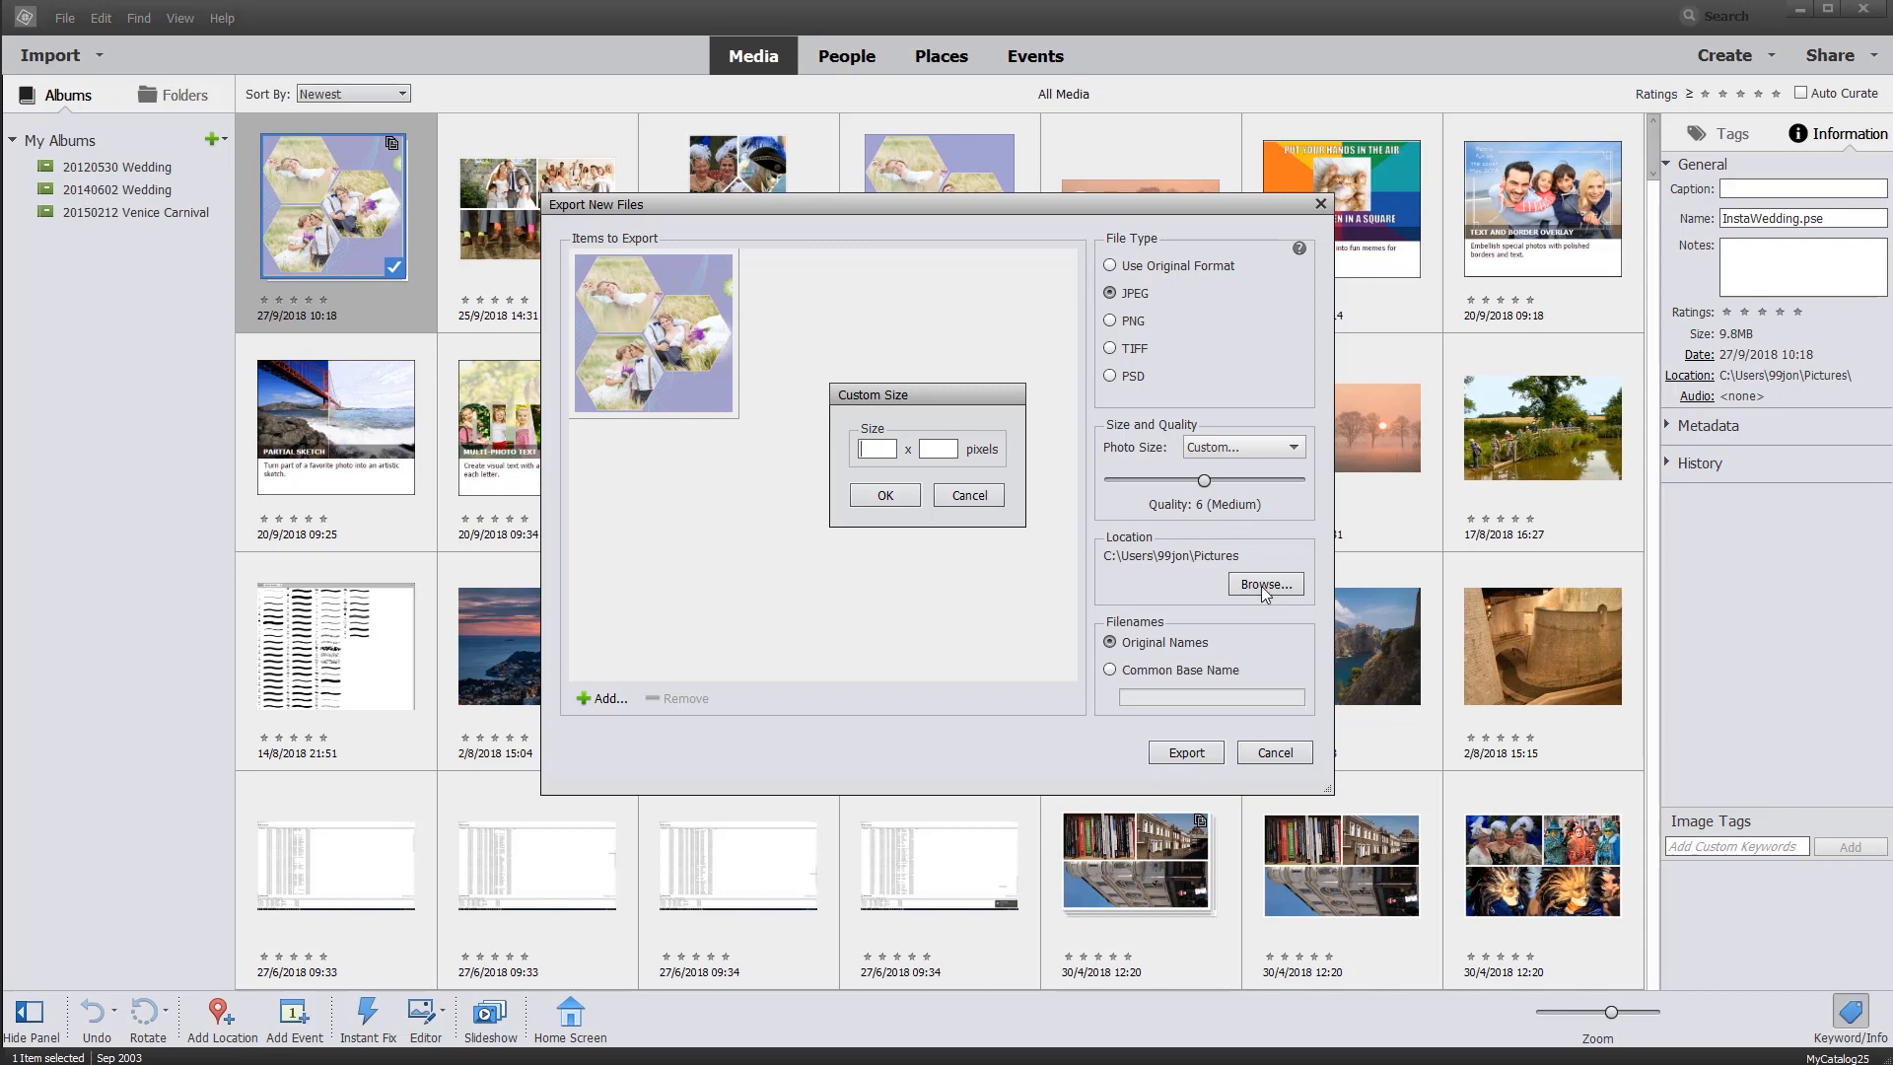
{"action": "mouse_move", "coordinate": [942, 606]}
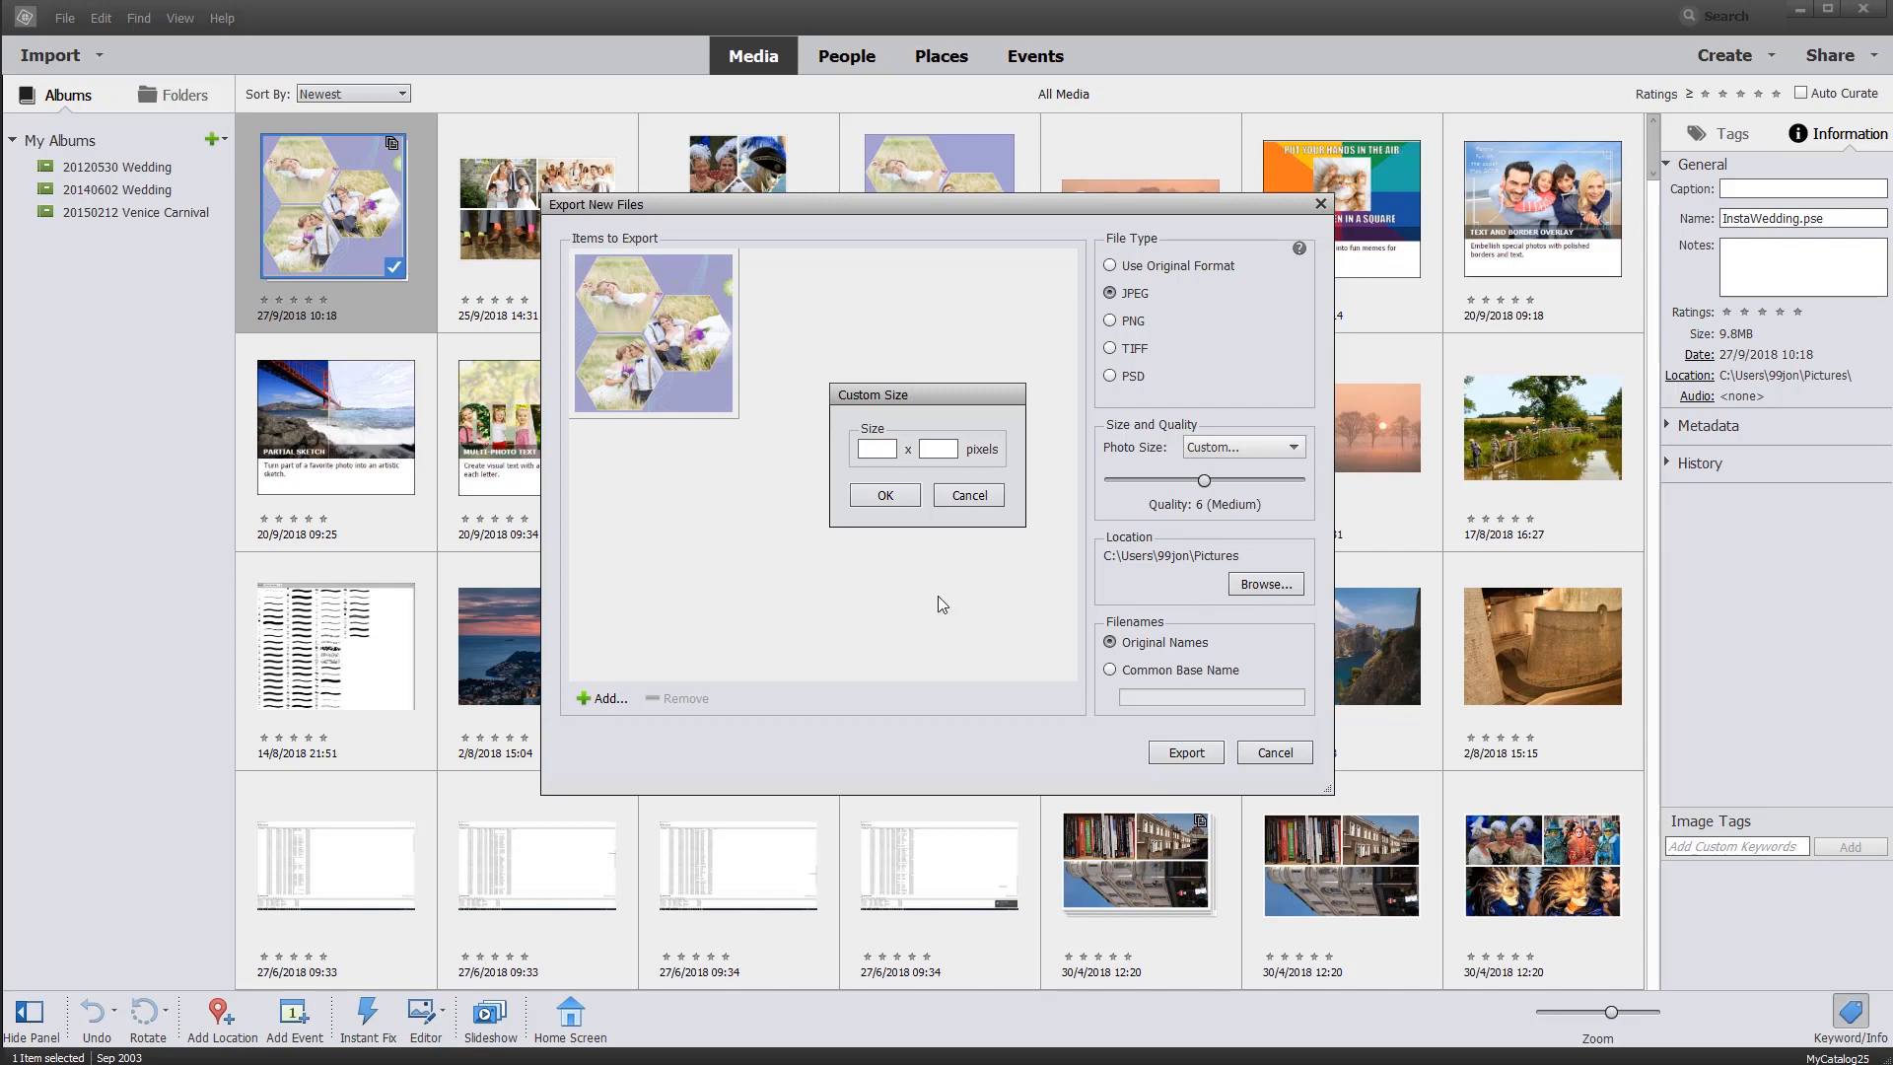
{"action": "left_click", "coordinate": [968, 495]}
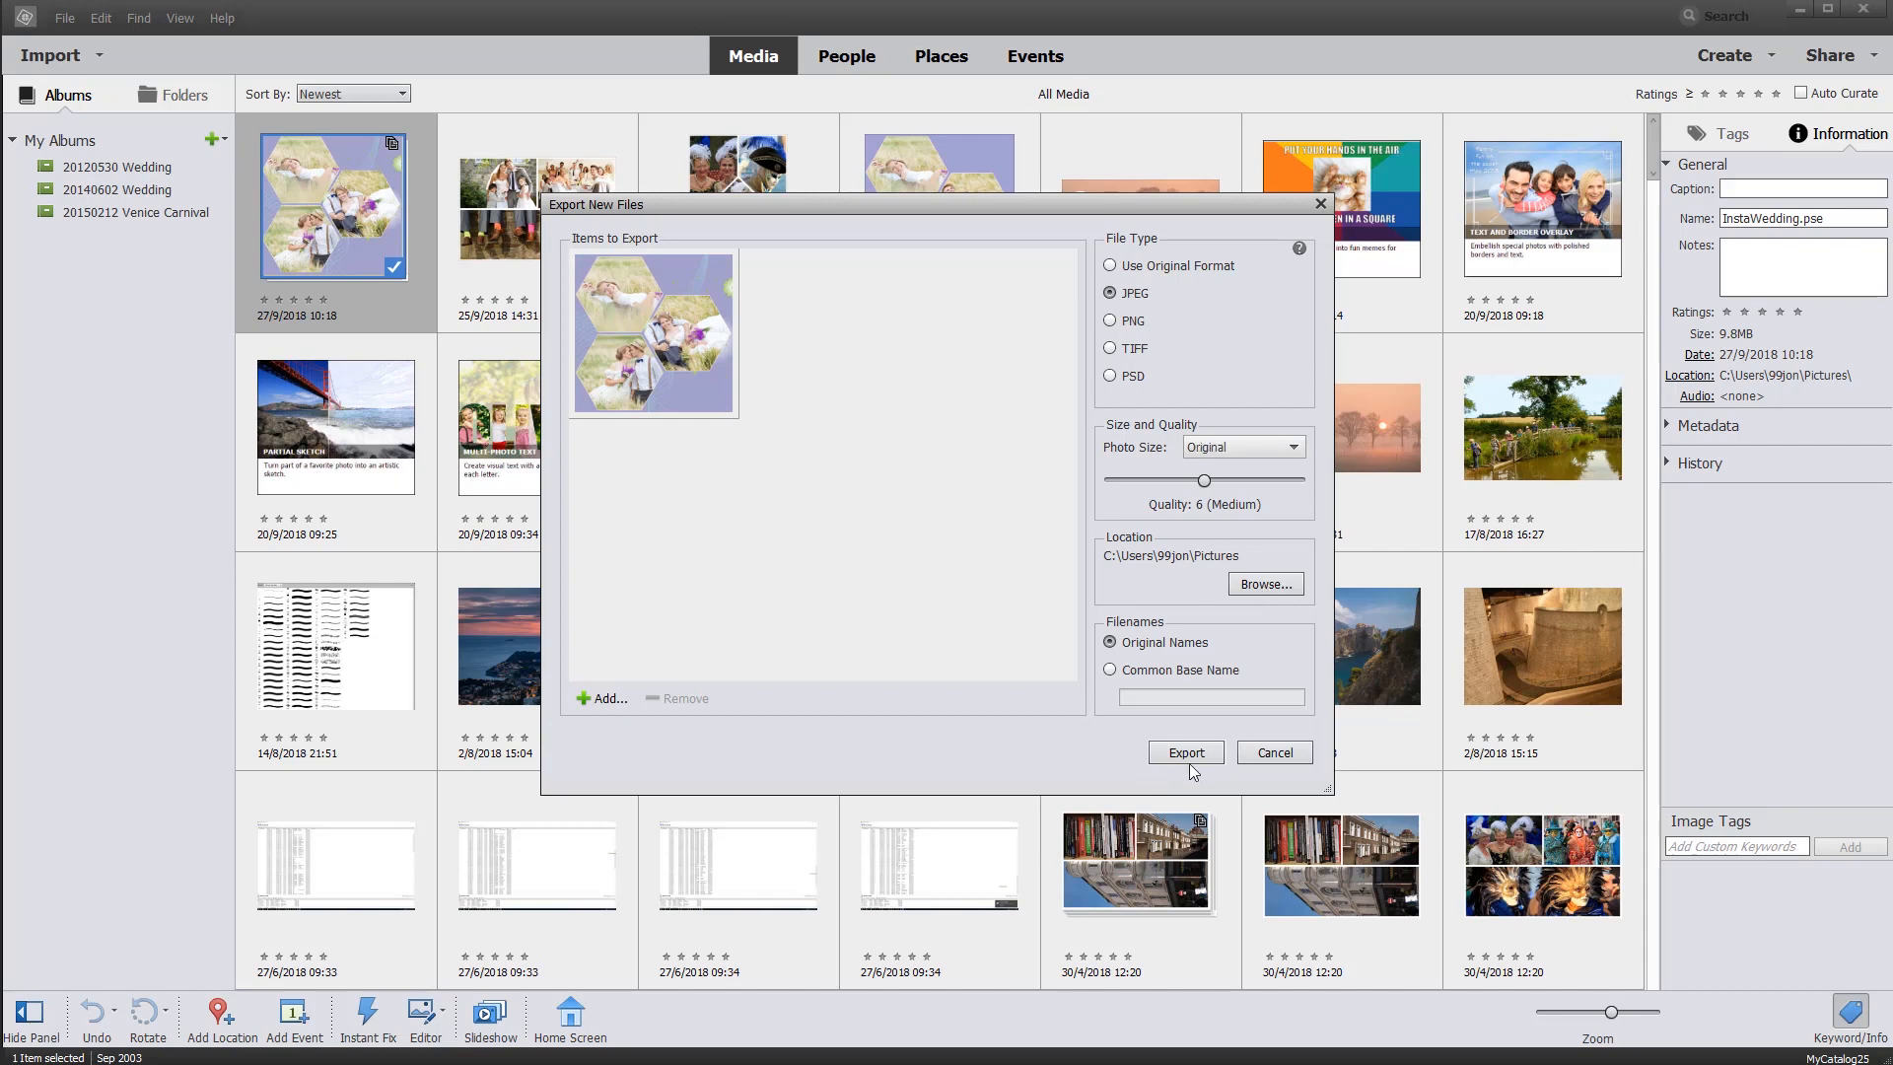
{"action": "mouse_move", "coordinate": [1277, 764]}
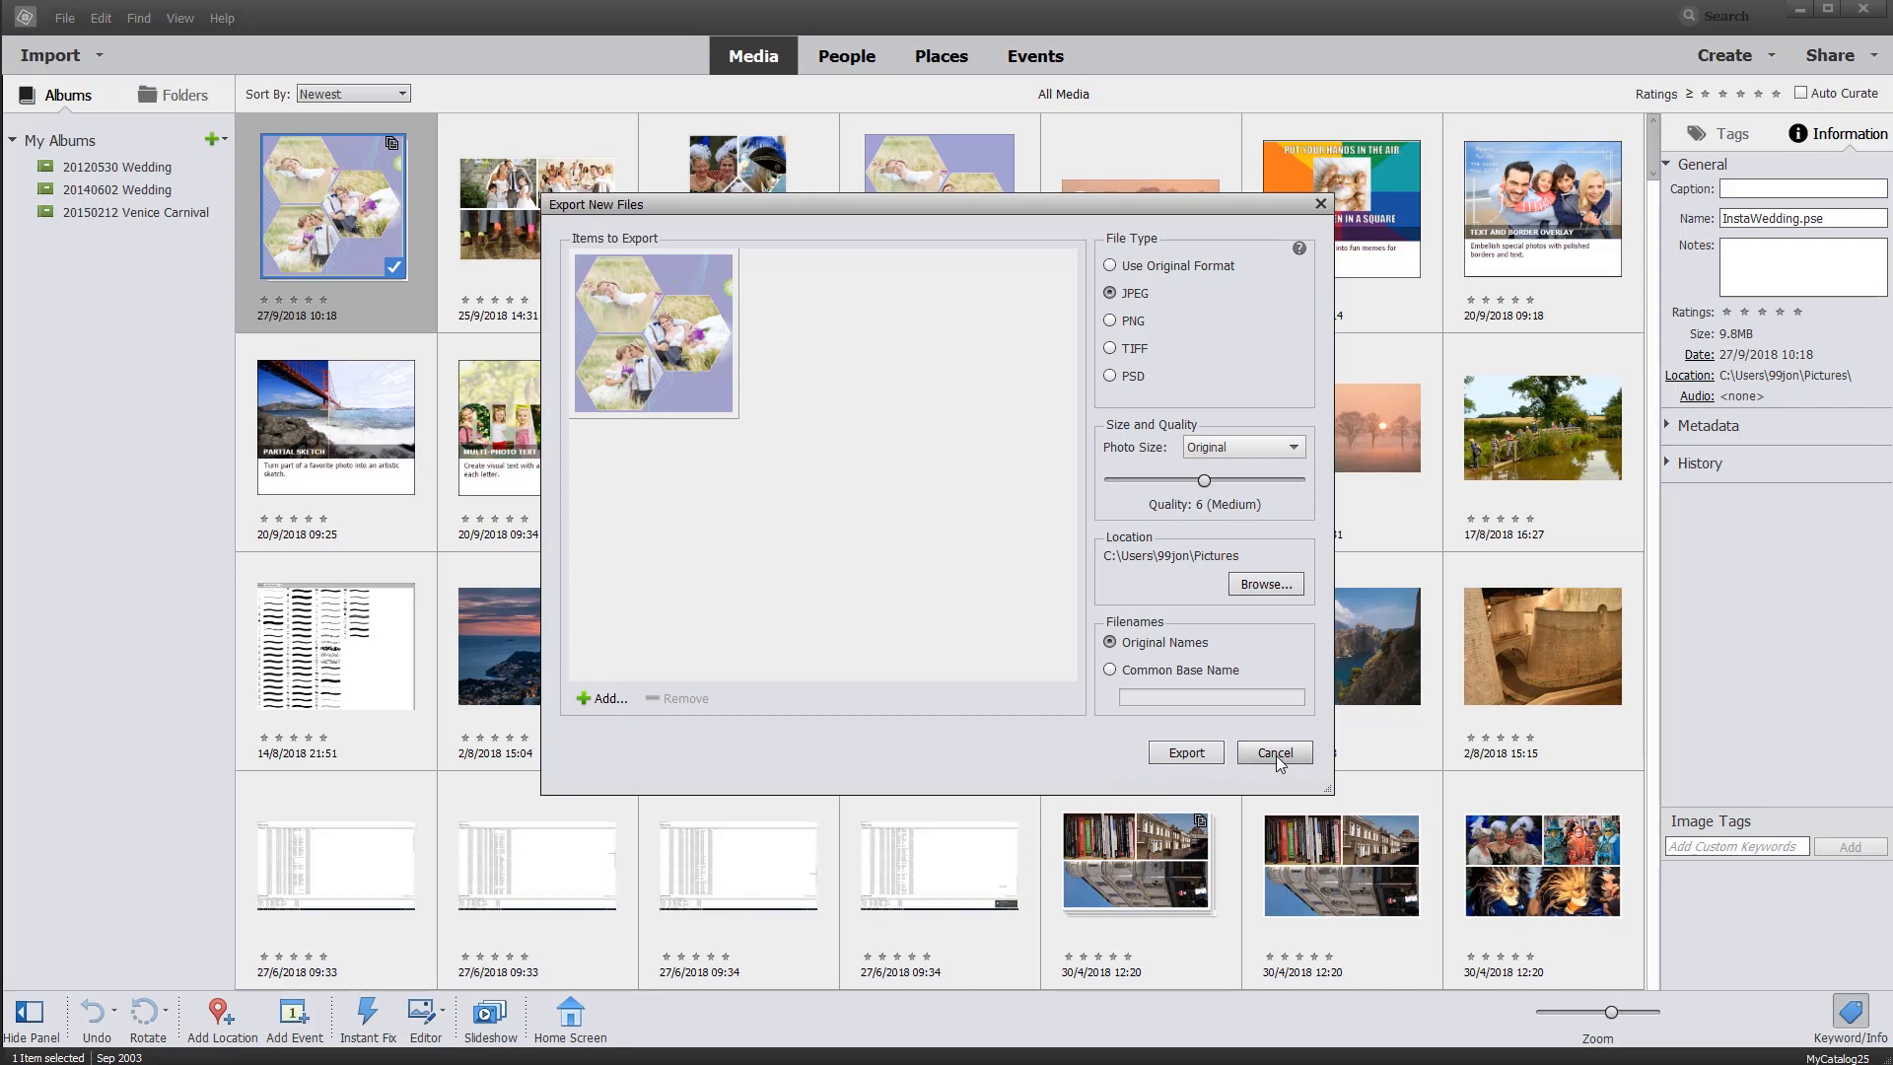
{"action": "left_click", "coordinate": [1274, 753]}
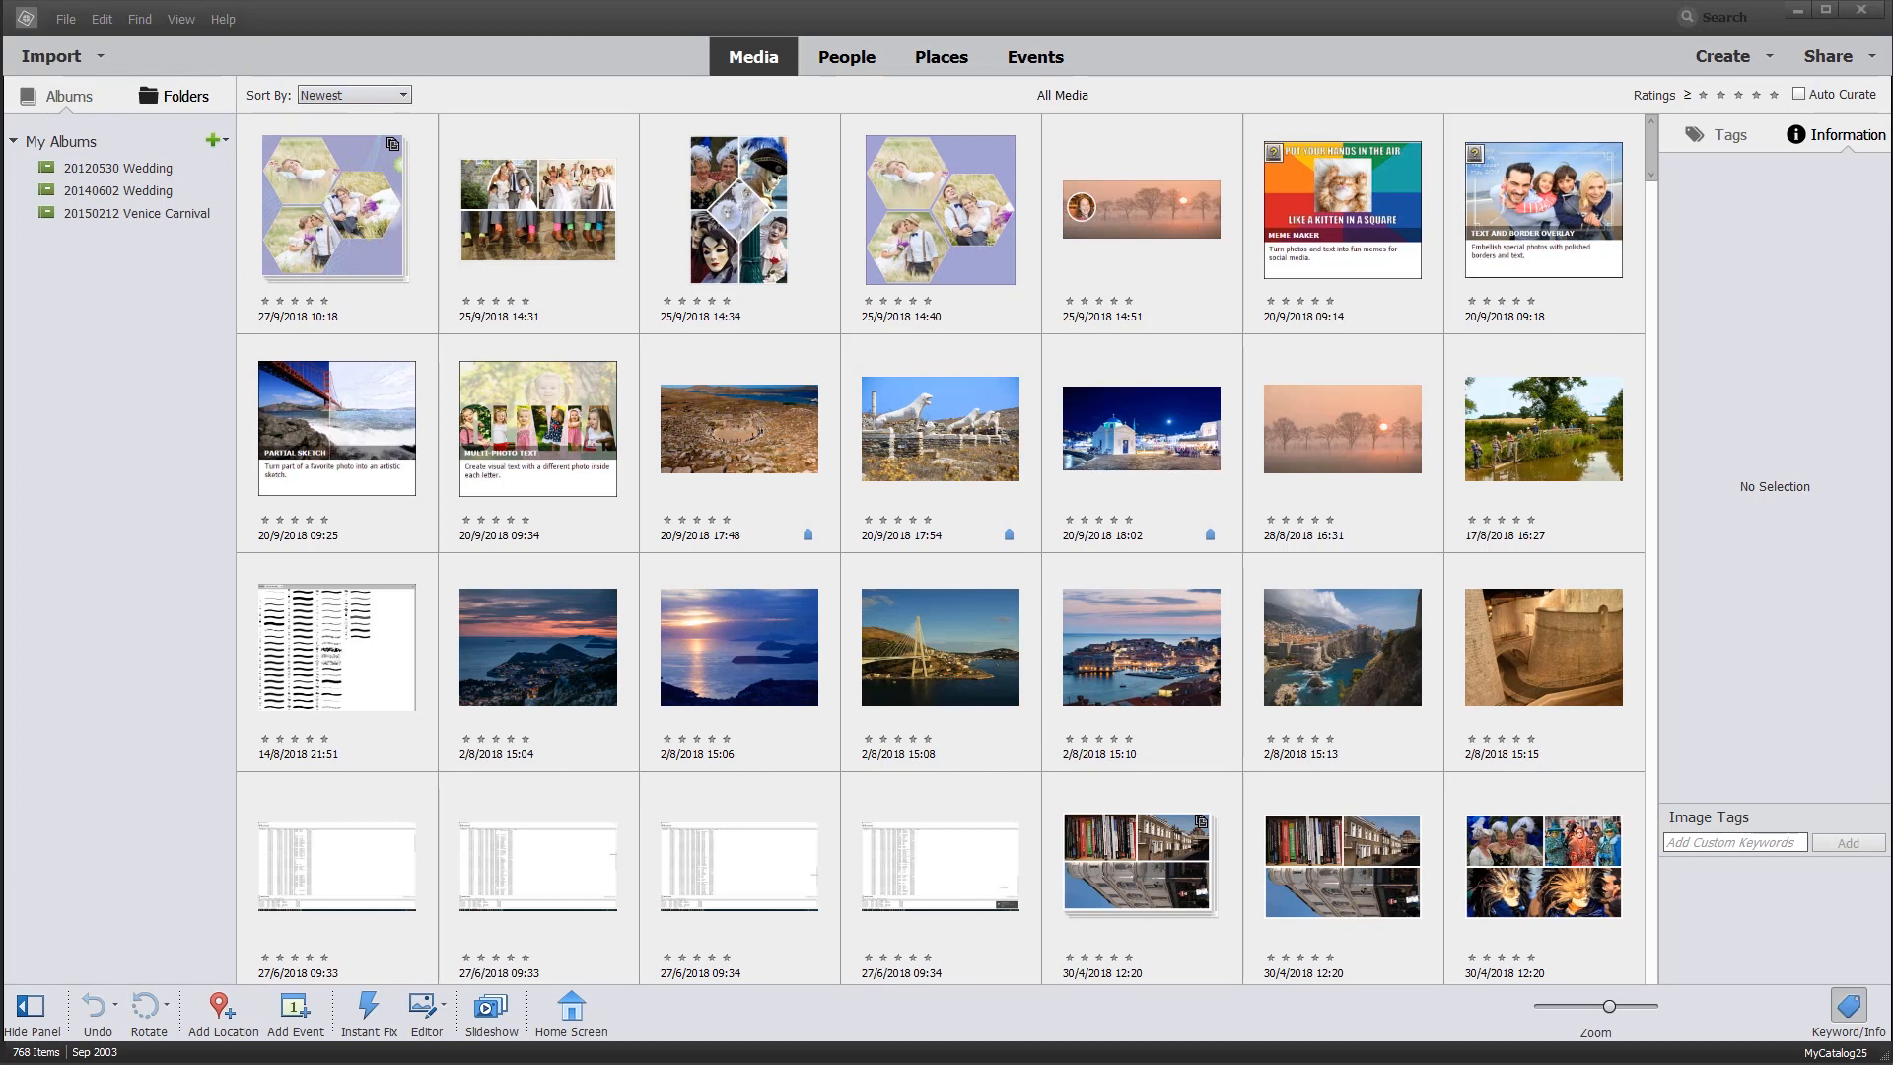
Step: Show the five photos of the 20150212 Venice Carnival album
{"action": "left_click", "coordinate": [136, 213]}
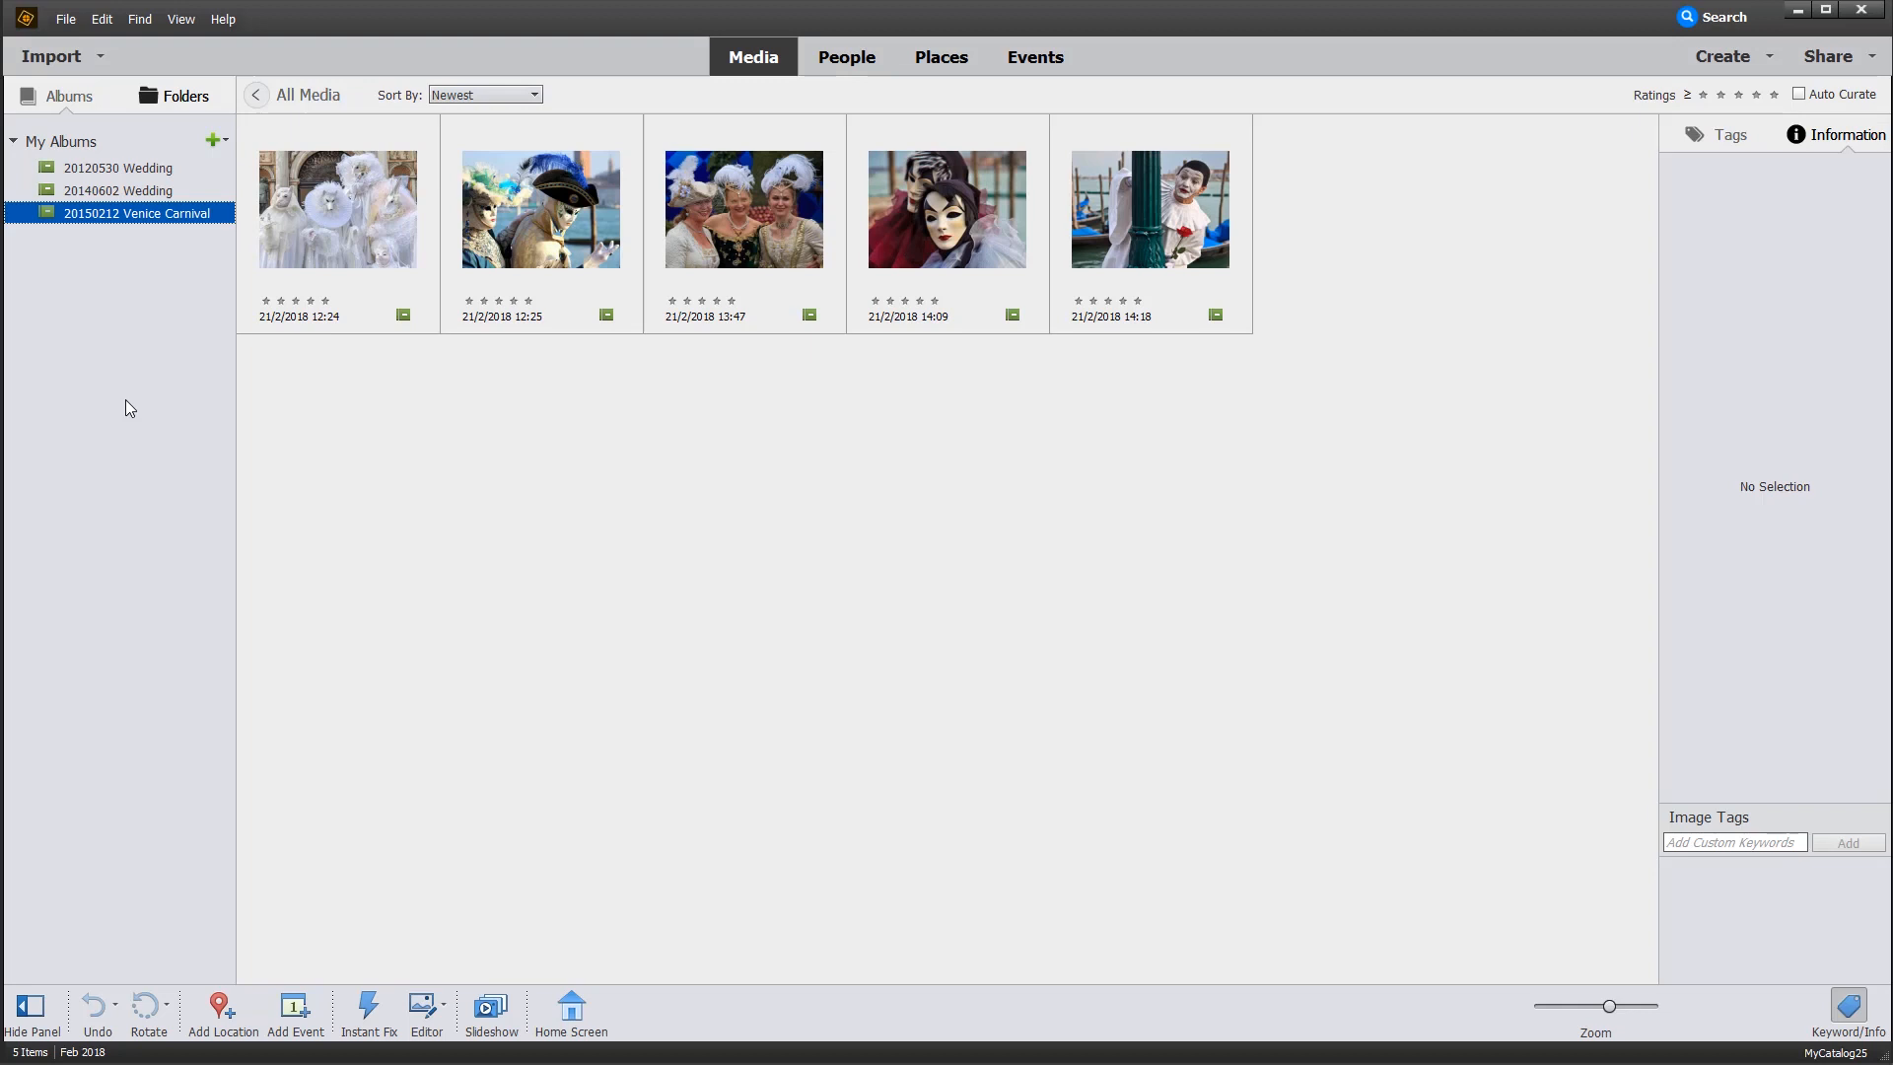
{"action": "mouse_move", "coordinate": [104, 734]}
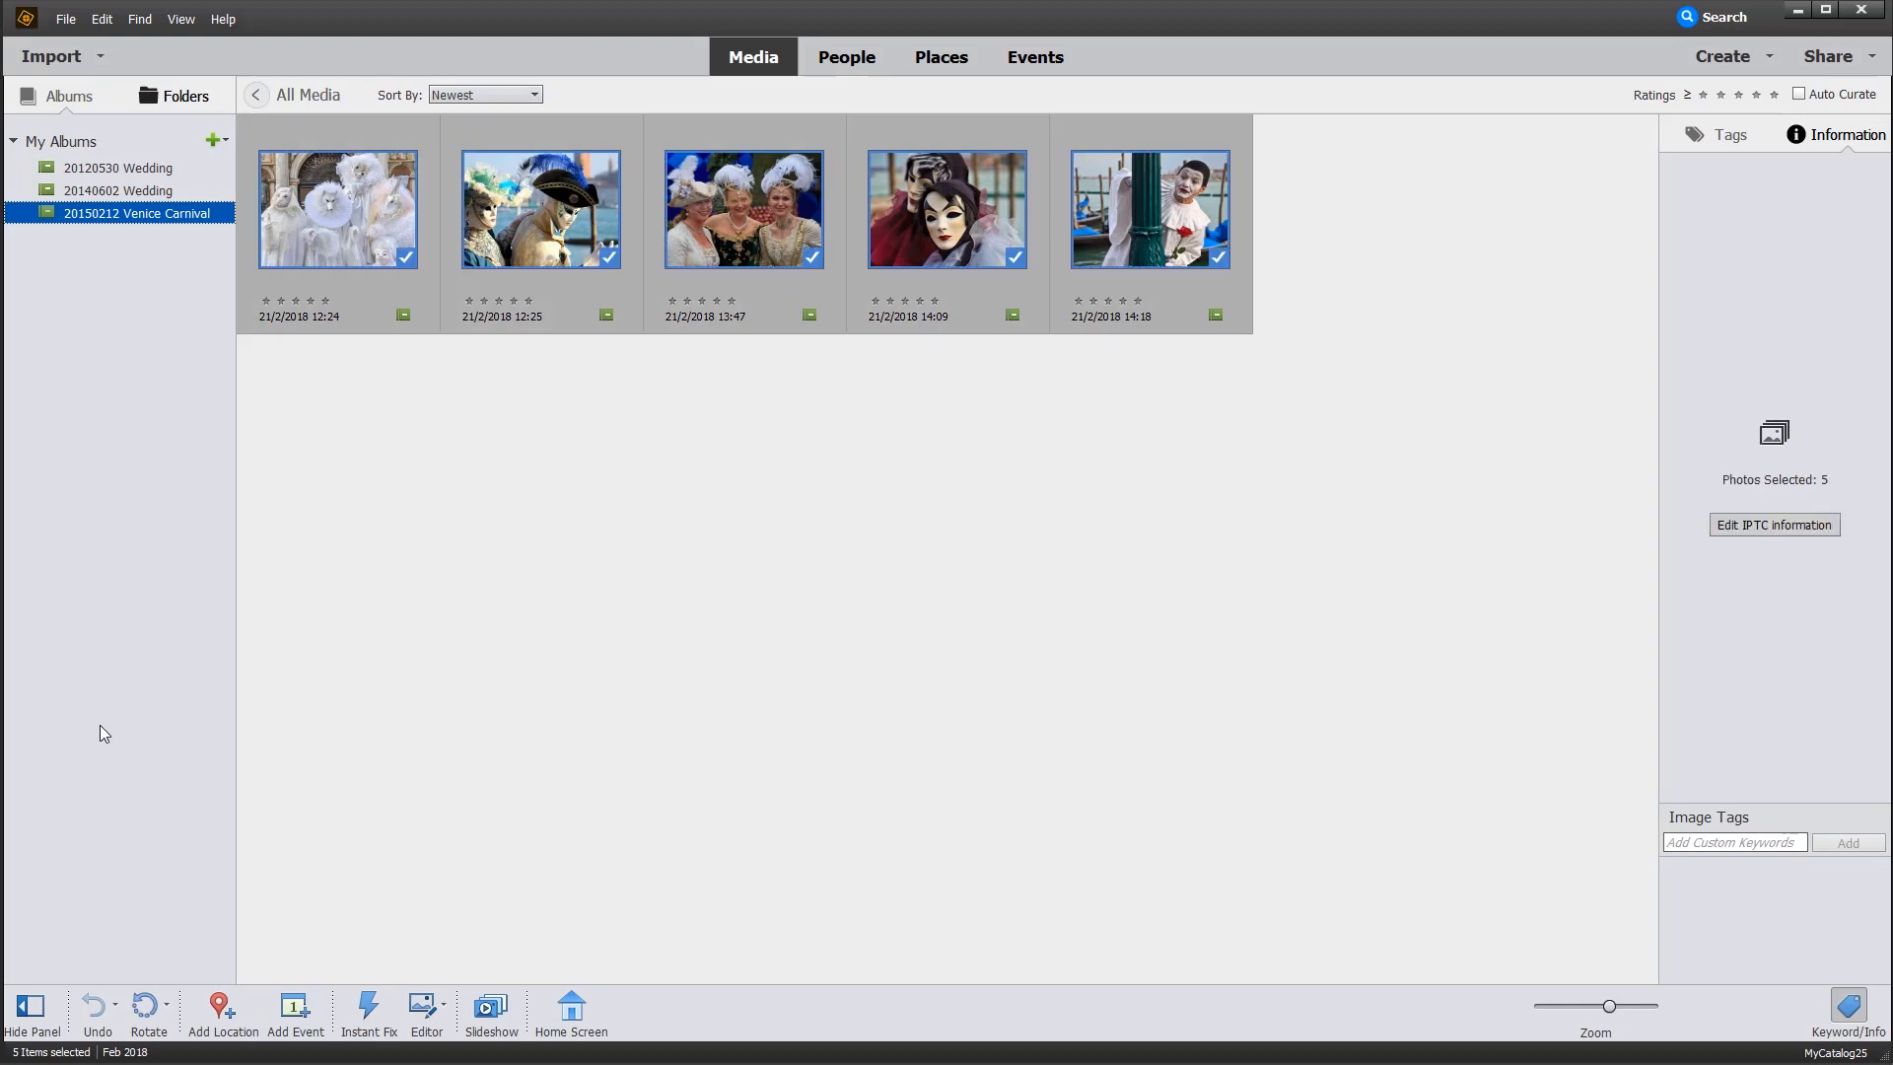
{"action": "mouse_move", "coordinate": [1829, 410]}
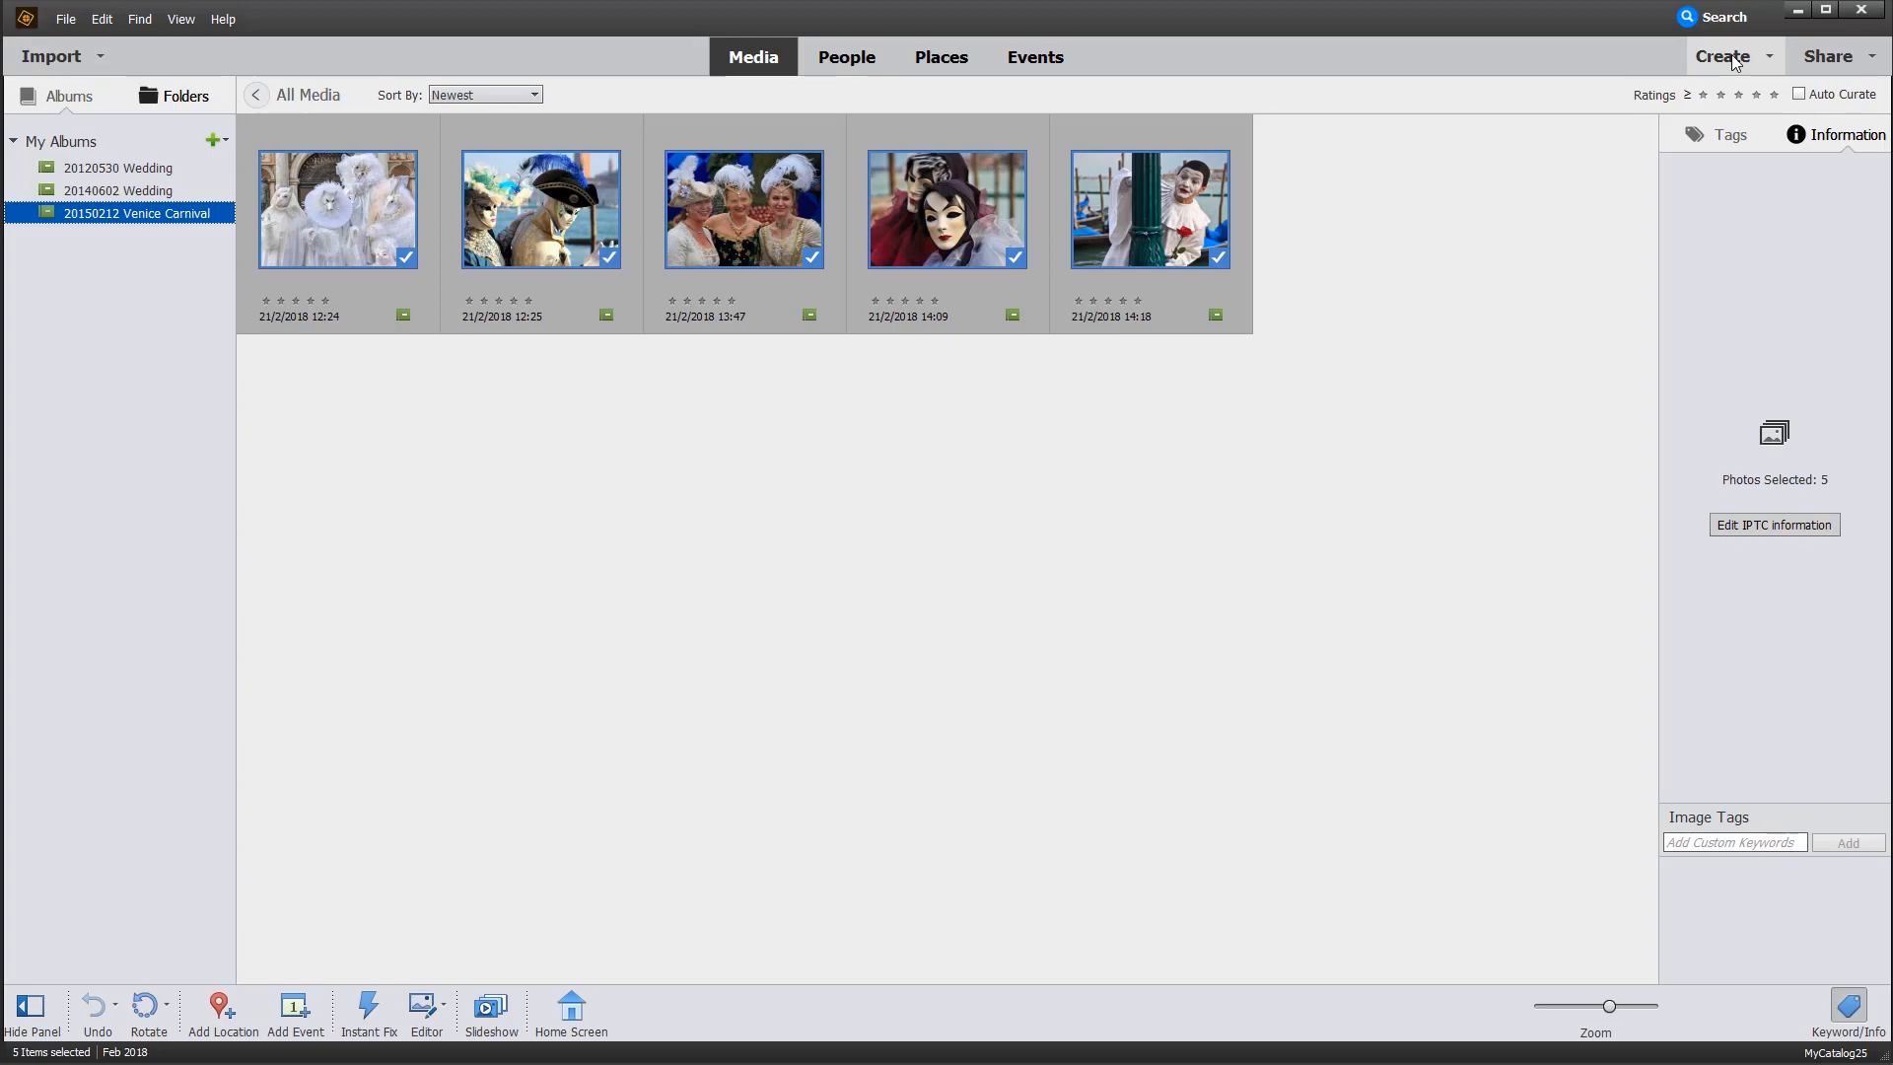
{"action": "mouse_move", "coordinate": [1773, 148]}
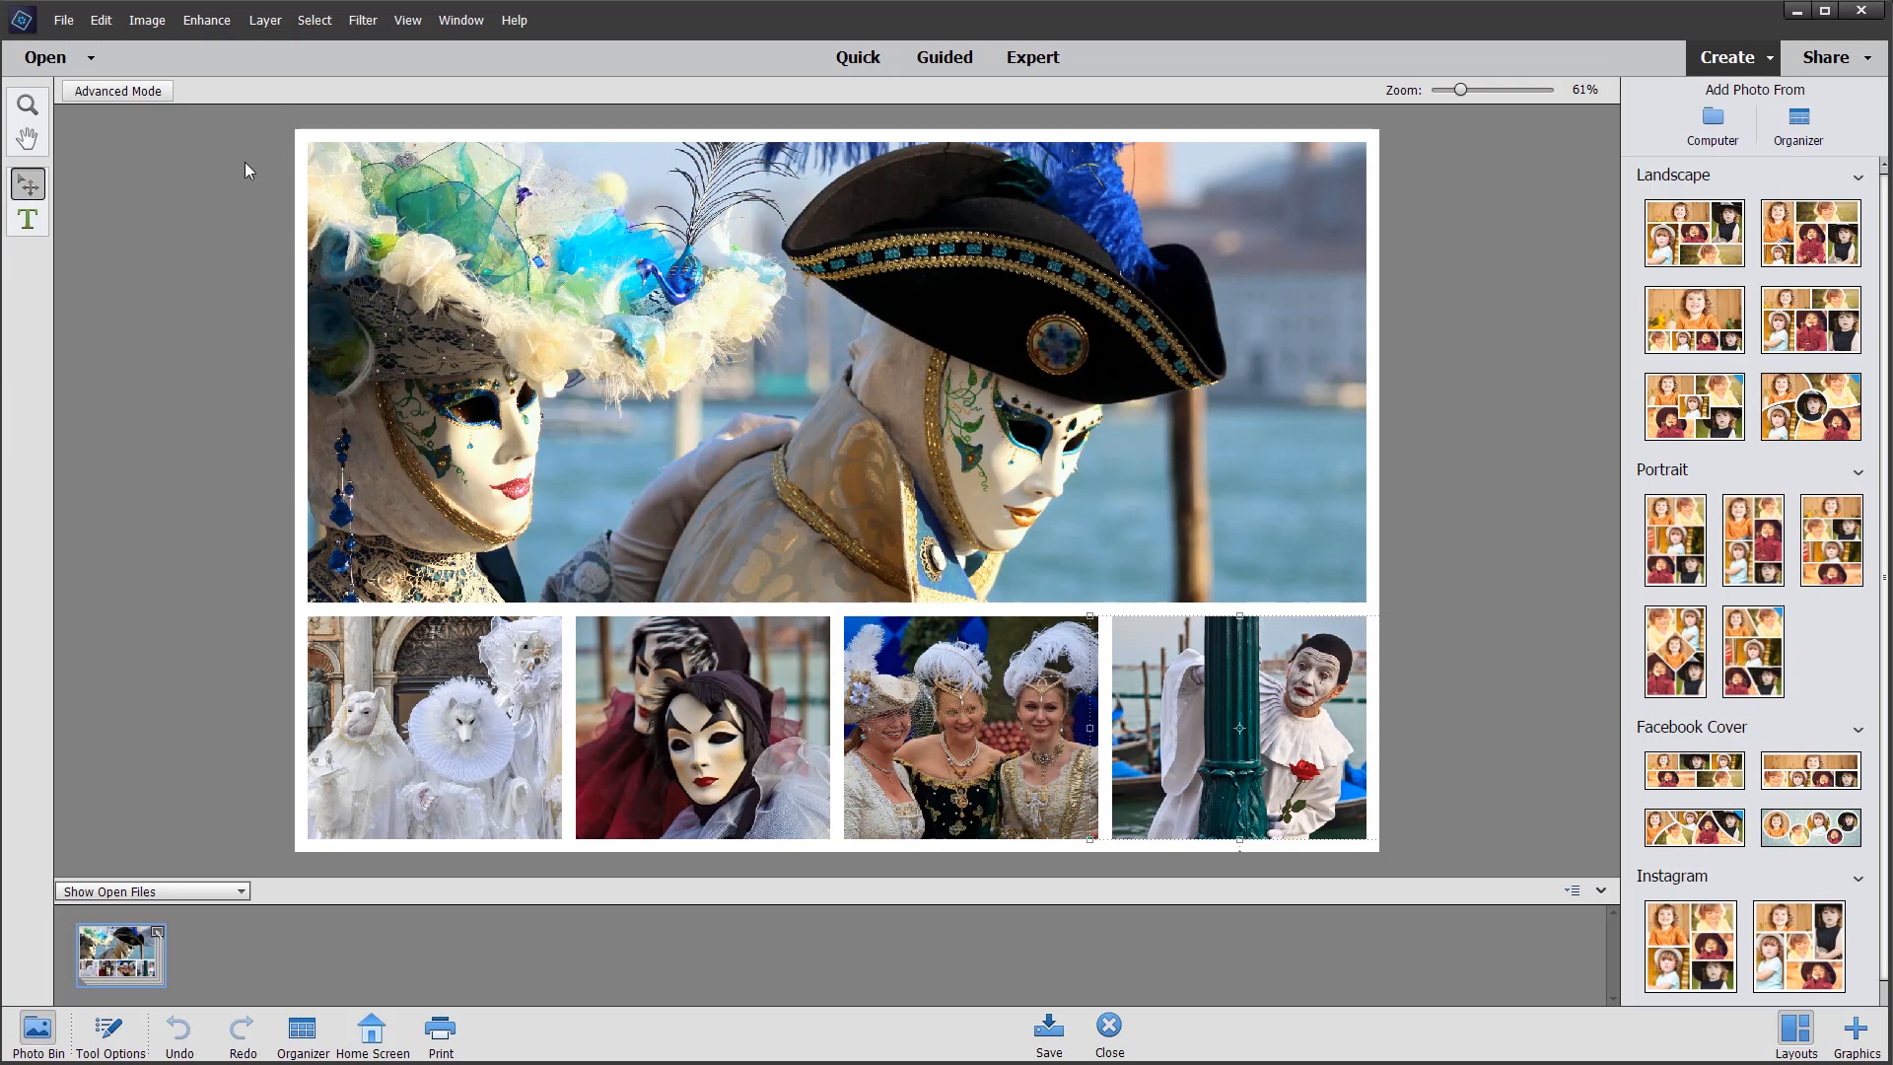
Step: Select the Hand tool in the new five-photo landscape carnival collage
{"action": "left_click", "coordinate": [27, 138]}
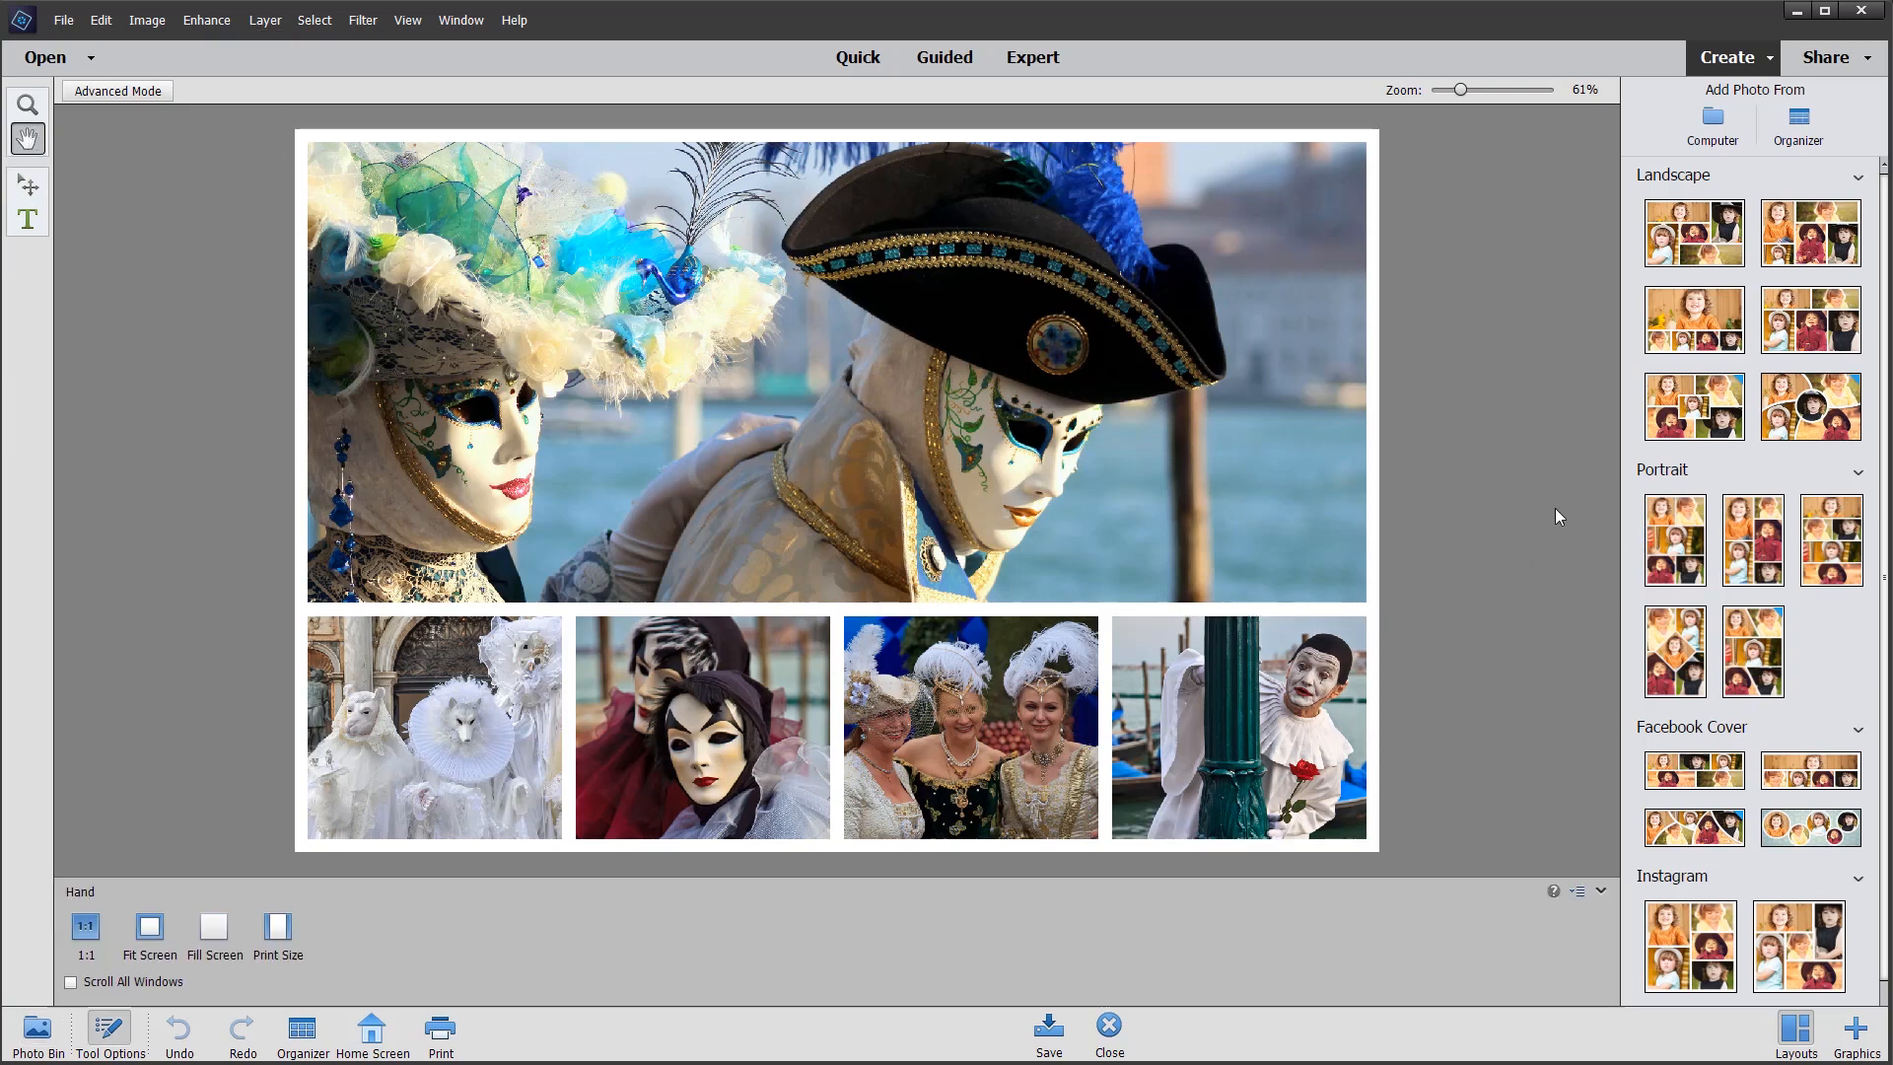
{"action": "mouse_move", "coordinate": [1541, 525]}
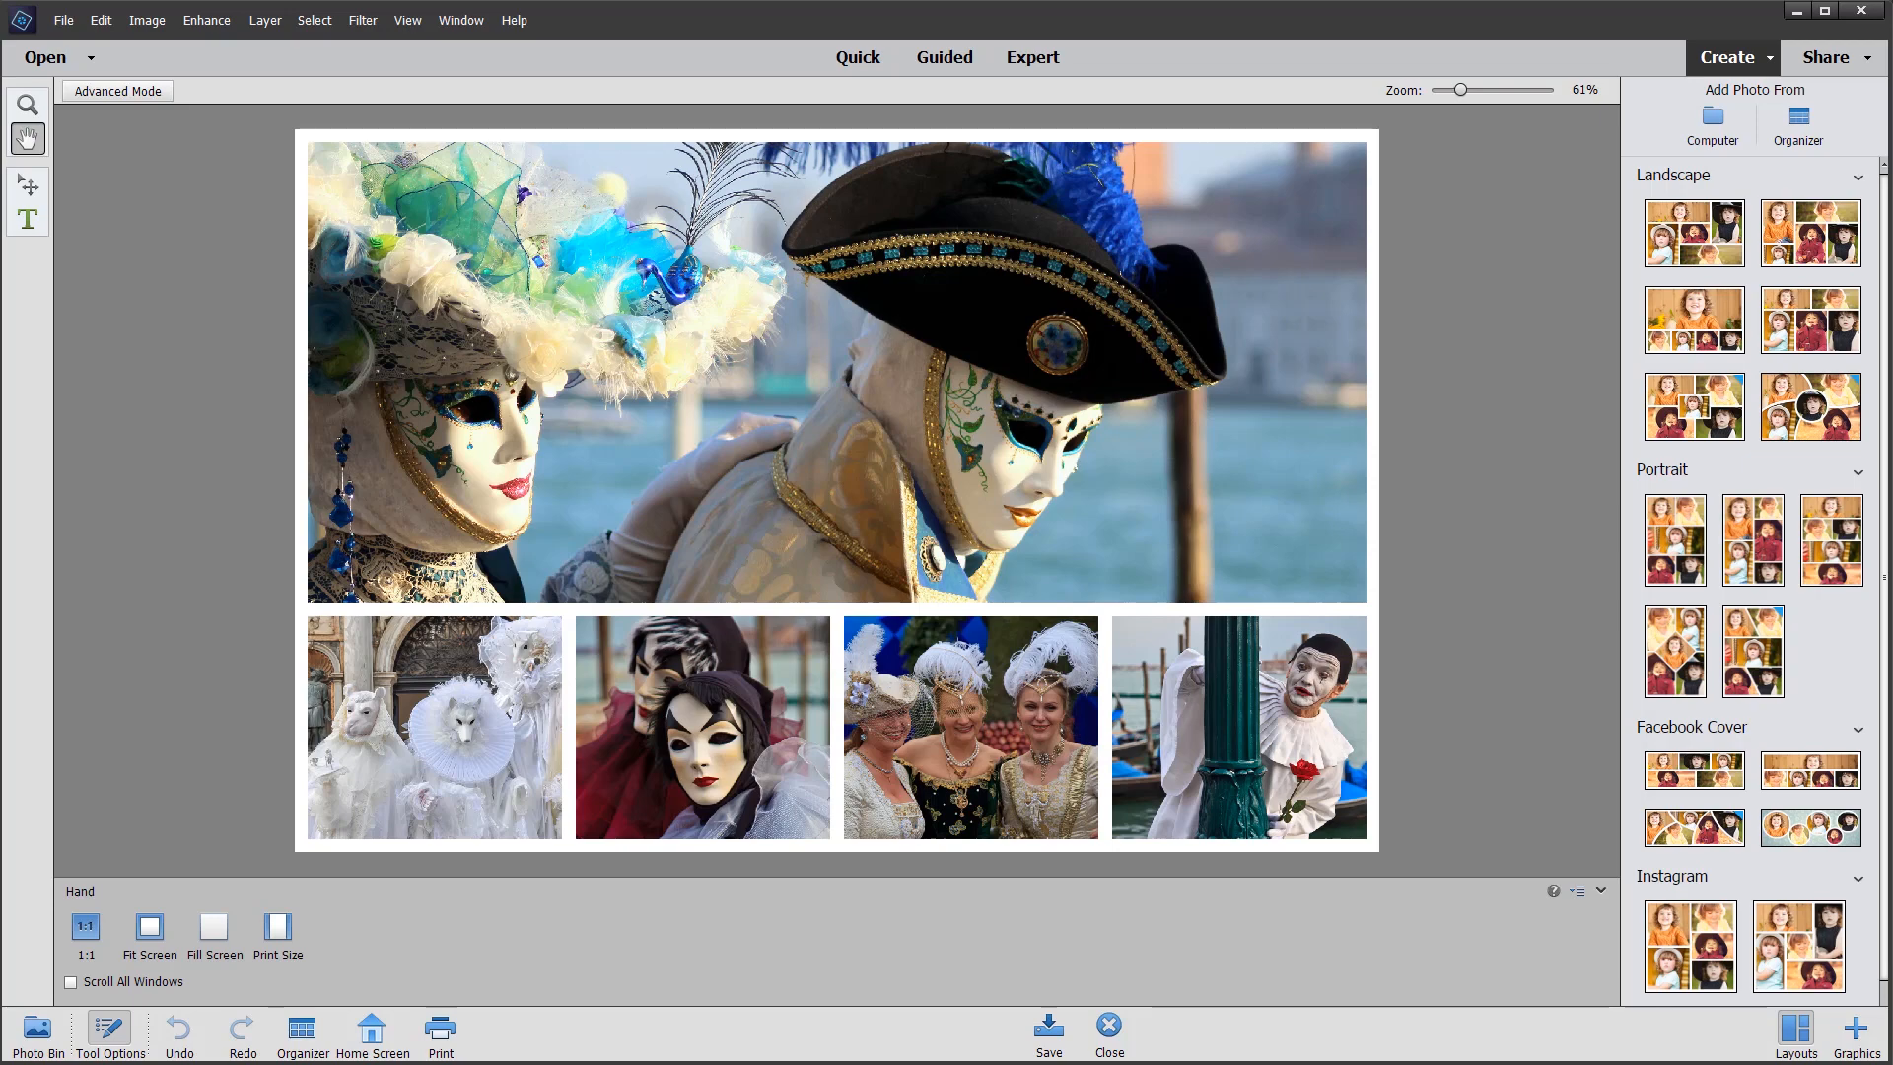
{"action": "mouse_move", "coordinate": [1678, 659]}
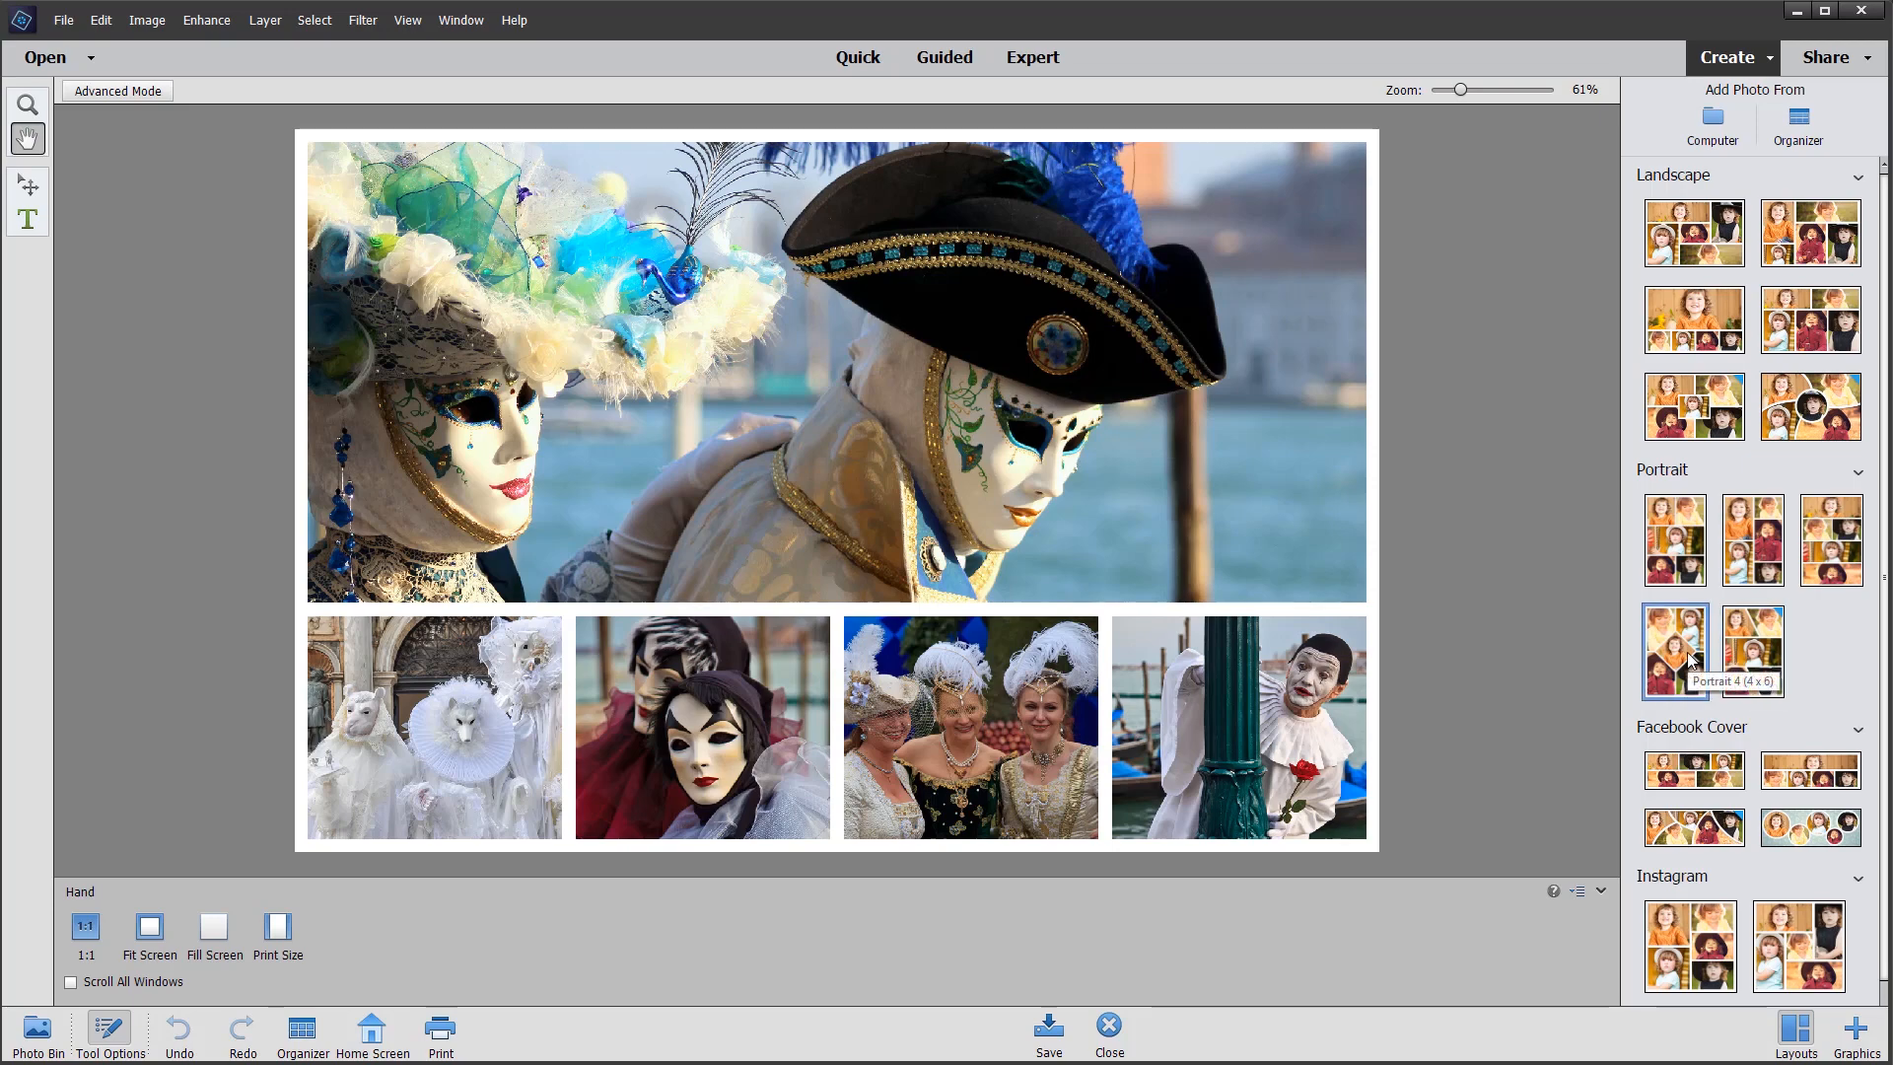
Step: Apply the Portrait 4 (4 x 6) layout, arranging photos around a diamond-shaped centre frame
{"action": "left_click", "coordinate": [1675, 651]}
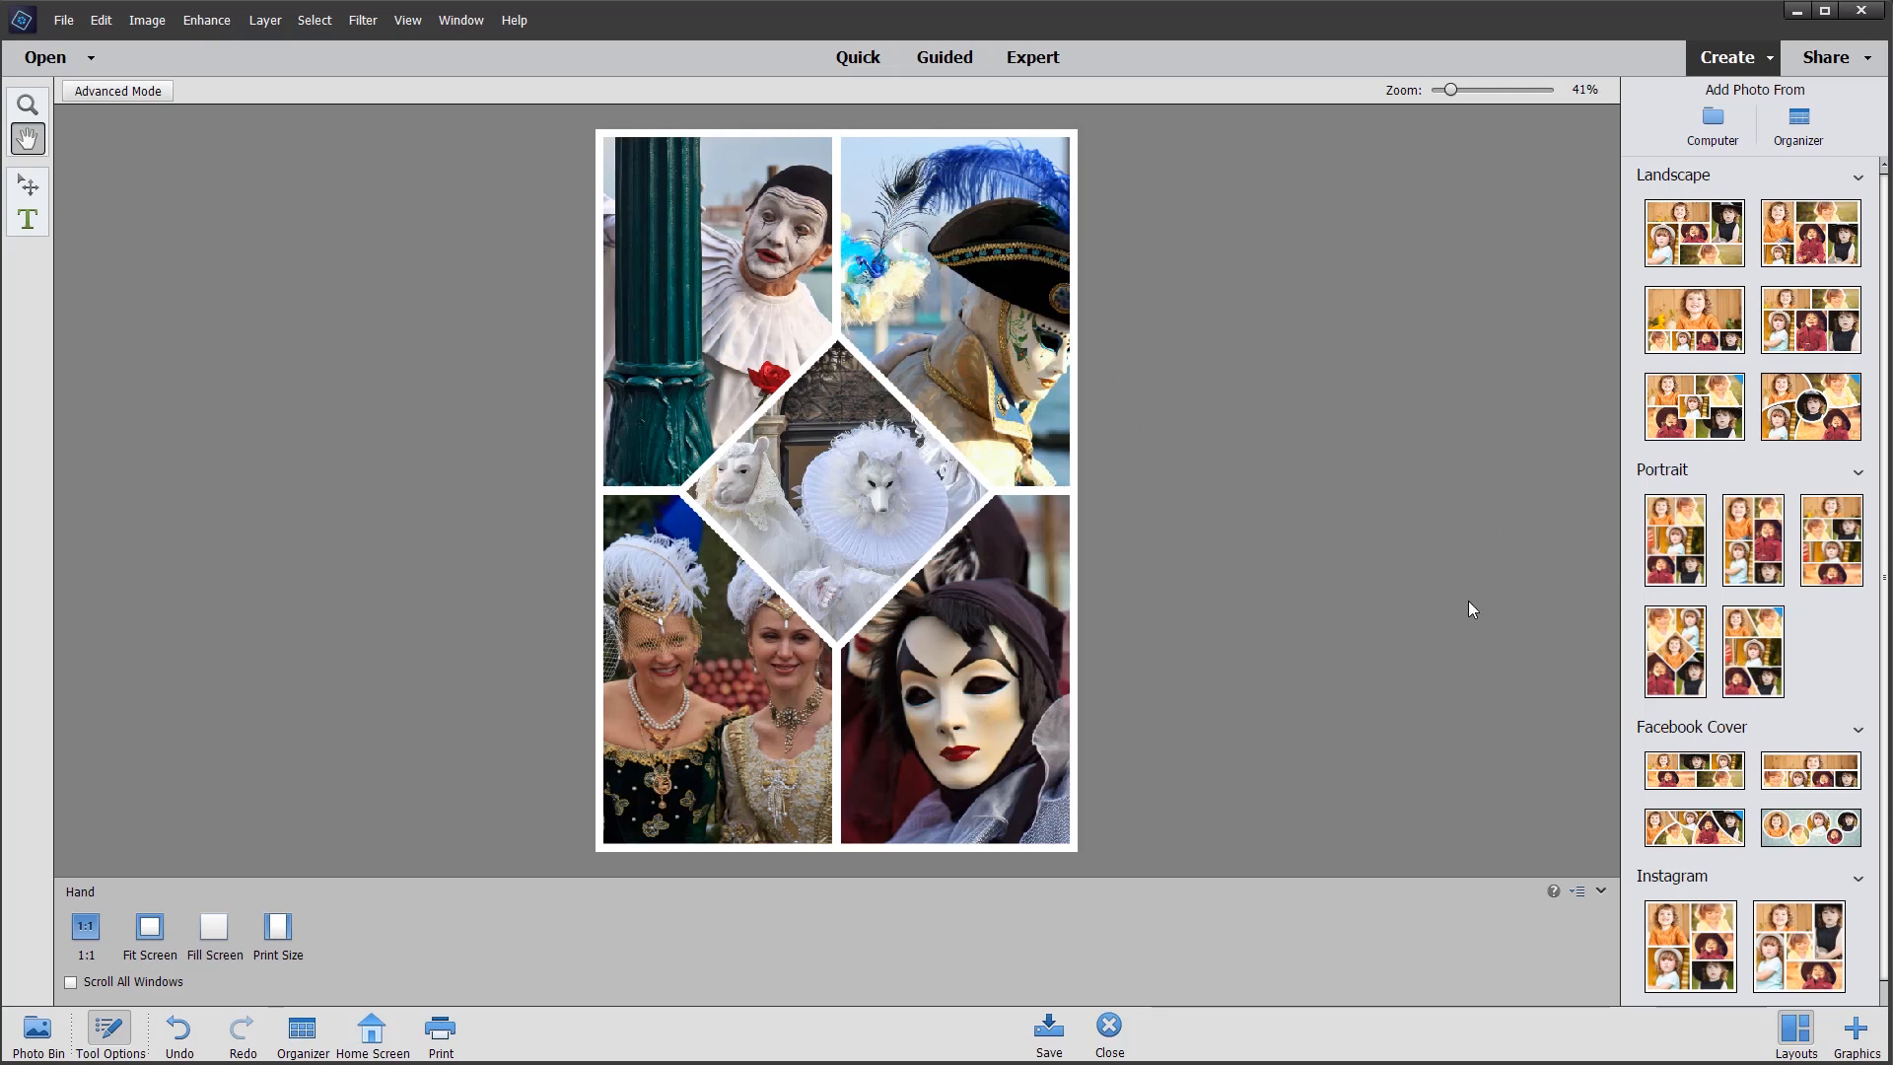
{"action": "mouse_move", "coordinate": [1151, 650]}
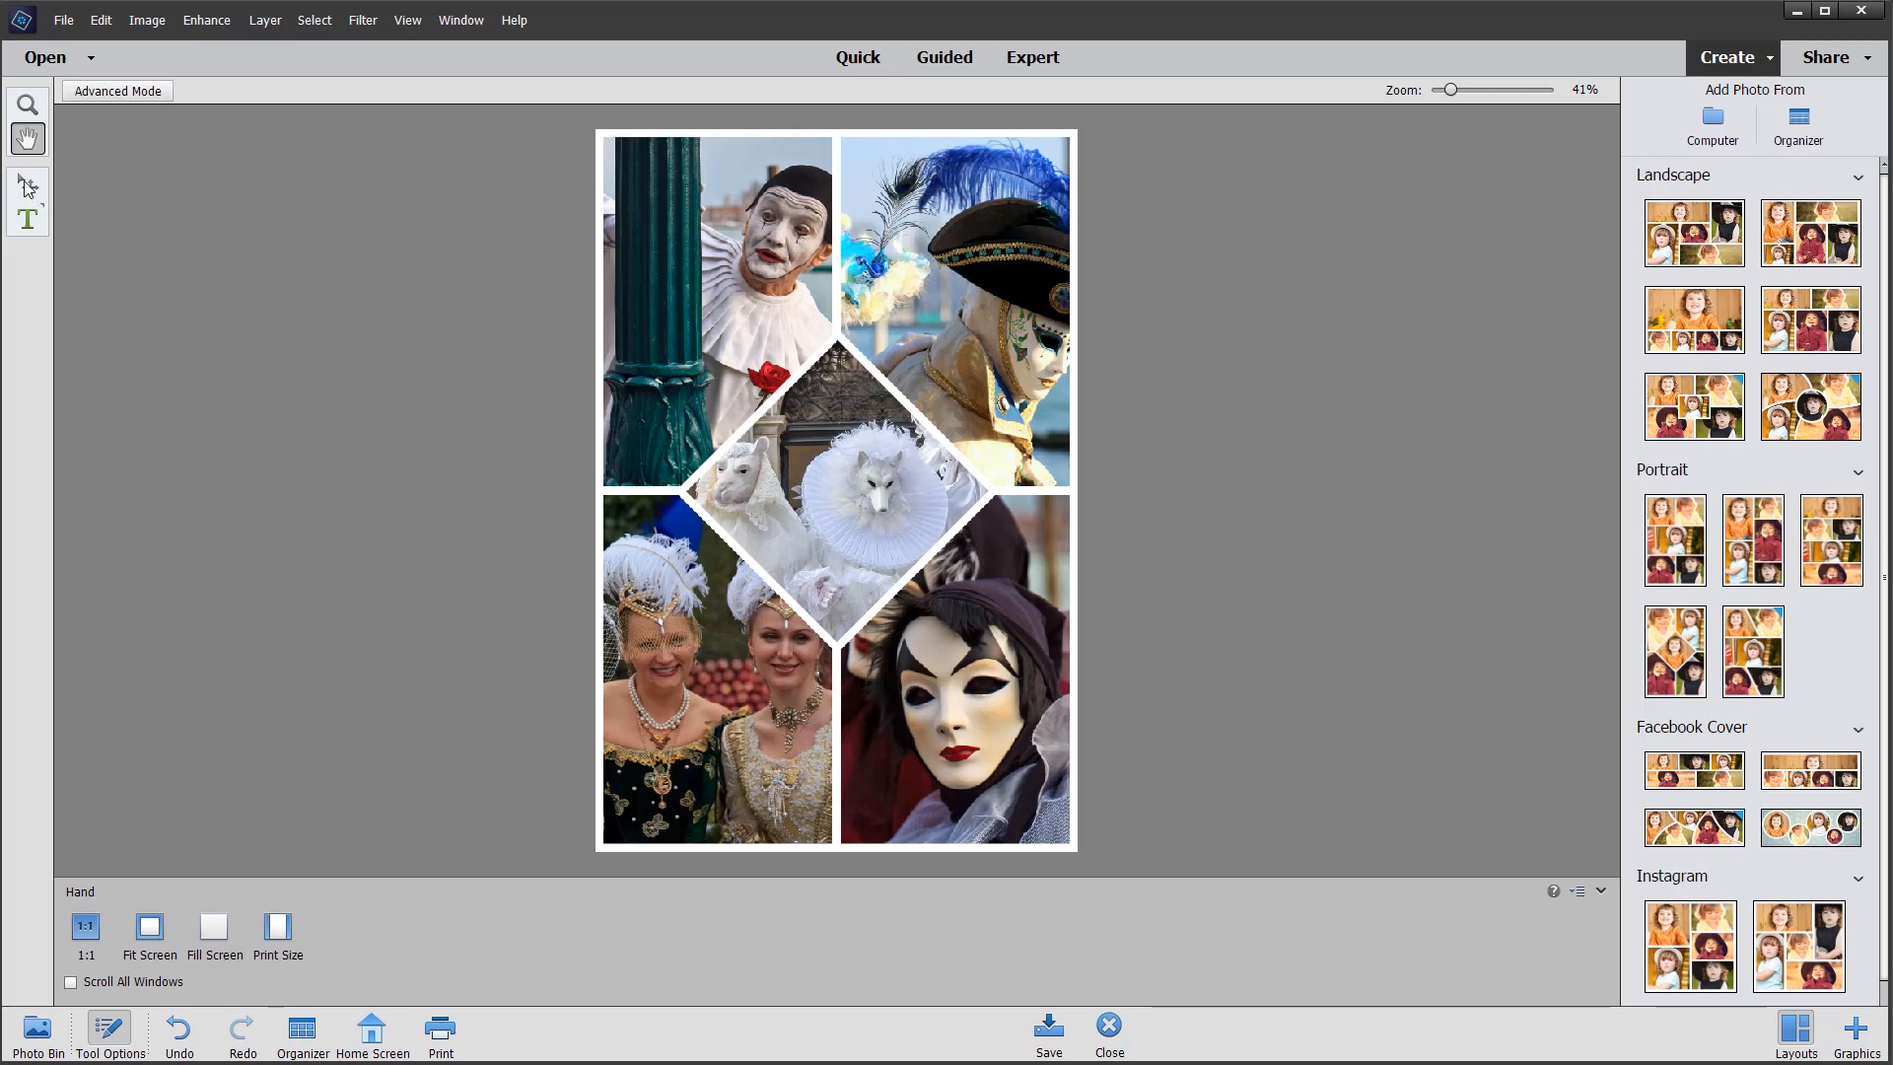
Step: Clear the centre diamond frame, removing the white-costume photo from the collage
{"action": "right_click", "coordinate": [831, 488]}
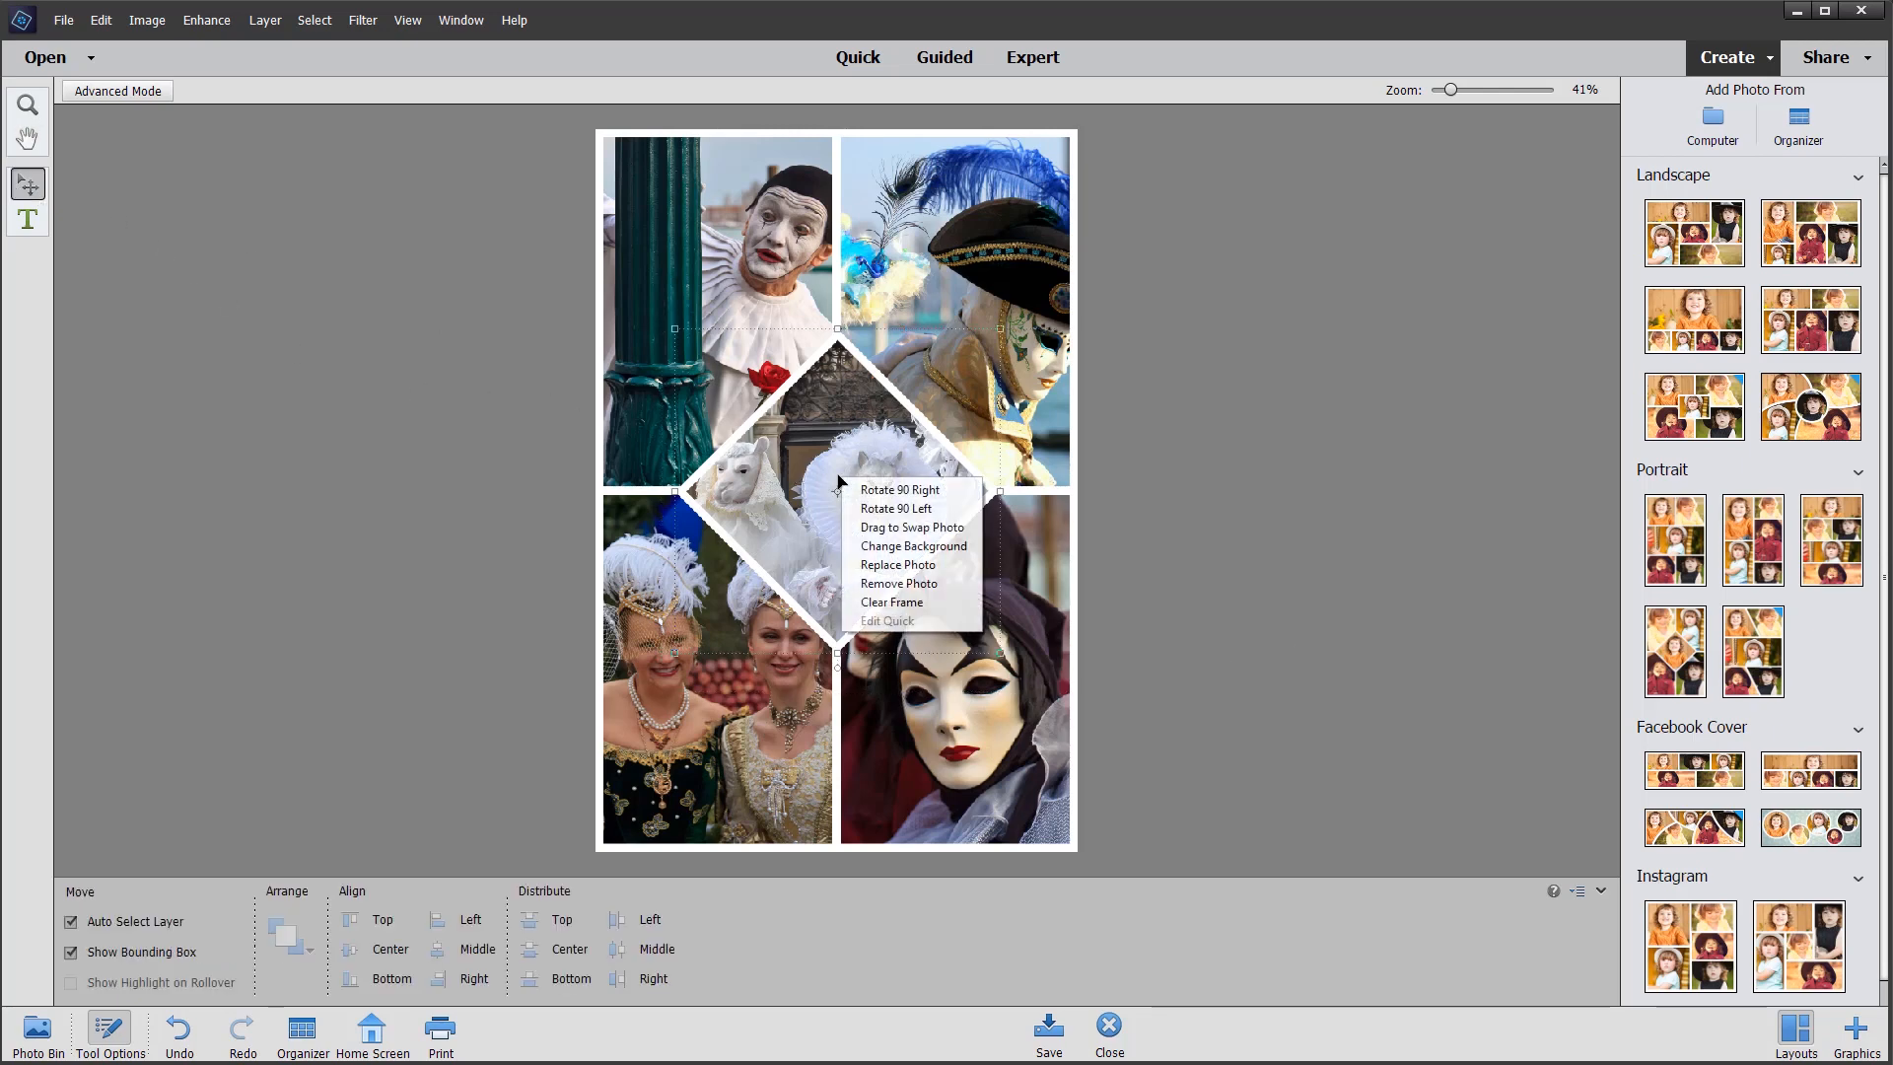
{"action": "mouse_move", "coordinate": [891, 602]}
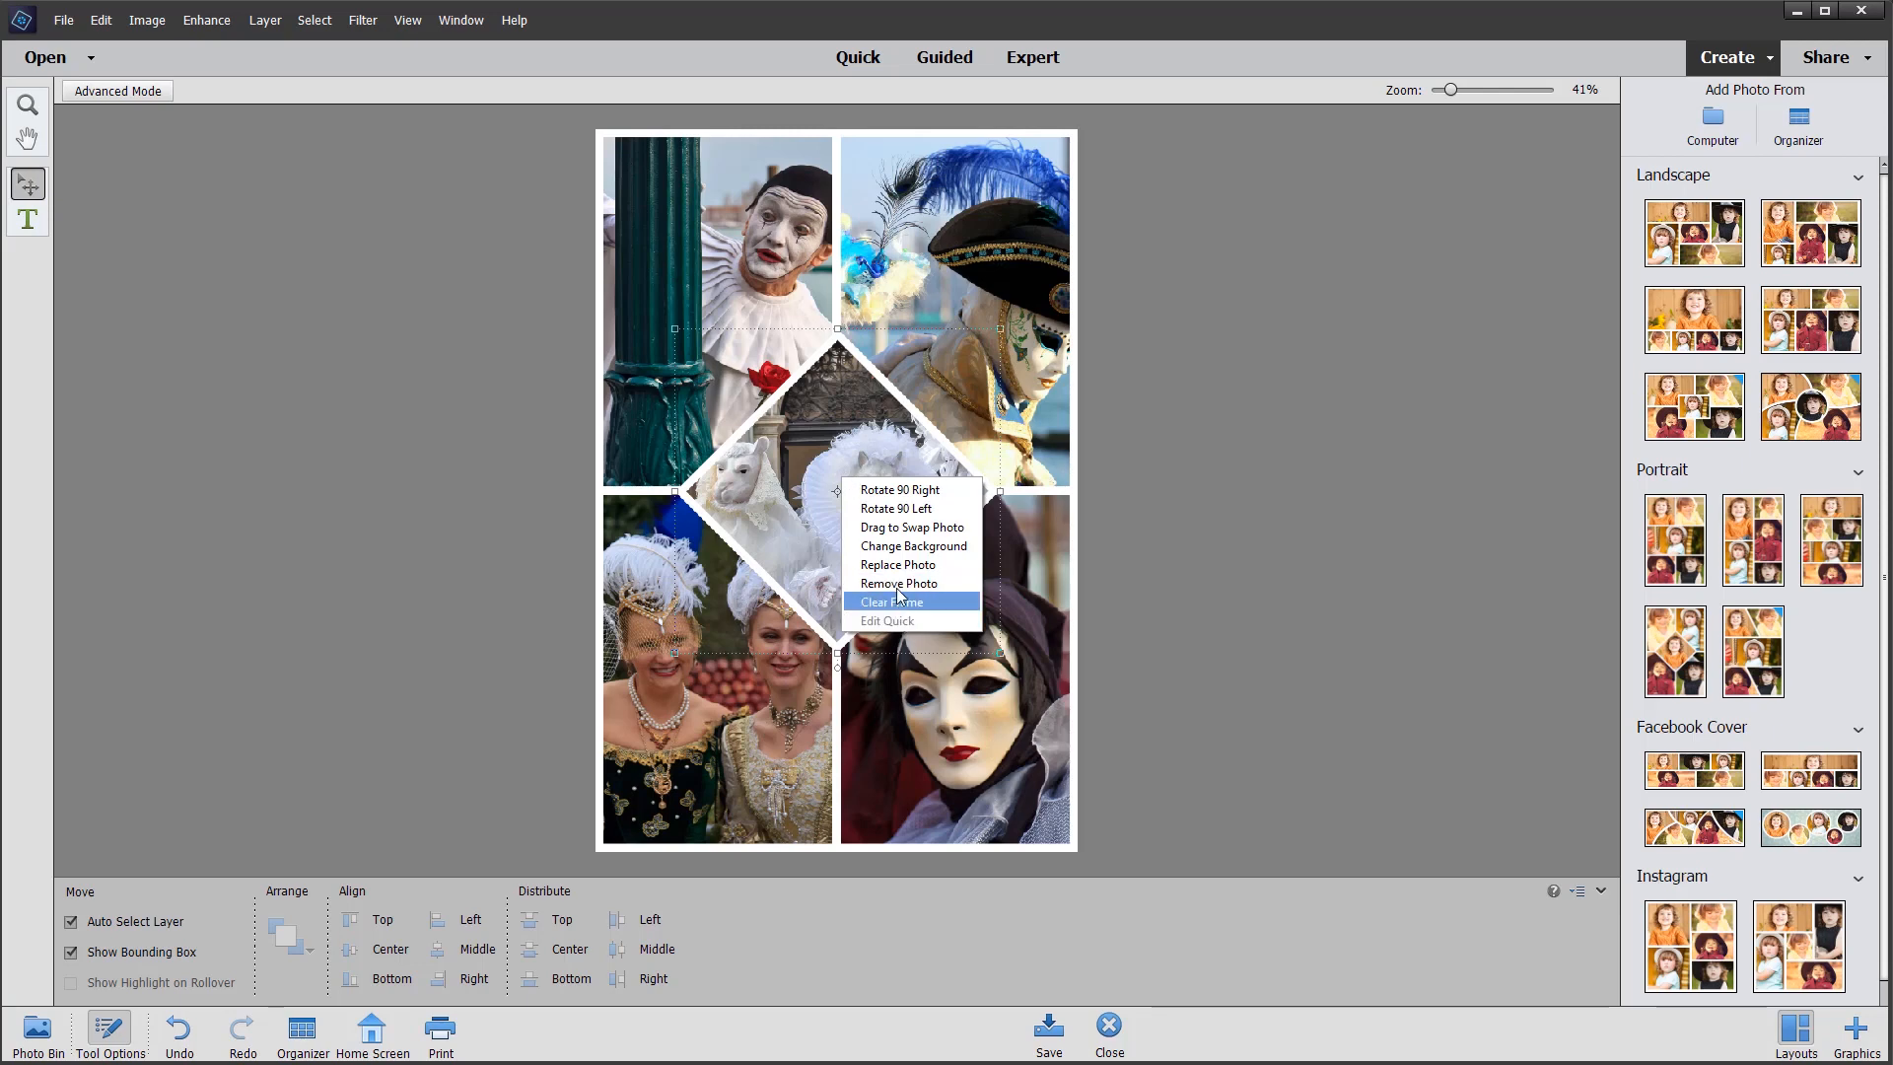
{"action": "left_click", "coordinate": [891, 601]}
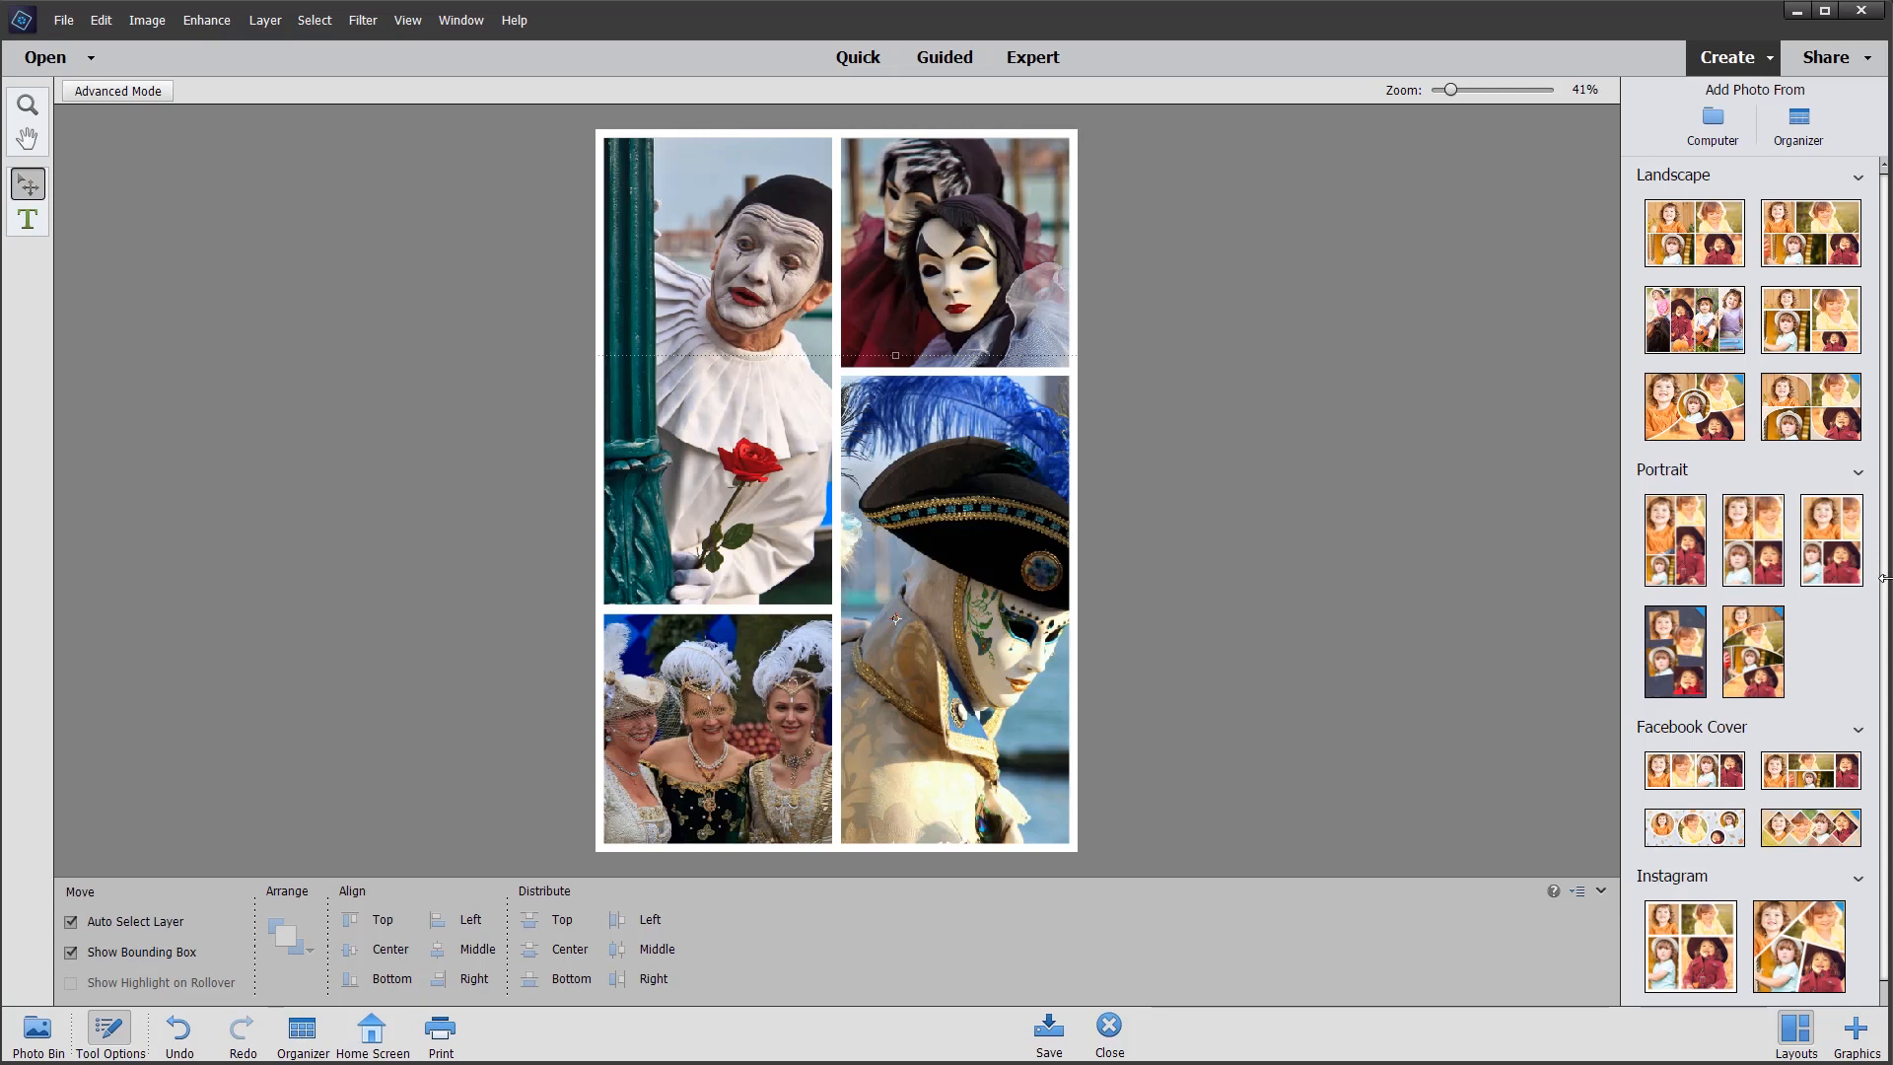
{"action": "mouse_move", "coordinate": [1490, 560]}
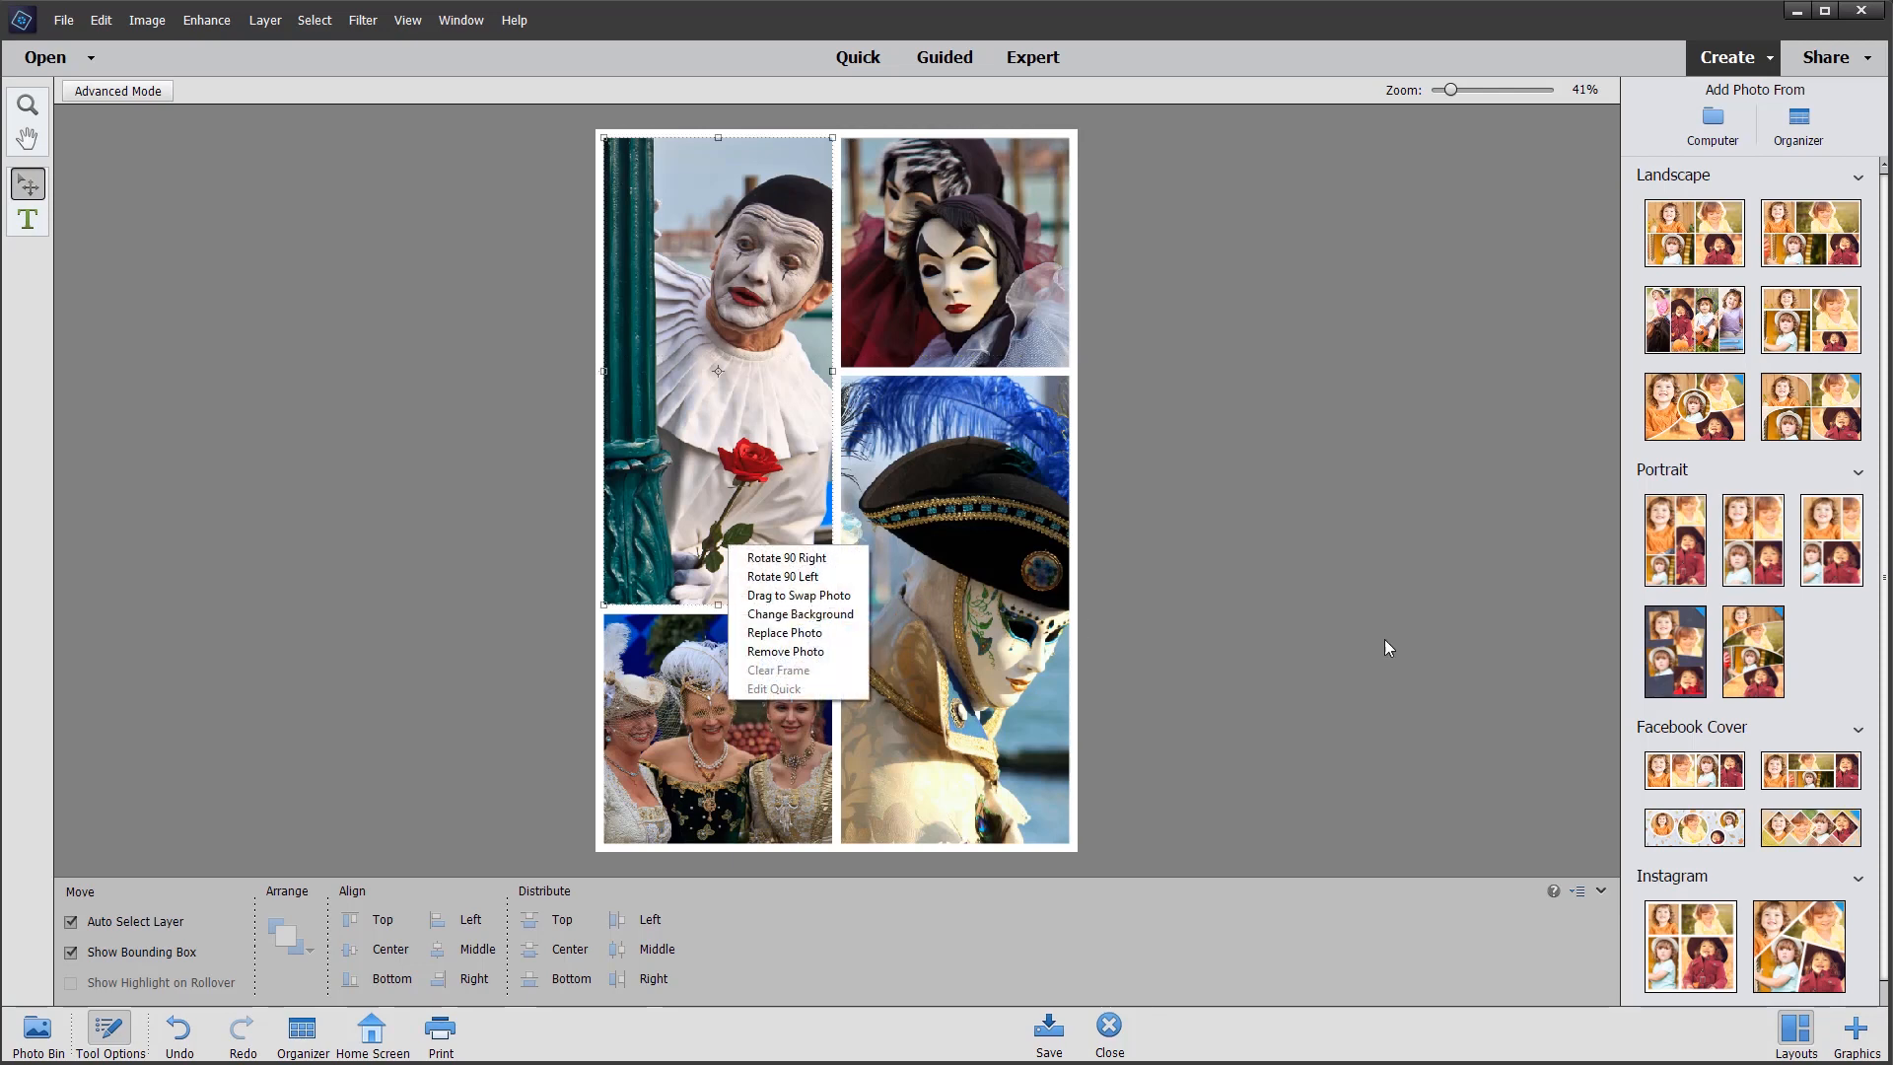
{"action": "mouse_move", "coordinate": [784, 630]}
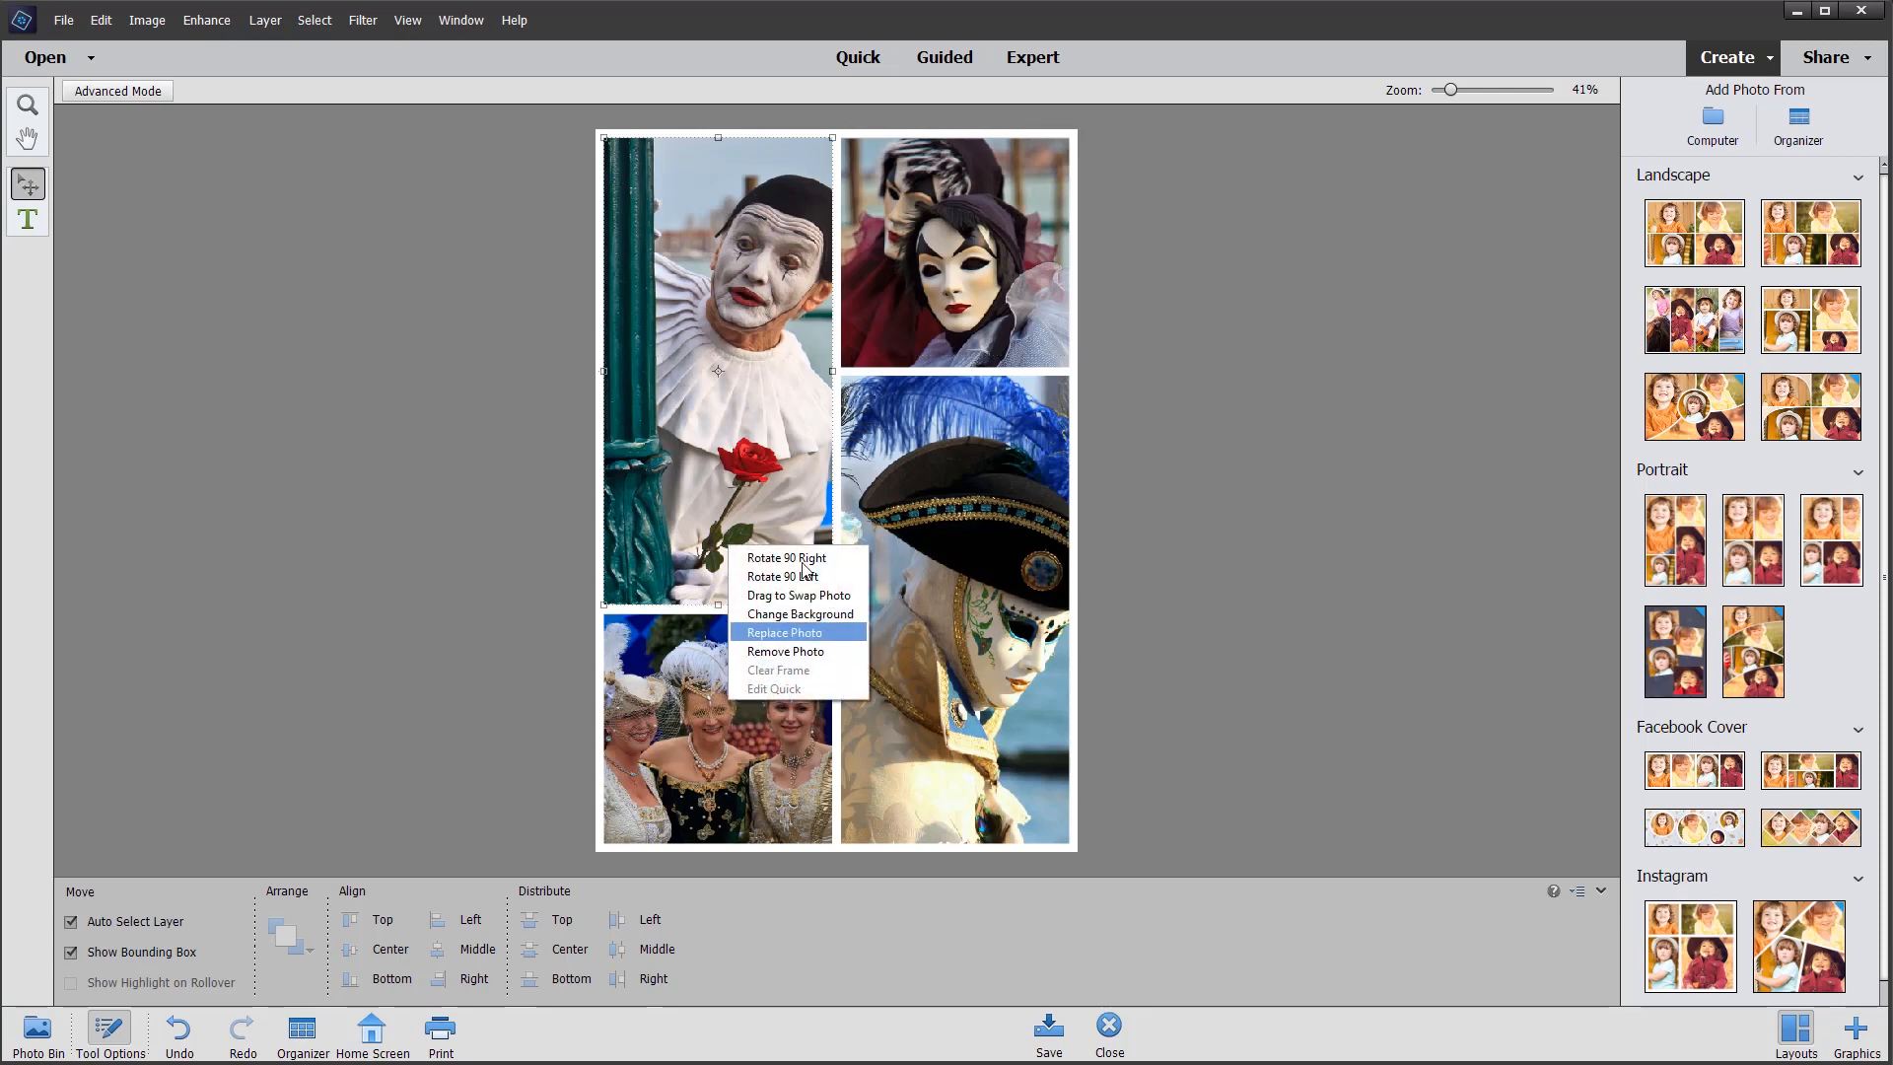
{"action": "mouse_move", "coordinate": [1495, 574]}
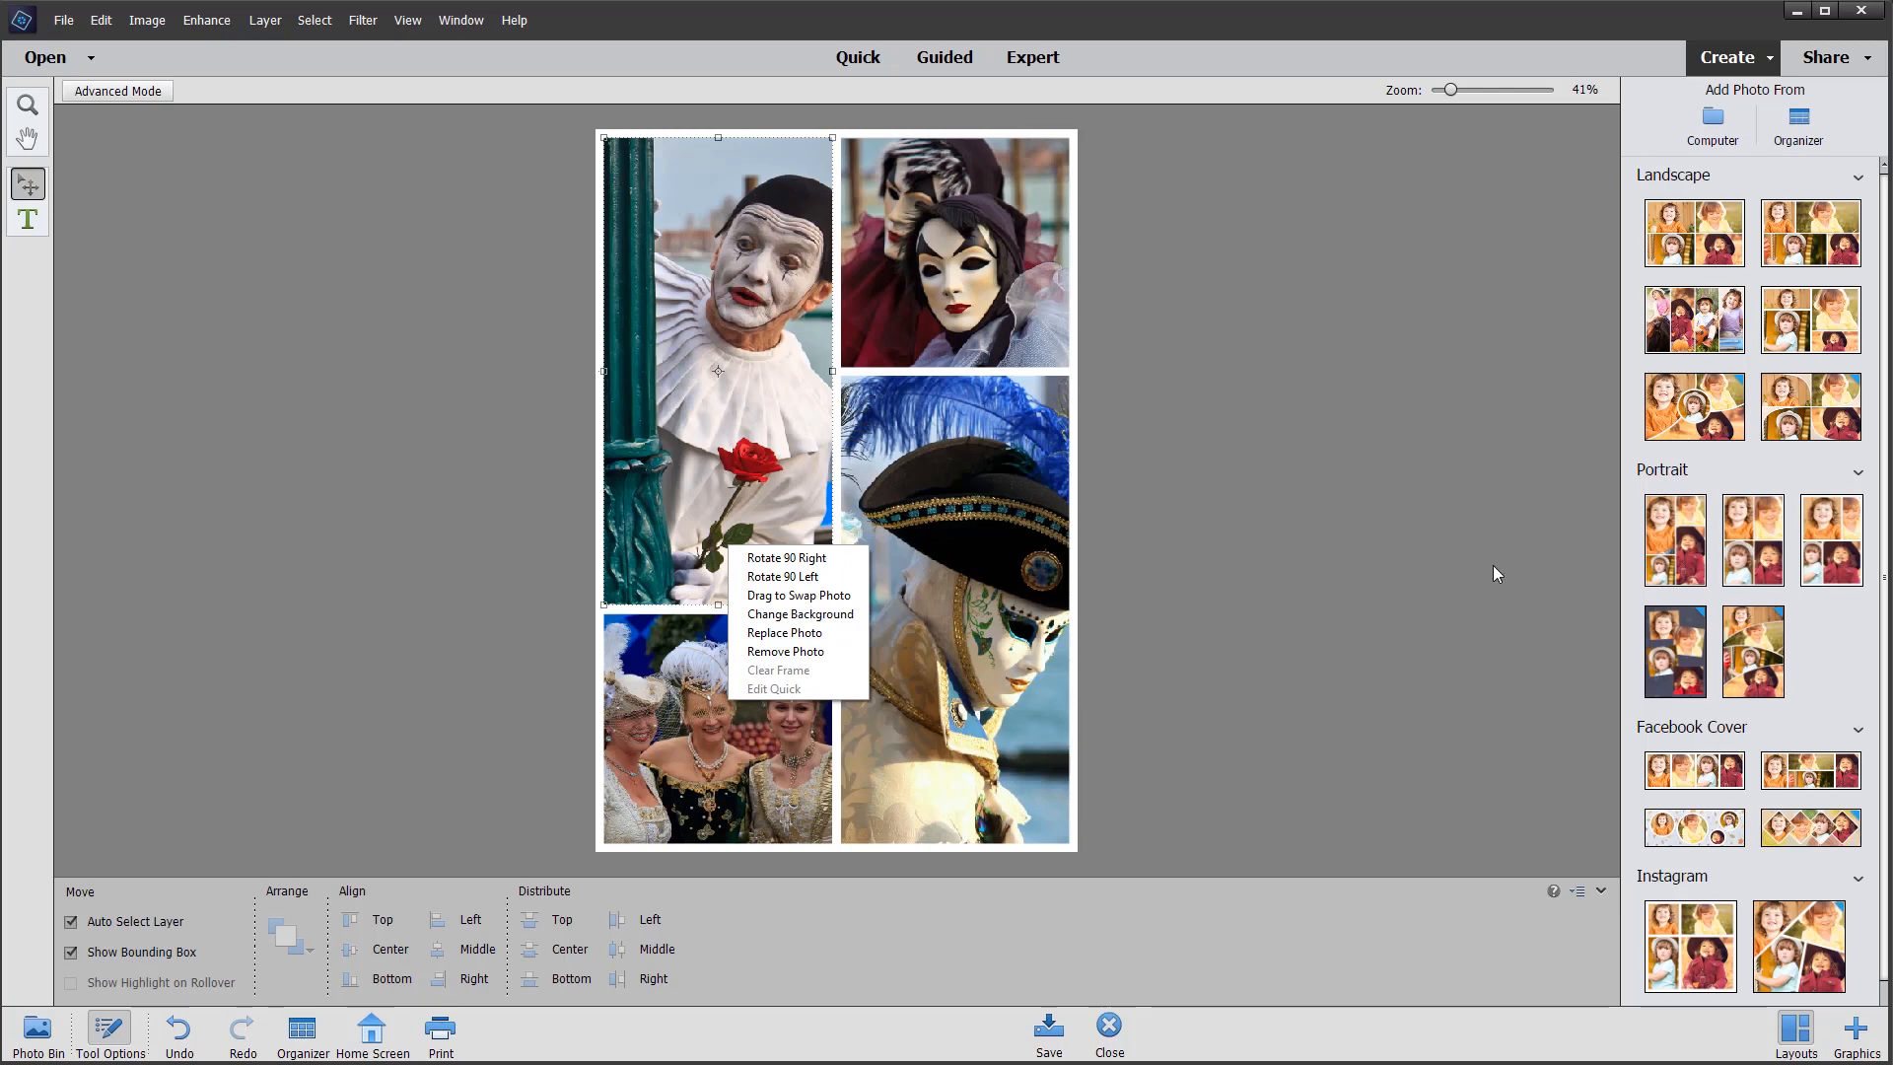